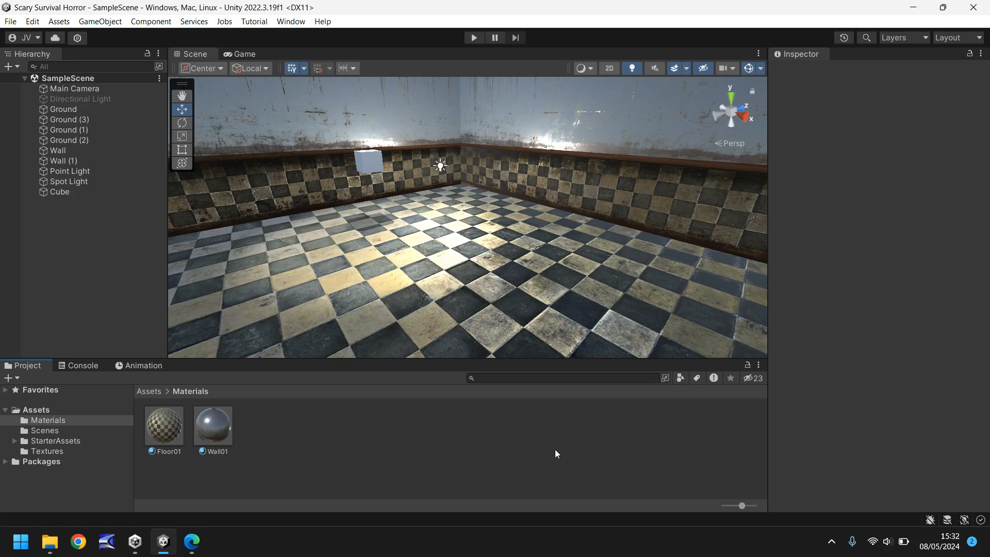
pyautogui.moveTo(547, 451)
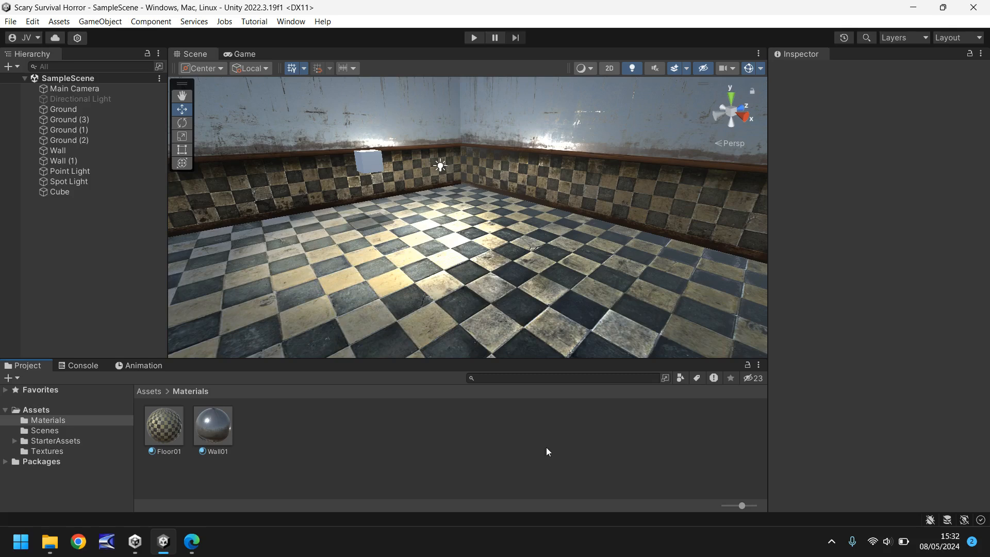
pyautogui.moveTo(470, 445)
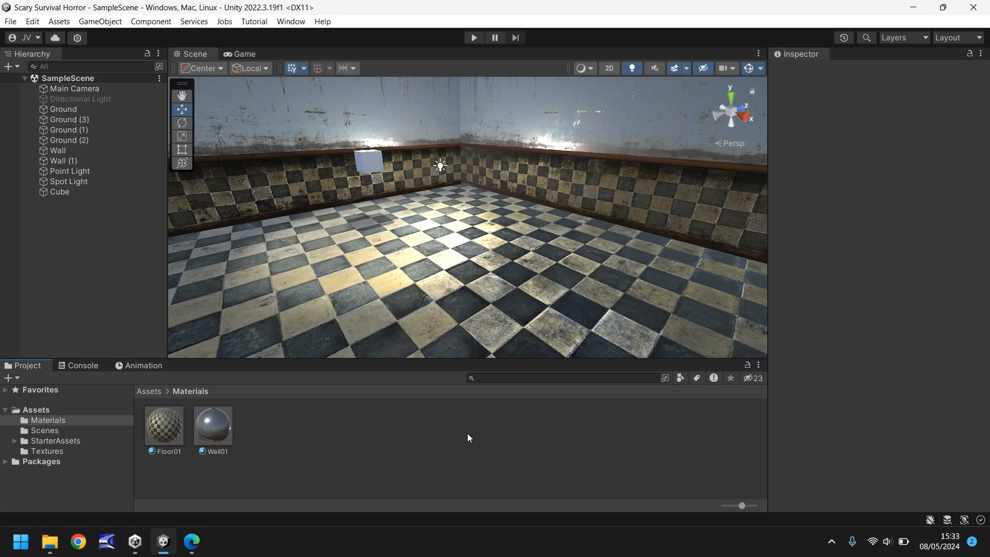
pyautogui.moveTo(192, 541)
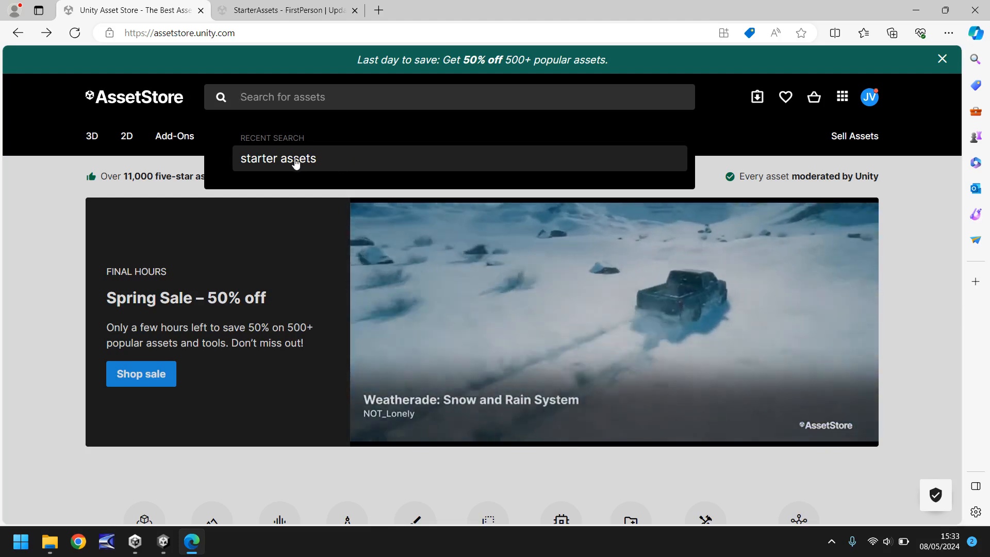
# - Find the free StarterAssets - FirstPerson package in the Asset Store and send it to Unity
pyautogui.click(278, 158)
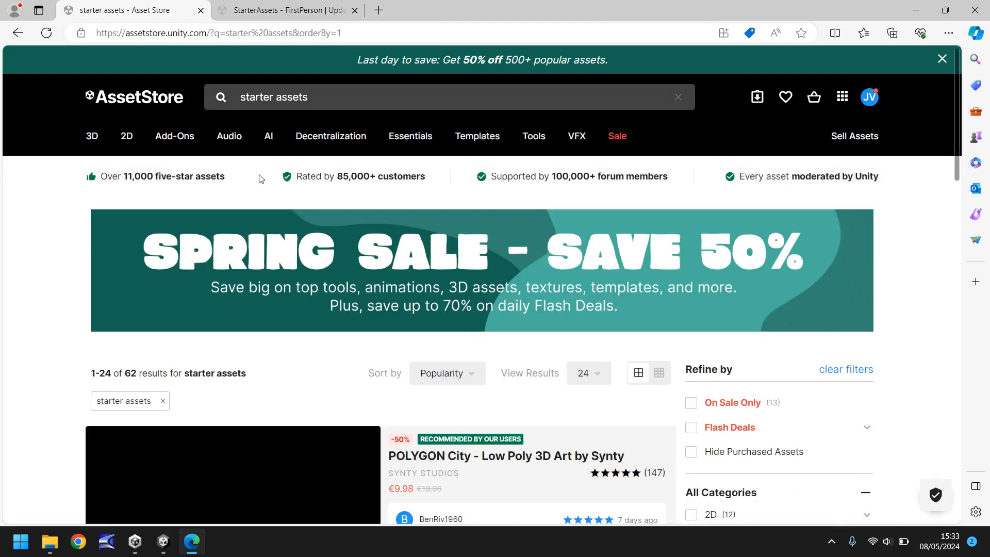
pyautogui.scroll(-3)
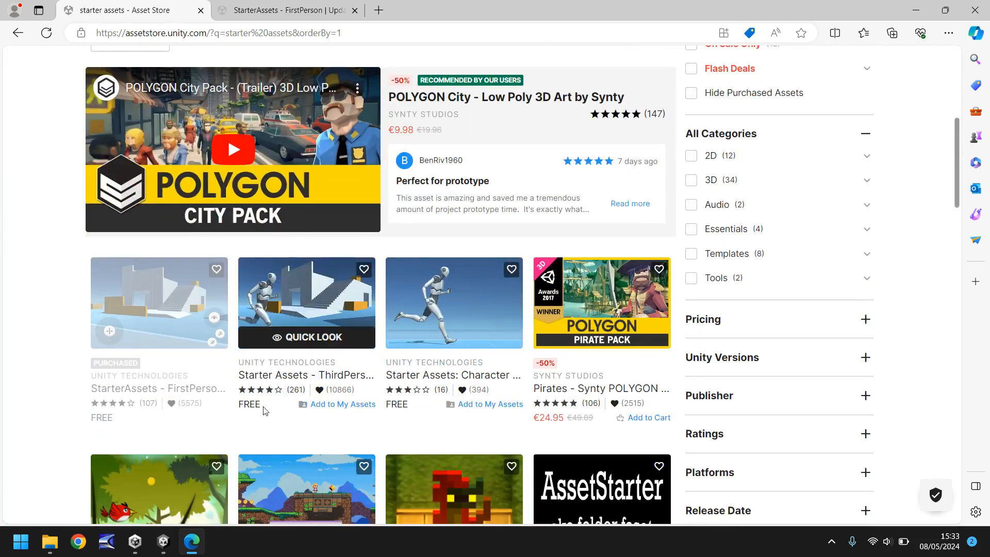
pyautogui.moveTo(6, 290)
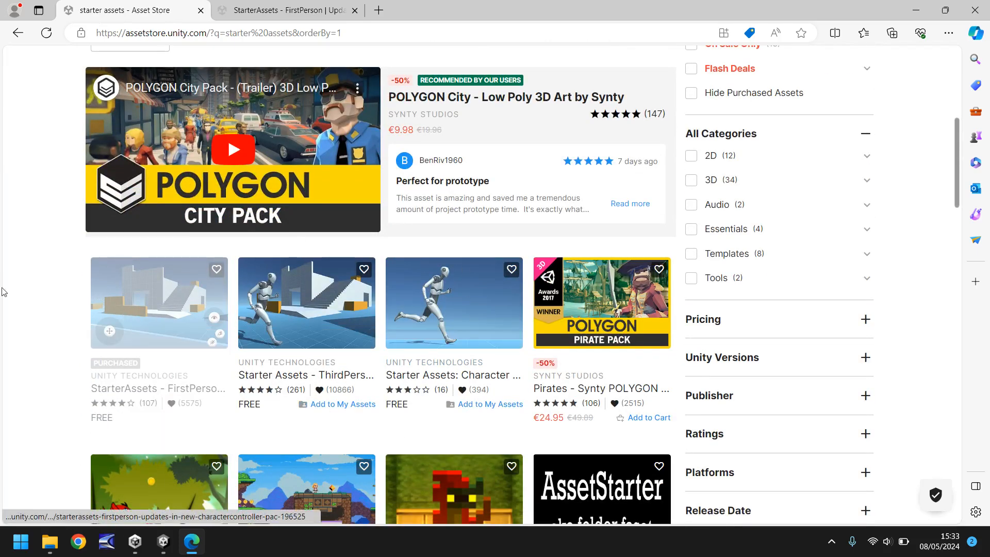
pyautogui.moveTo(21, 314)
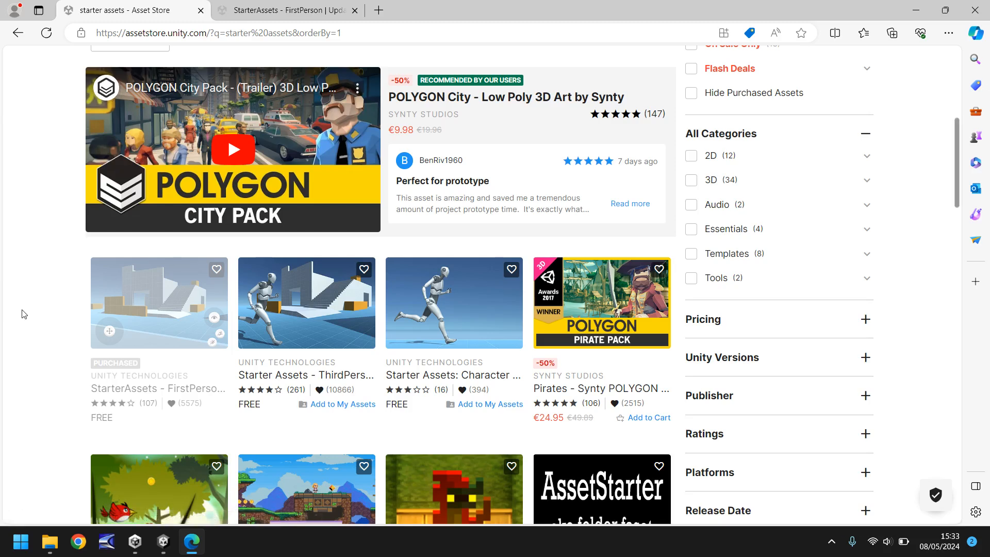
pyautogui.moveTo(56, 292)
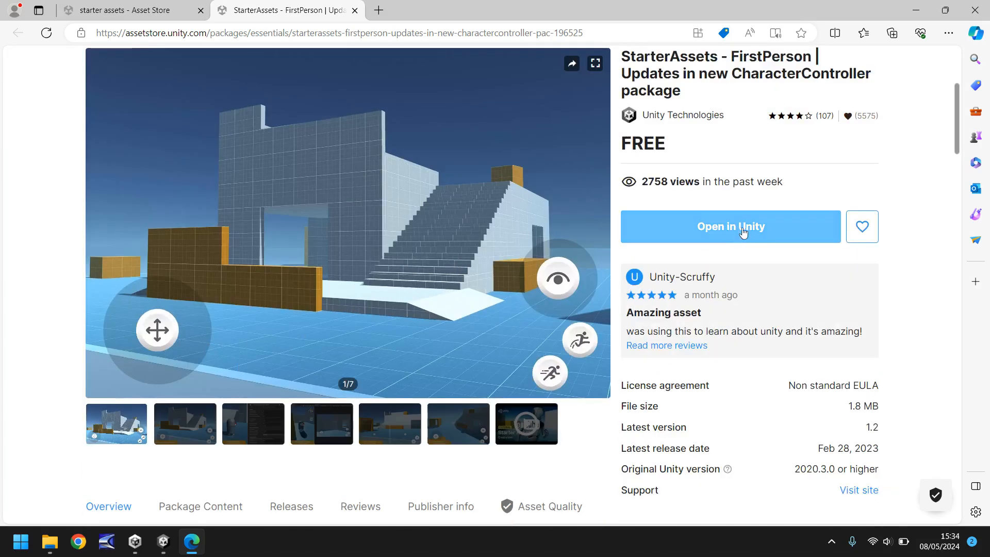
pyautogui.moveTo(767, 169)
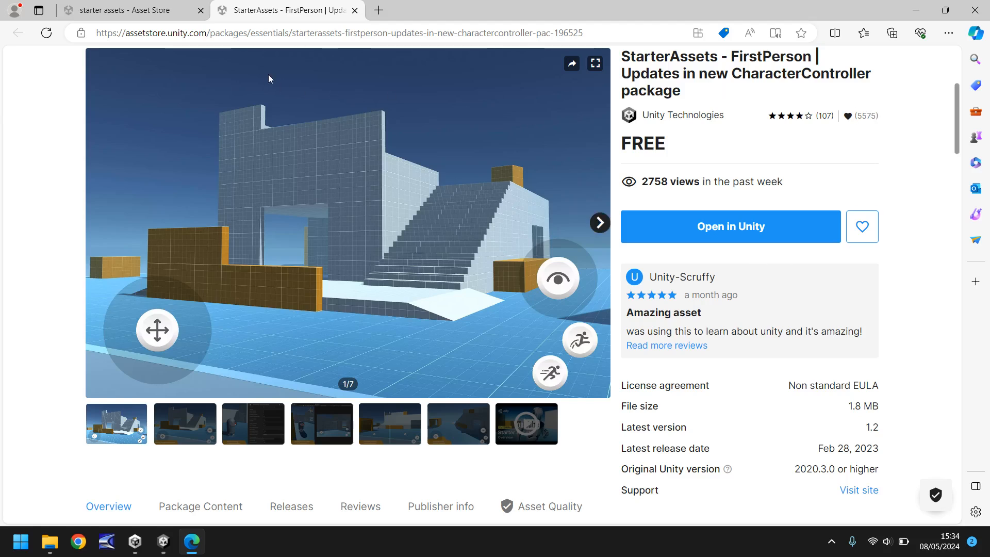
pyautogui.moveTo(757, 153)
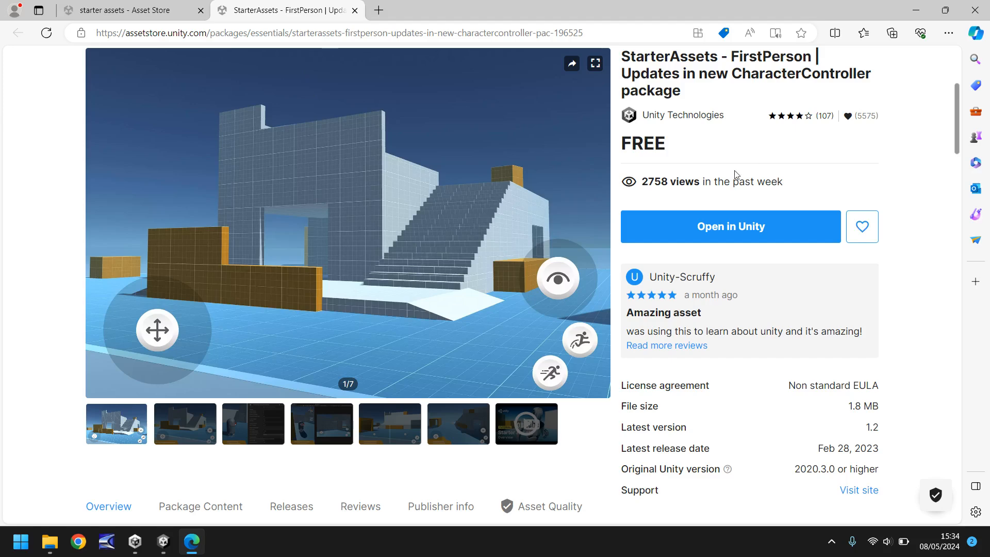
pyautogui.click(730, 226)
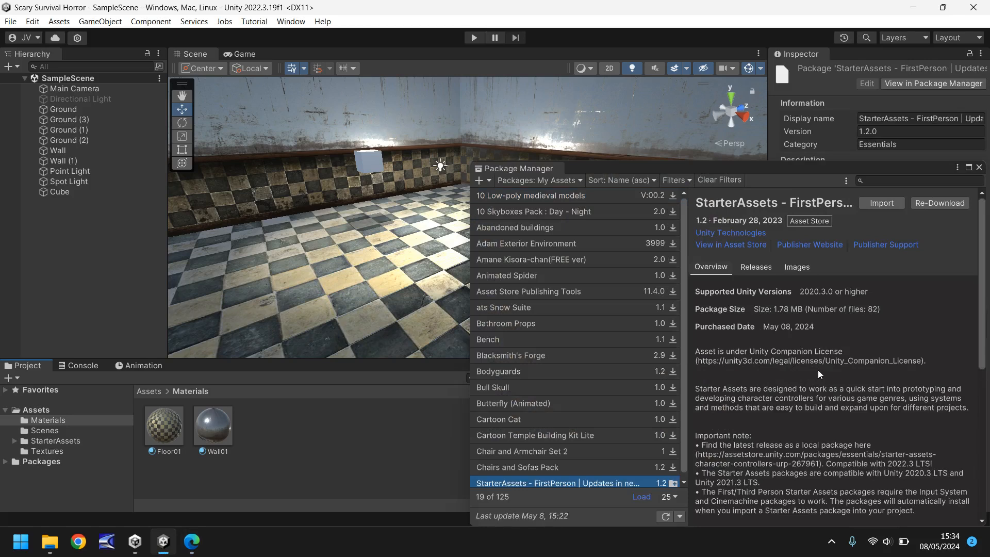
pyautogui.moveTo(840, 396)
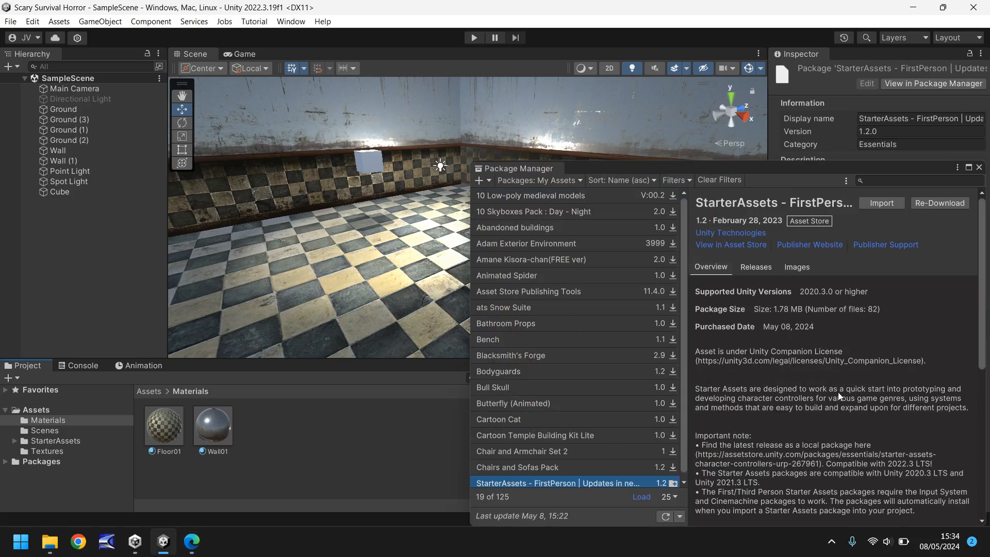
pyautogui.moveTo(835, 395)
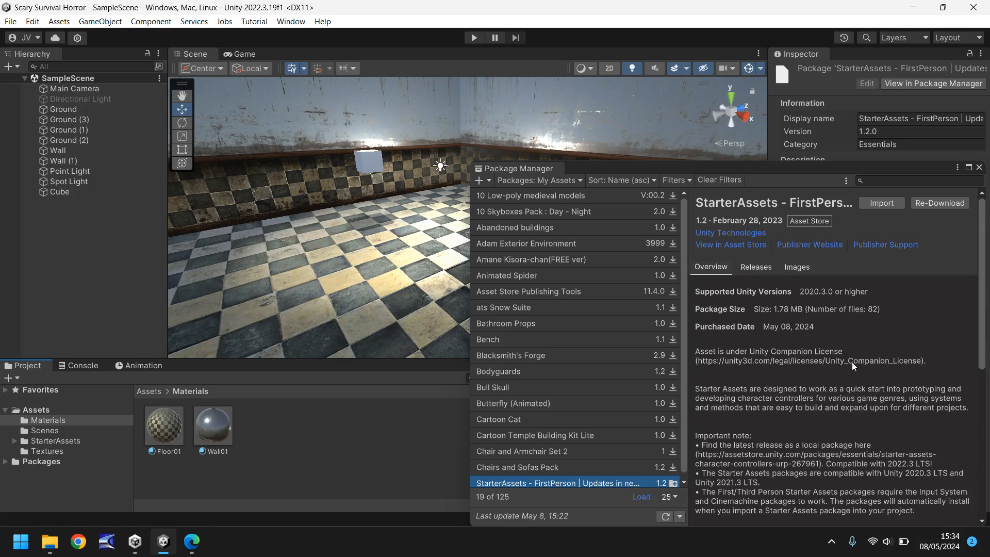
pyautogui.moveTo(940, 215)
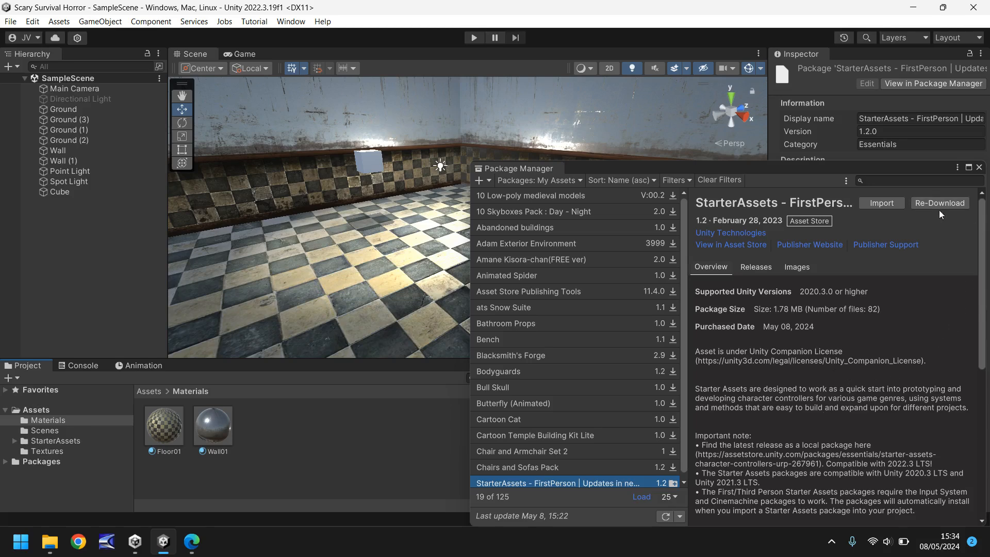
pyautogui.moveTo(934, 217)
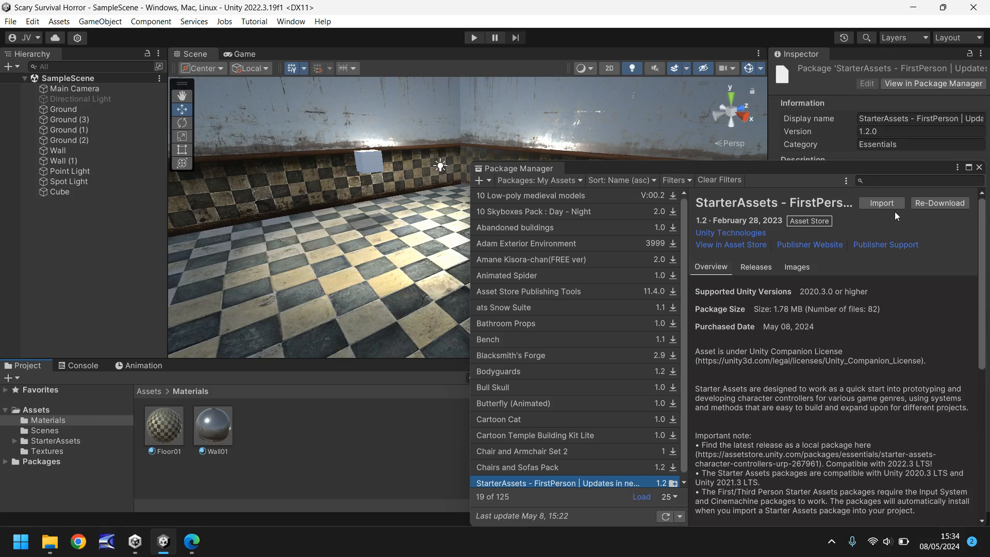
pyautogui.moveTo(893, 215)
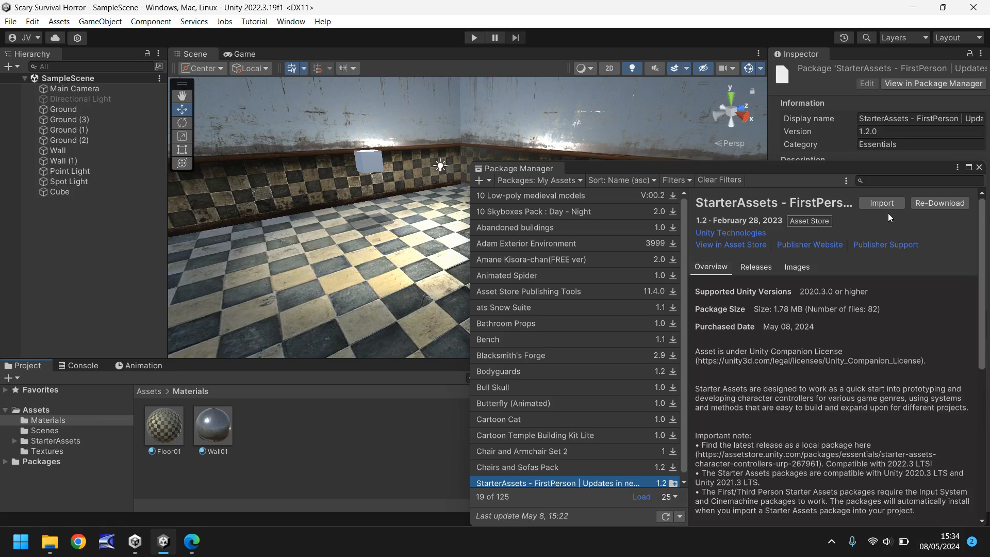
pyautogui.moveTo(856, 364)
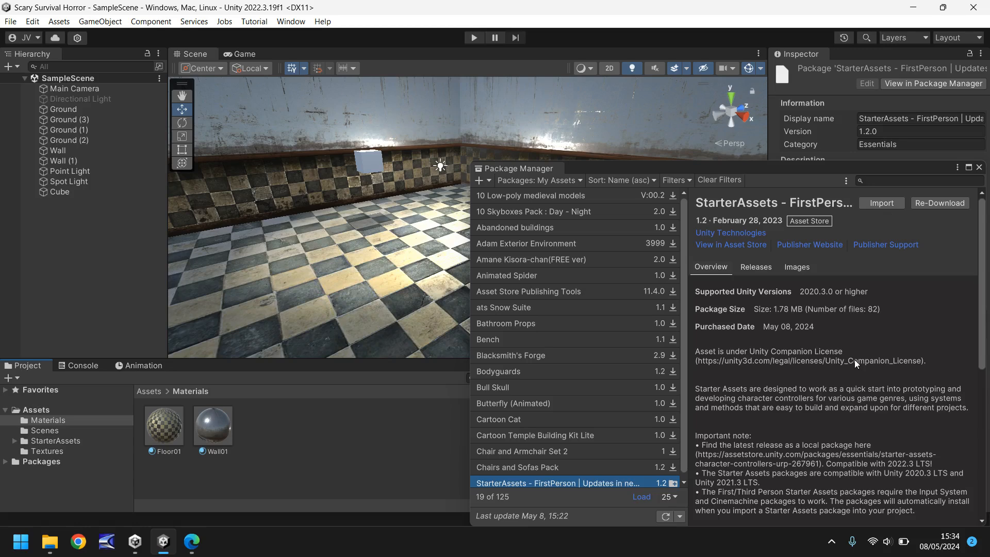
pyautogui.moveTo(836, 396)
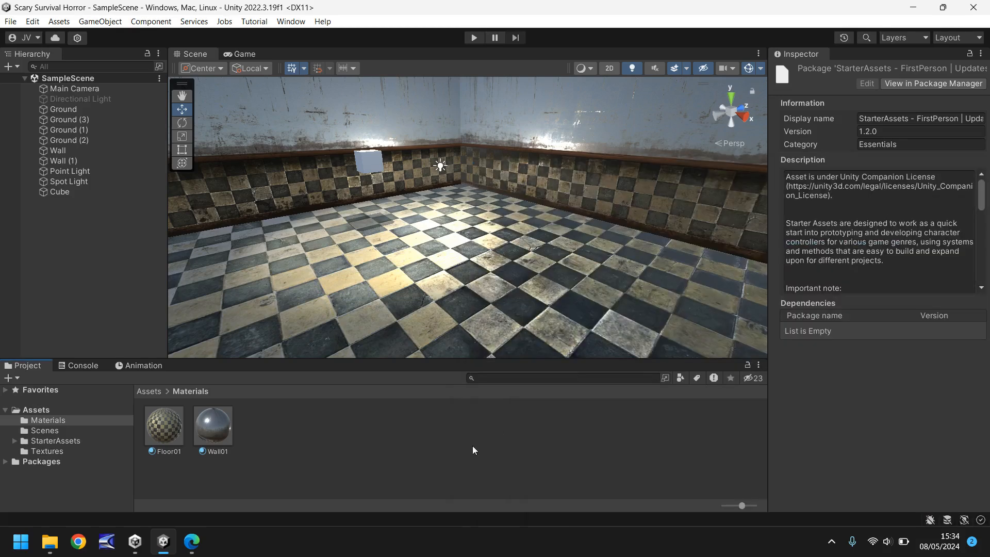
pyautogui.moveTo(415, 455)
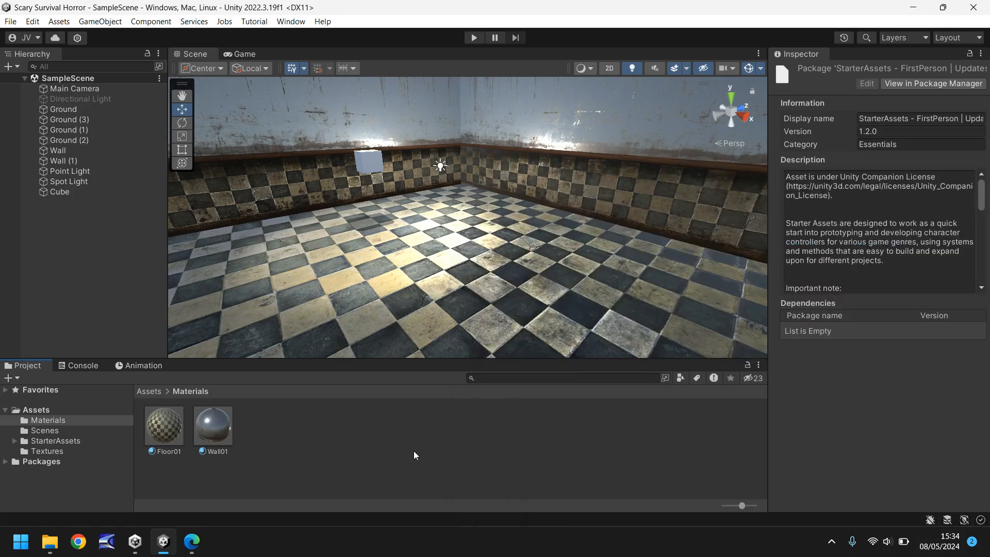
# - Browse into Assets > StarterAssets > FirstPersonController > Prefabs to reach the player prefabs
pyautogui.click(55, 441)
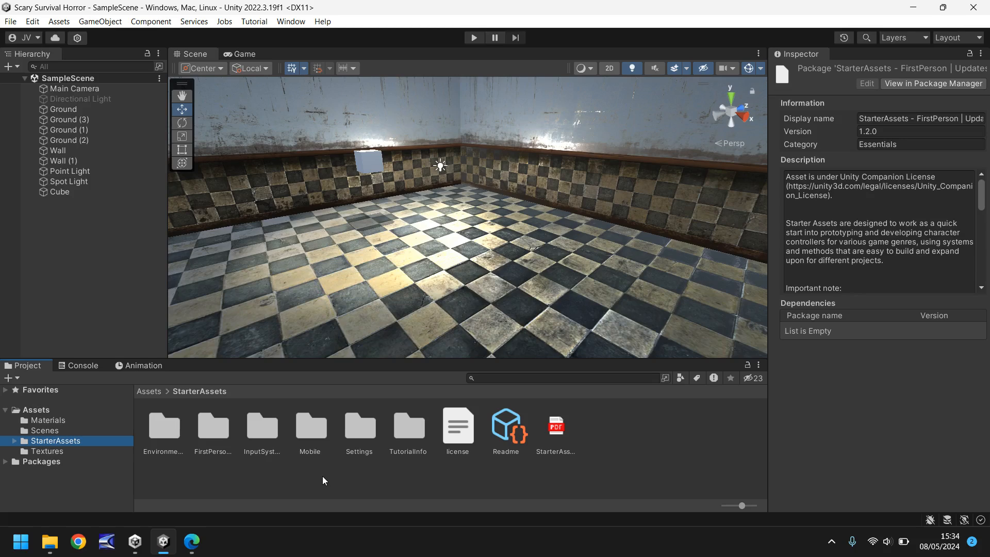
pyautogui.moveTo(306, 482)
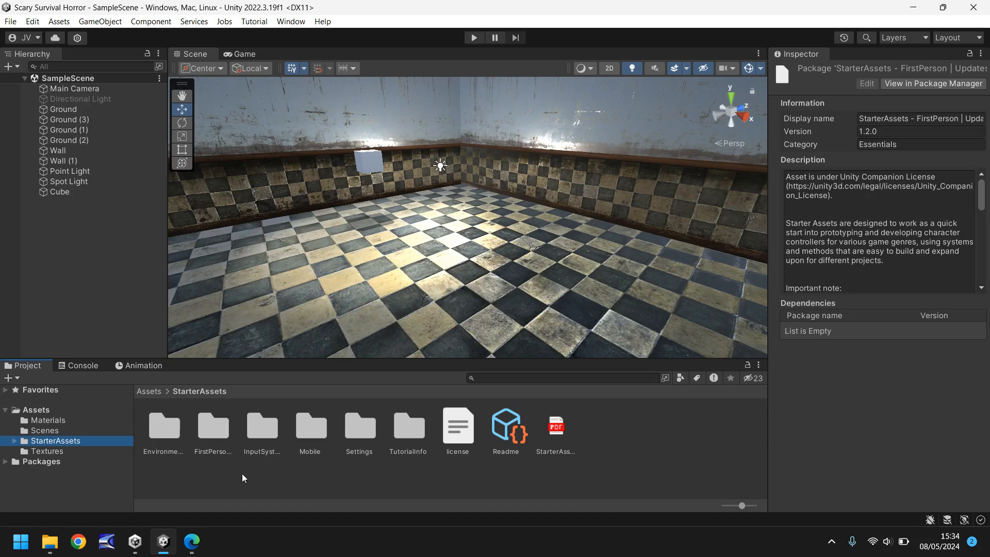
pyautogui.moveTo(601, 476)
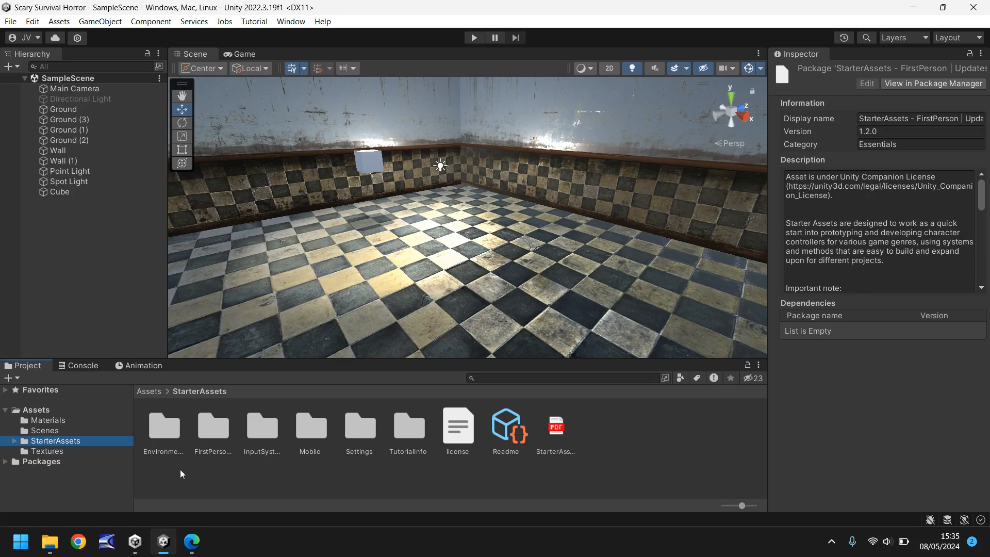
pyautogui.click(213, 426)
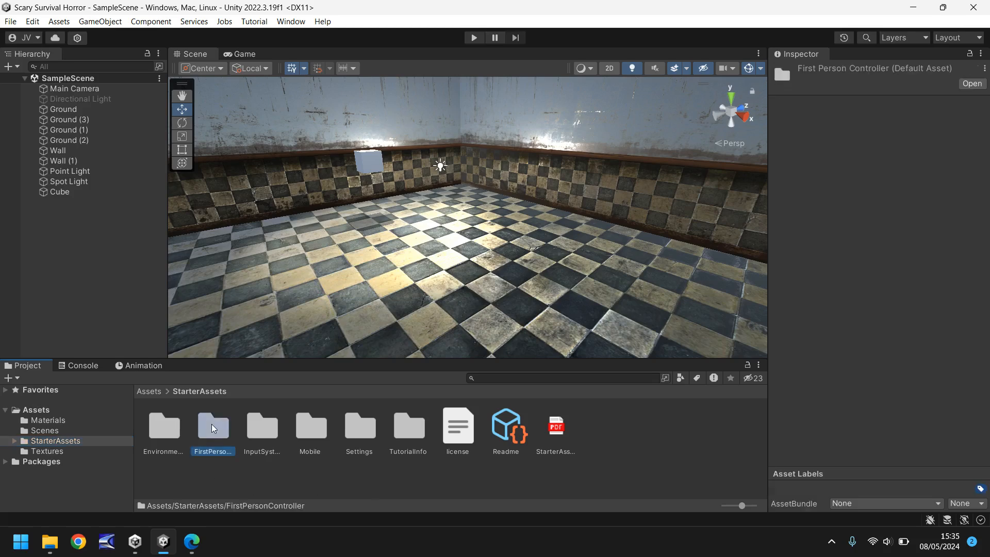
pyautogui.doubleClick(213, 426)
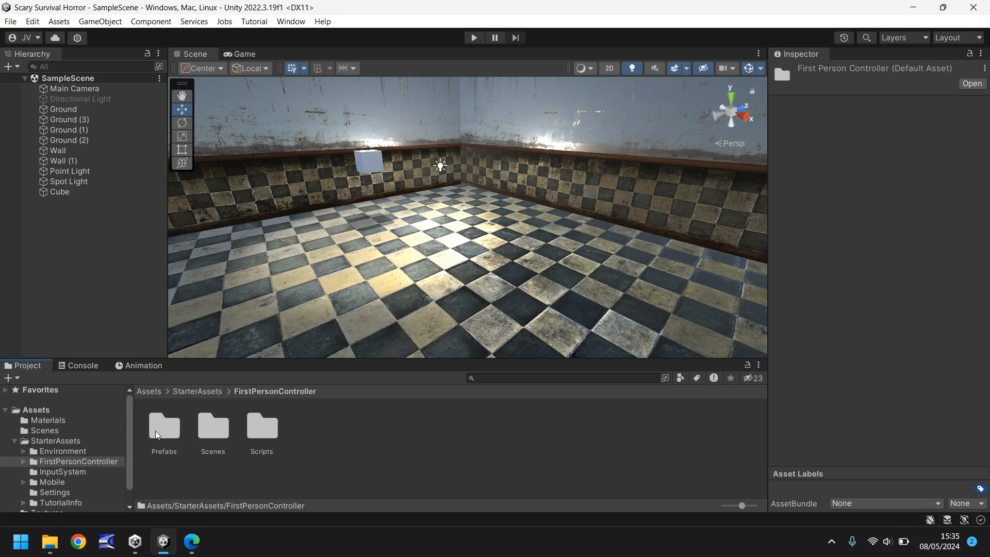
pyautogui.doubleClick(164, 426)
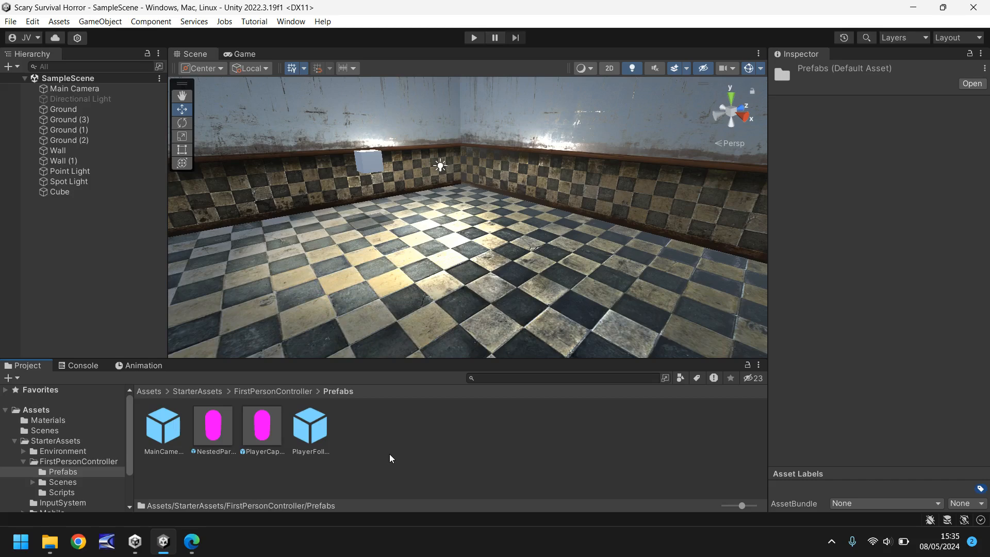
pyautogui.moveTo(281, 479)
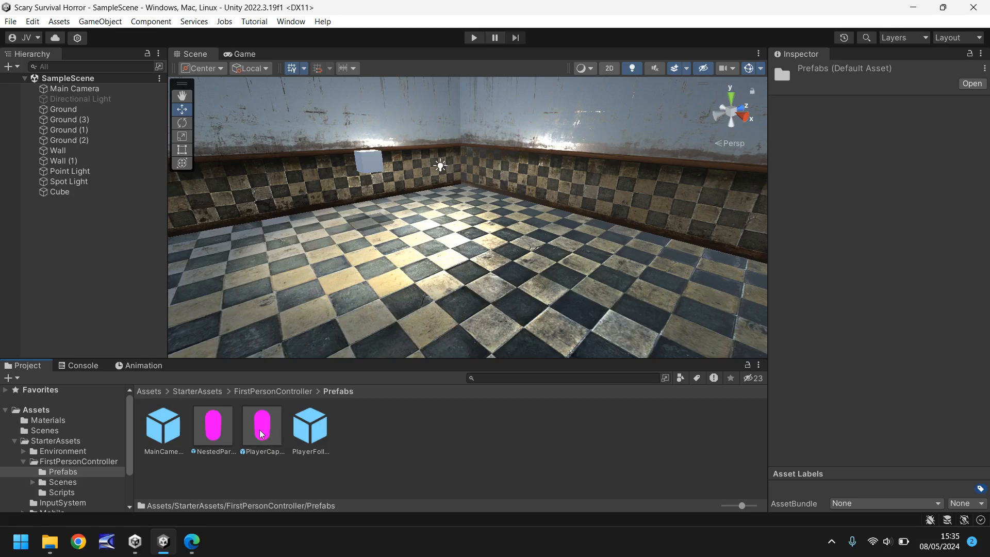
# - Drop the PlayerCapsule prefab onto the room floor and expand its PlayerCameraRoot and Capsule children
pyautogui.moveTo(261, 423); pyautogui.dragTo(432, 247)
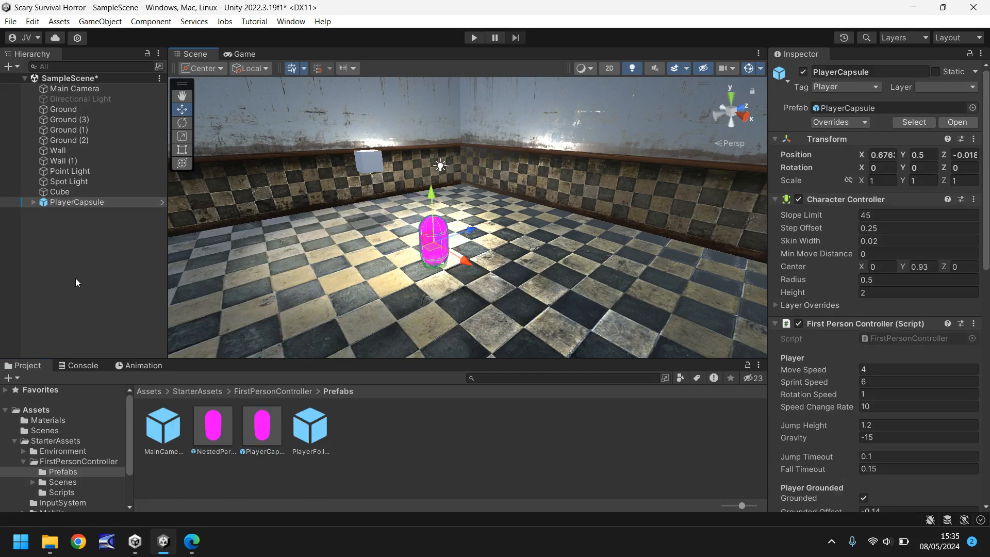
pyautogui.click(33, 201)
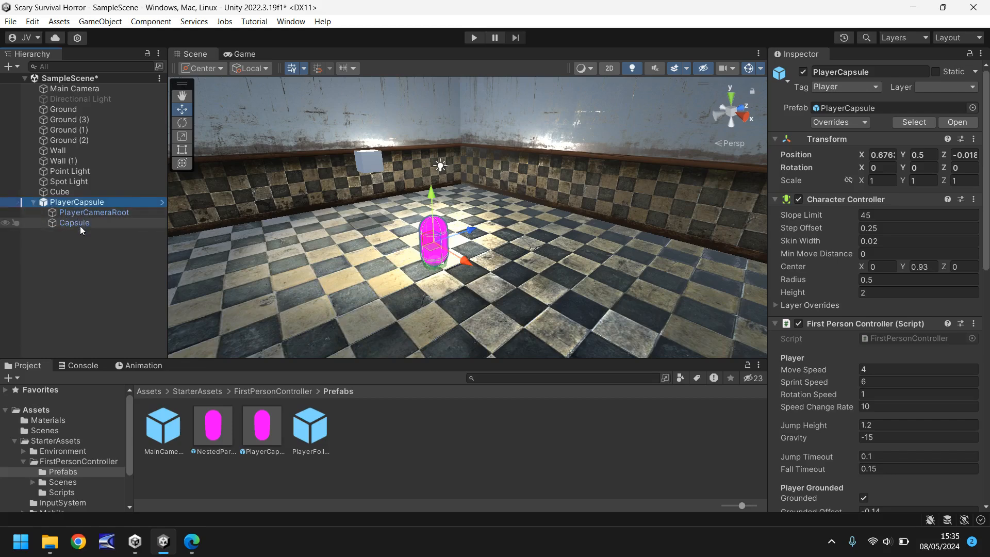
pyautogui.click(77, 201)
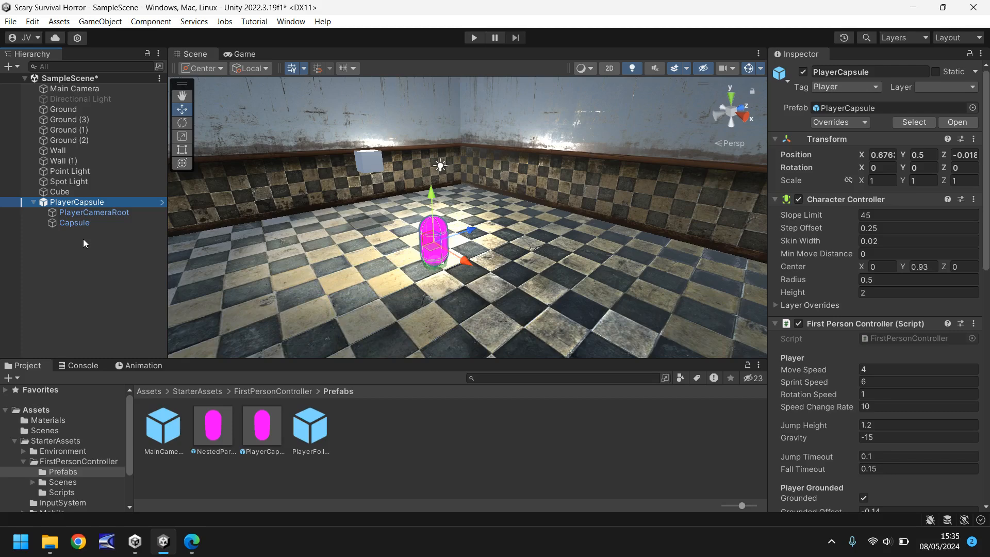
pyautogui.moveTo(523, 423)
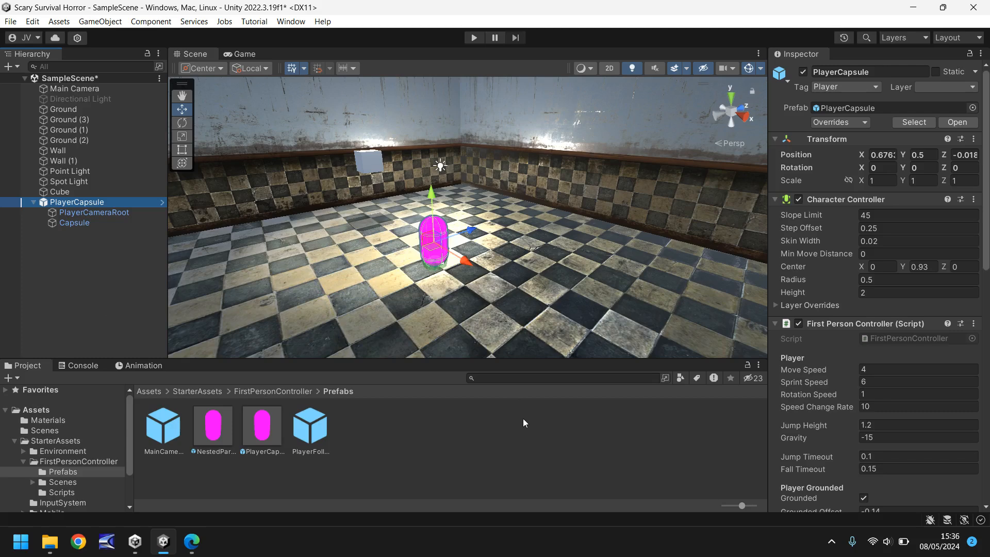
pyautogui.moveTo(526, 437)
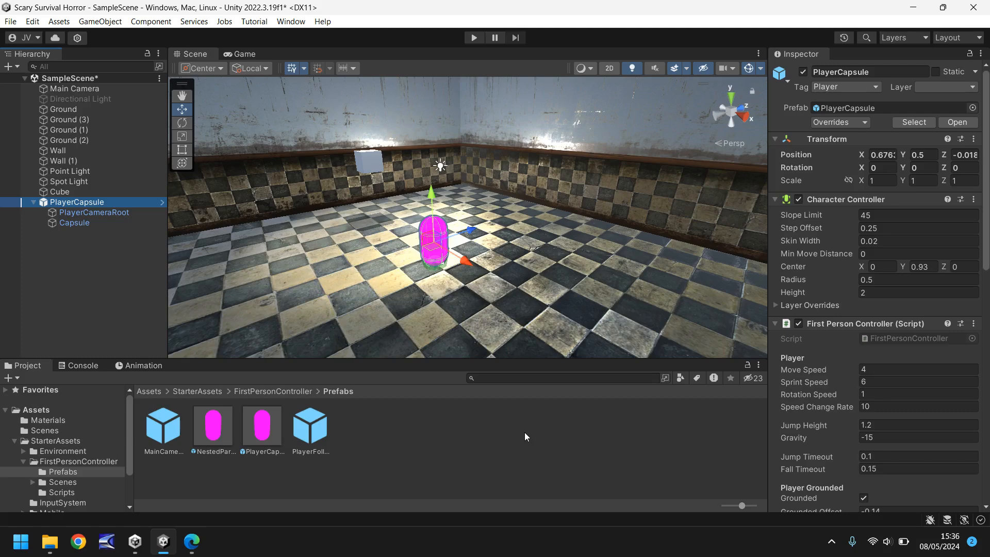
pyautogui.moveTo(505, 258)
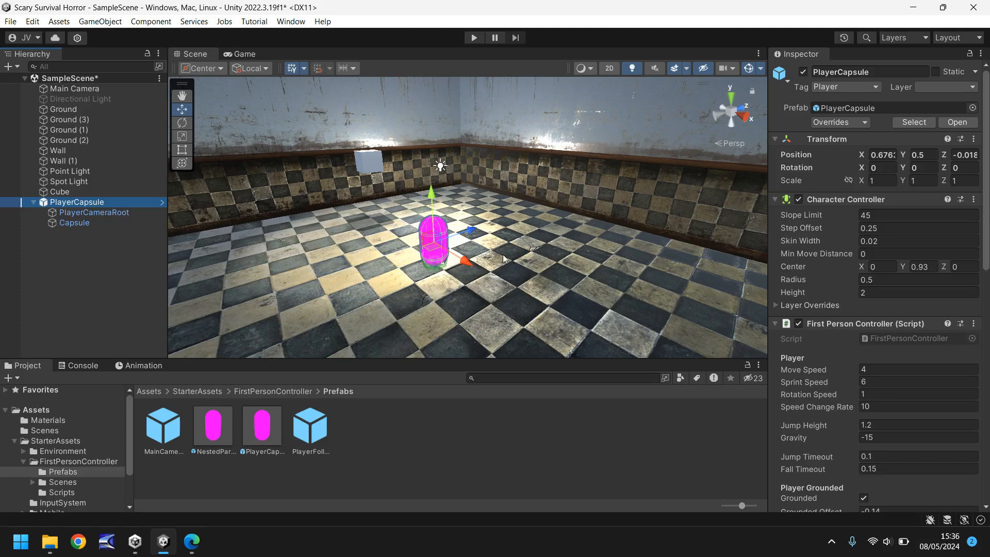
pyautogui.moveTo(528, 271)
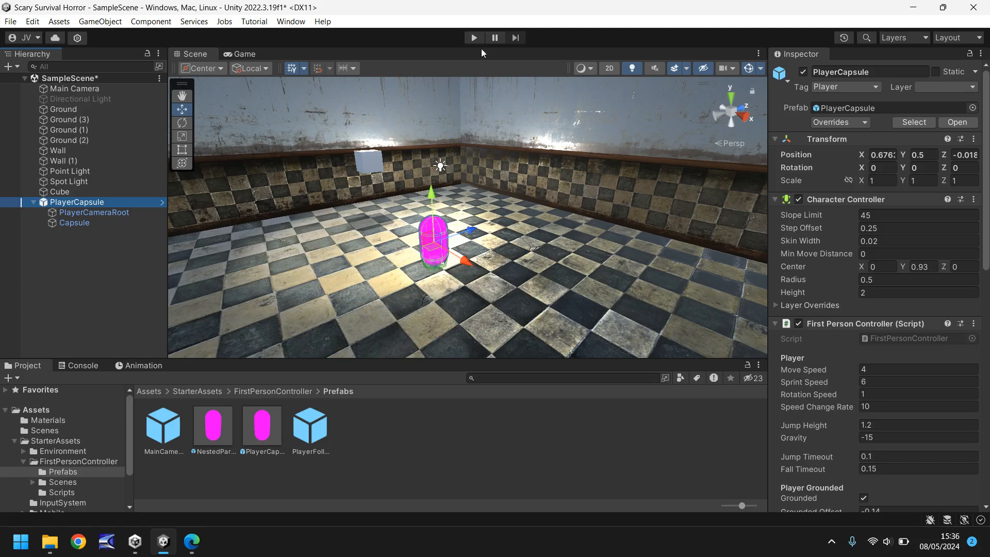
pyautogui.click(474, 37)
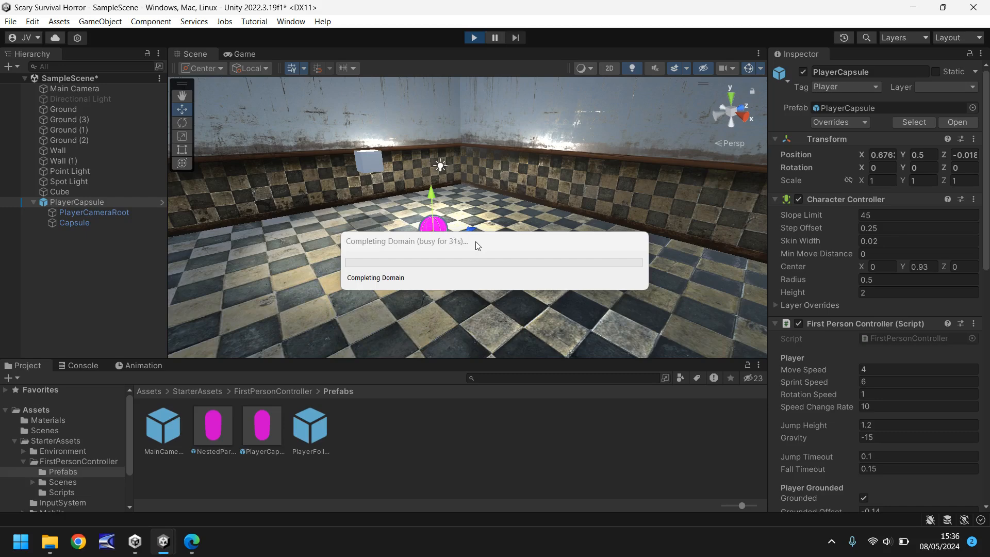
pyautogui.moveTo(481, 247)
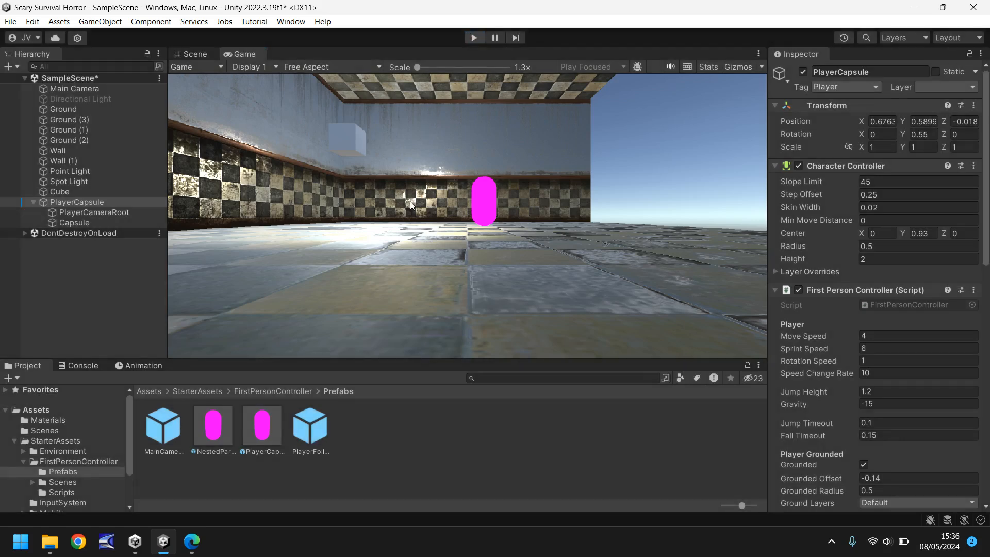
pyautogui.click(194, 53)
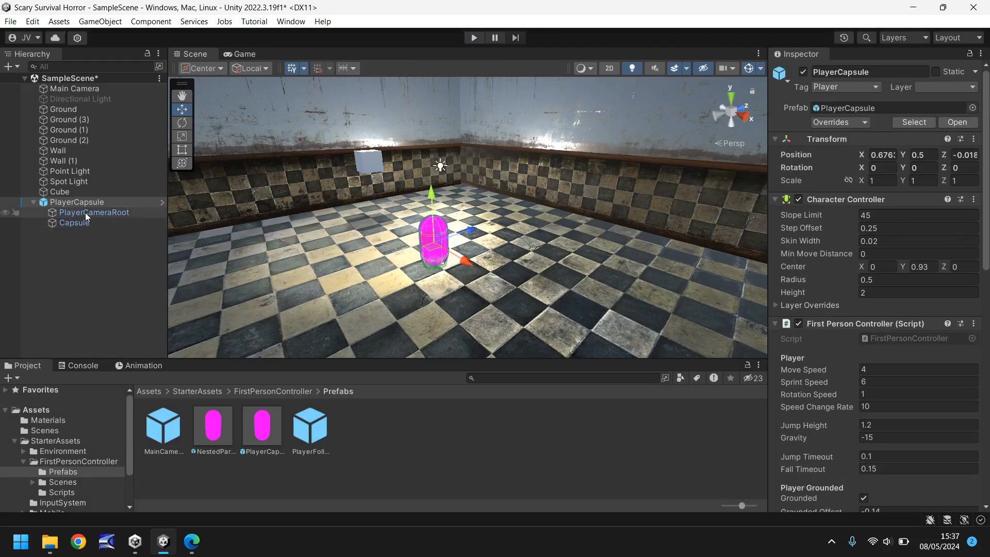
# - Select PlayerCameraRoot under PlayerCapsule to show its Transform, 1.375 up inside the capsule
pyautogui.click(94, 213)
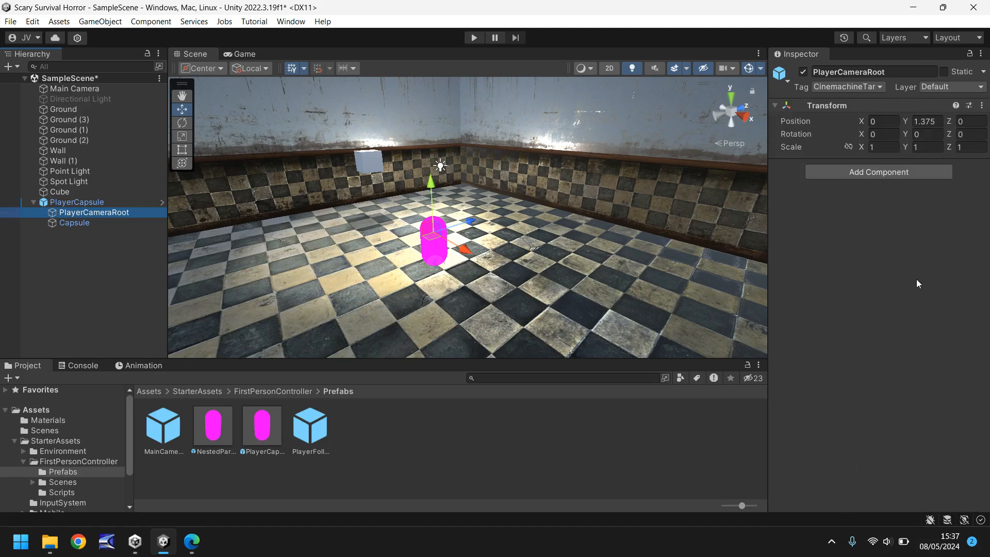
pyautogui.moveTo(869, 249)
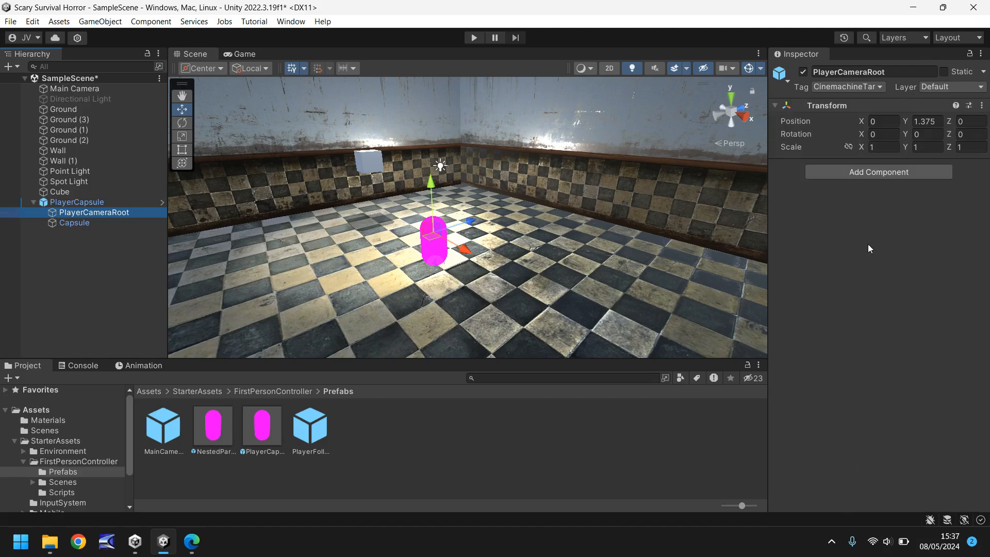
pyautogui.moveTo(881, 257)
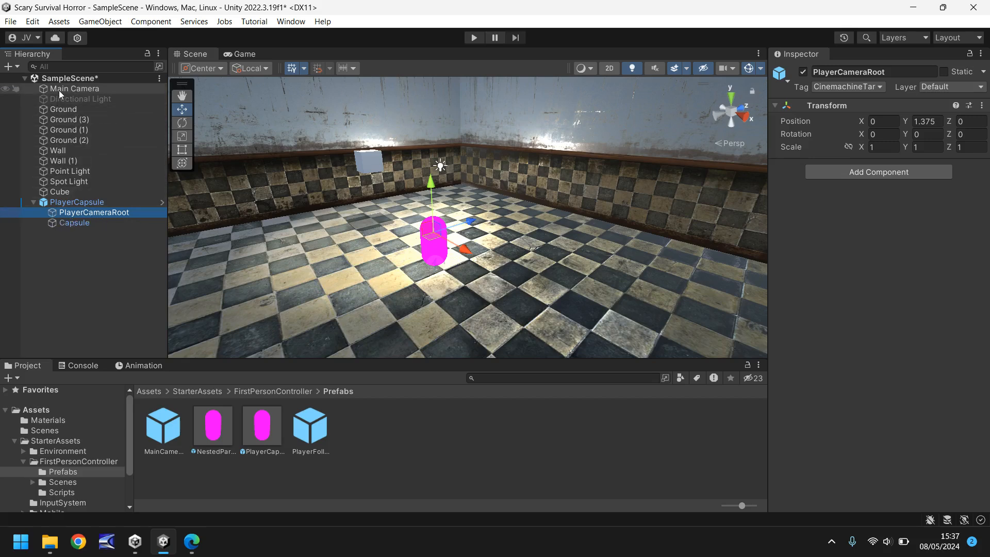
# - Parent the Main Camera under PlayerCameraRoot and position it at 0, 1.12, 0
pyautogui.click(74, 88)
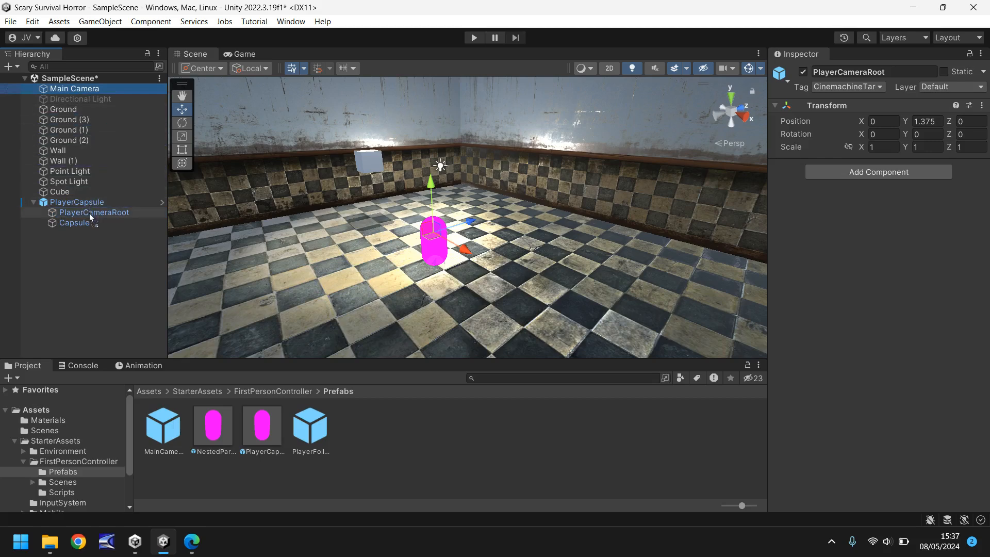
pyautogui.click(93, 213)
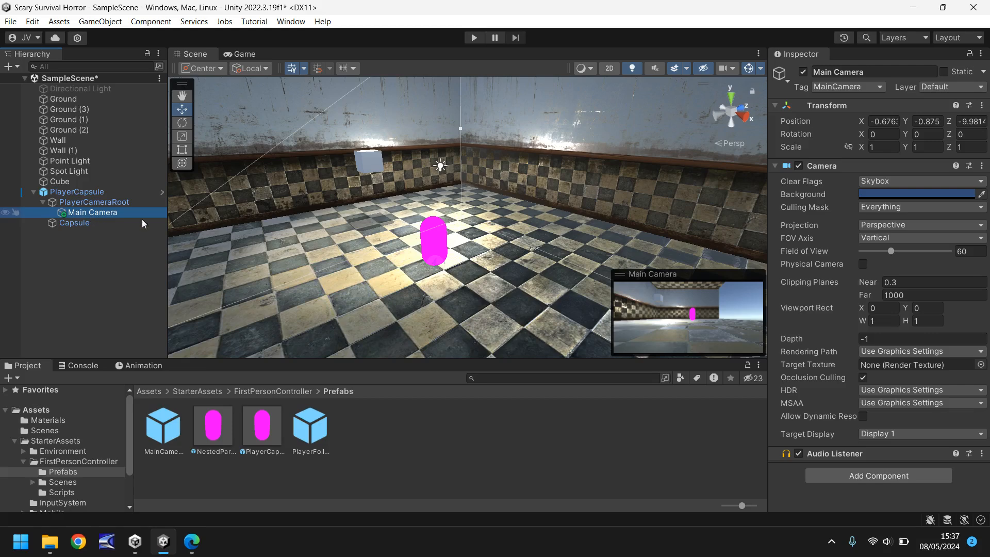
pyautogui.click(884, 121)
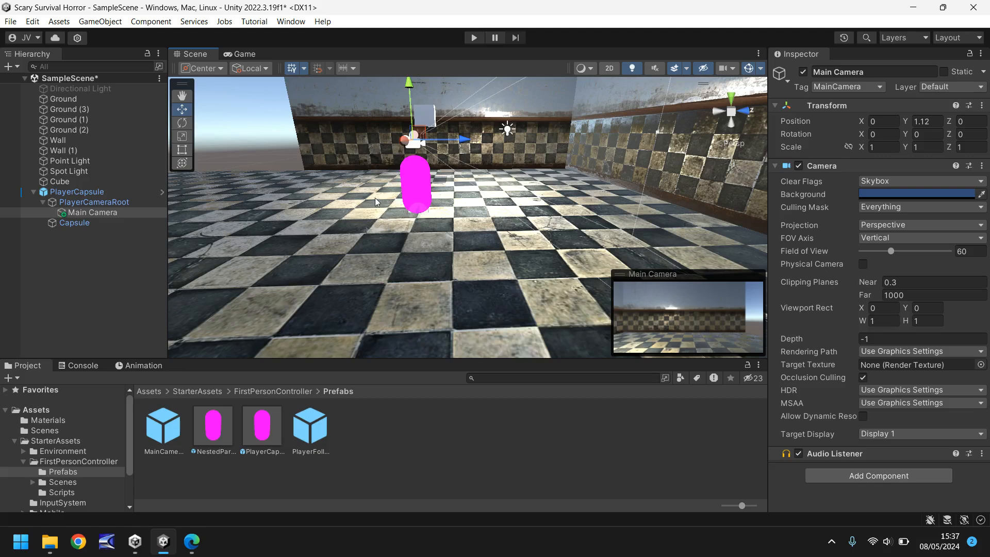
pyautogui.moveTo(349, 178)
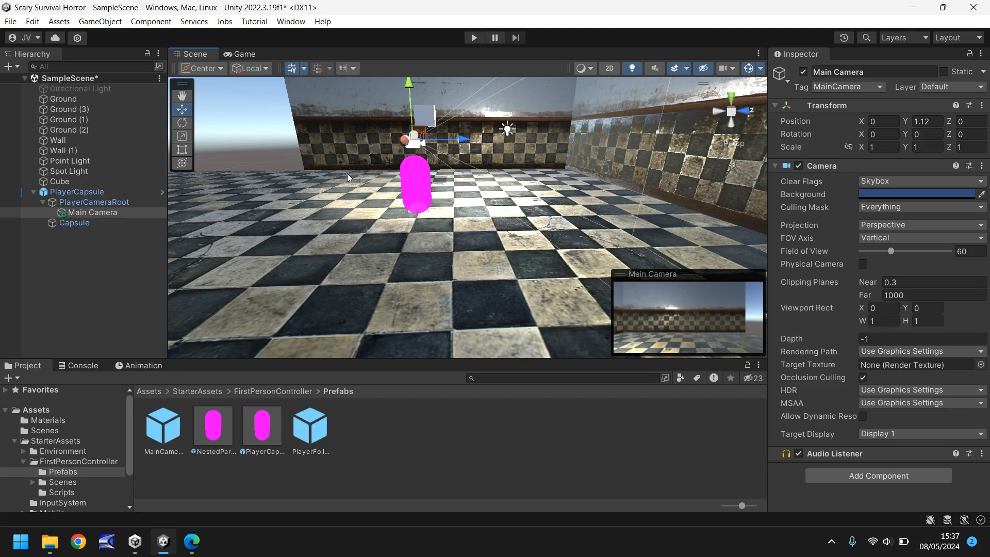
pyautogui.click(473, 37)
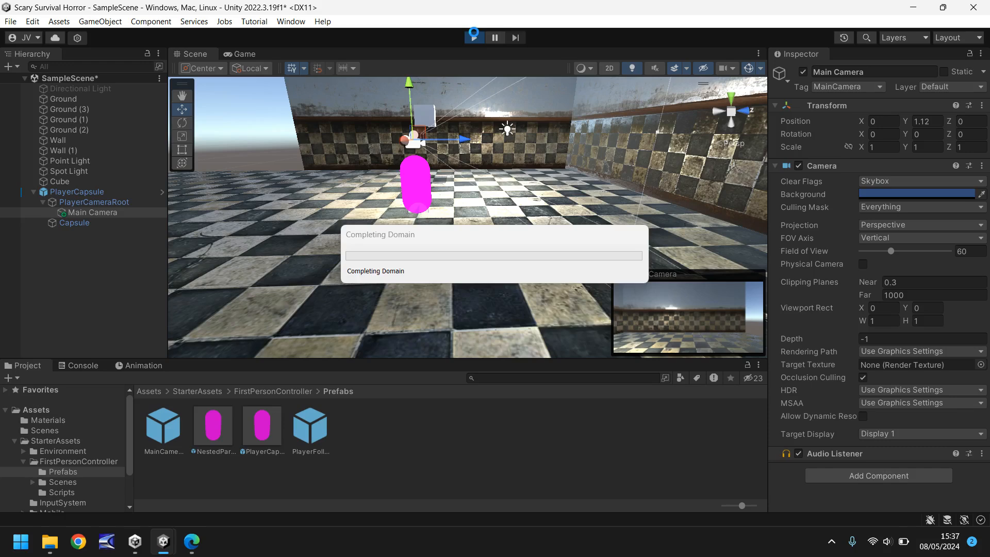
pyautogui.click(474, 37)
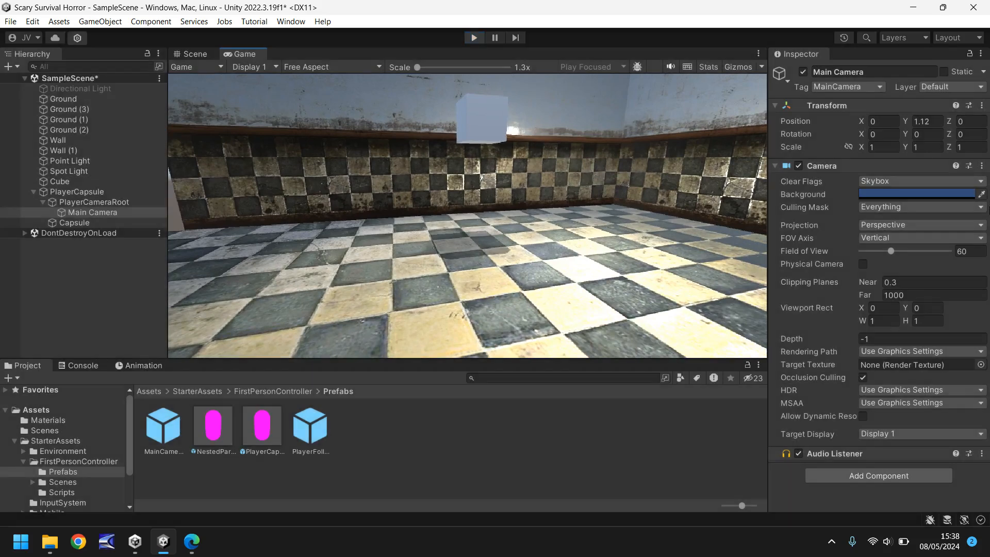
pyautogui.click(194, 54)
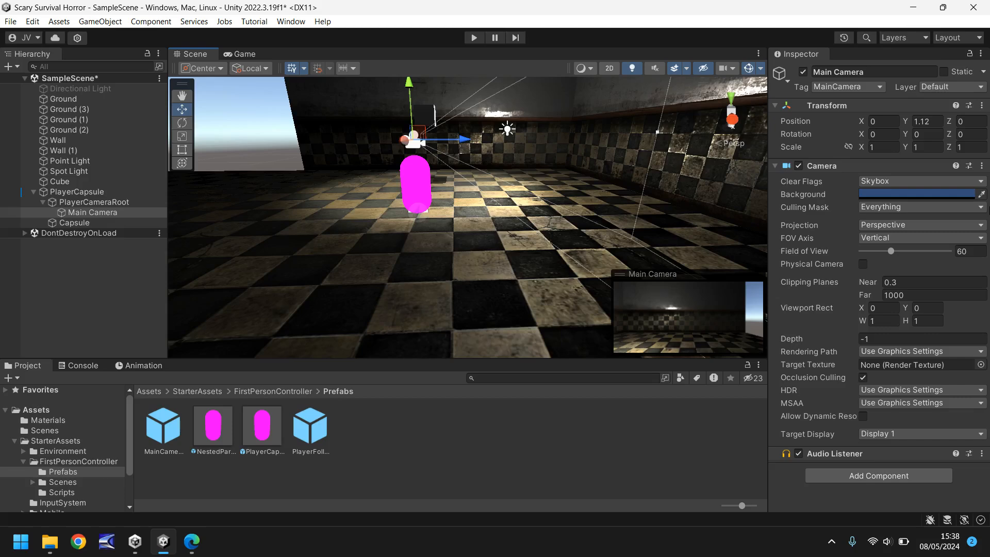
# - On PlayerCapsule's First Person Controller set Move Speed 6, Sprint Speed 10 and Rotation Speed 3
pyautogui.click(74, 222)
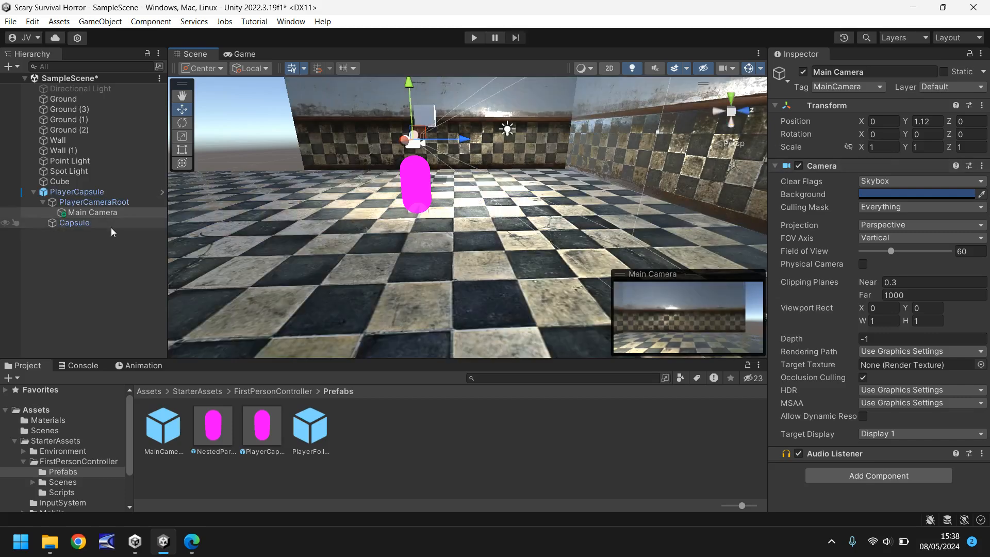
pyautogui.click(78, 191)
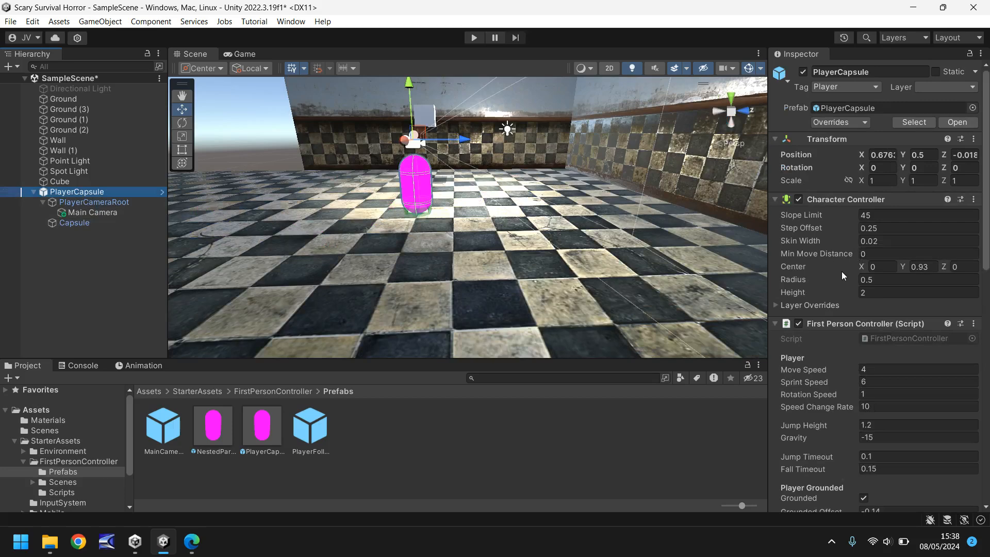
pyautogui.moveTo(845, 276)
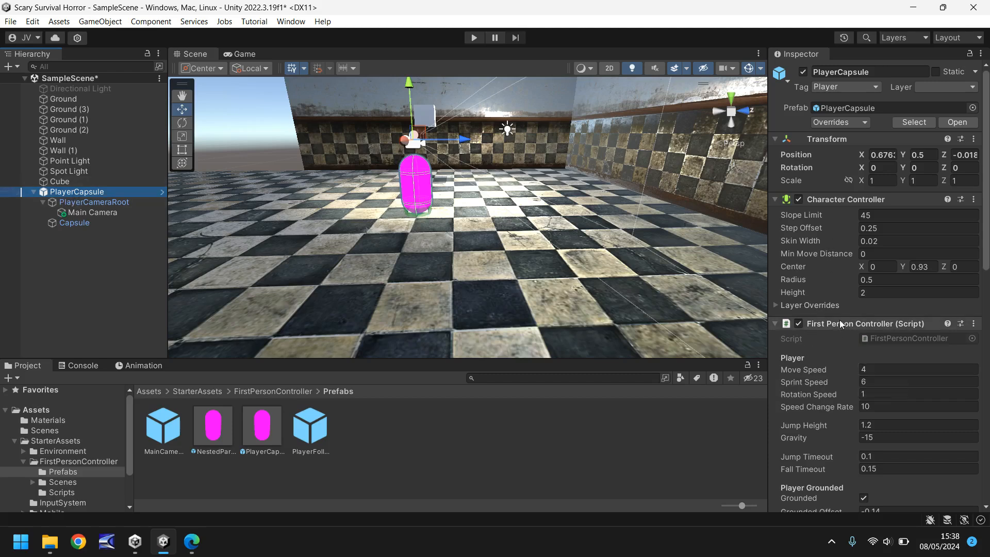
pyautogui.scroll(-3)
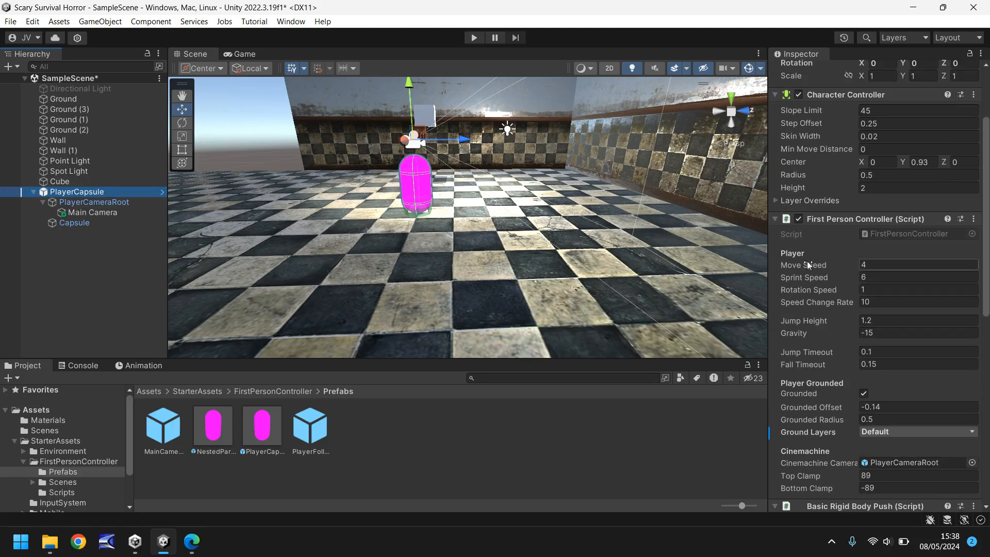
pyautogui.moveTo(822, 367)
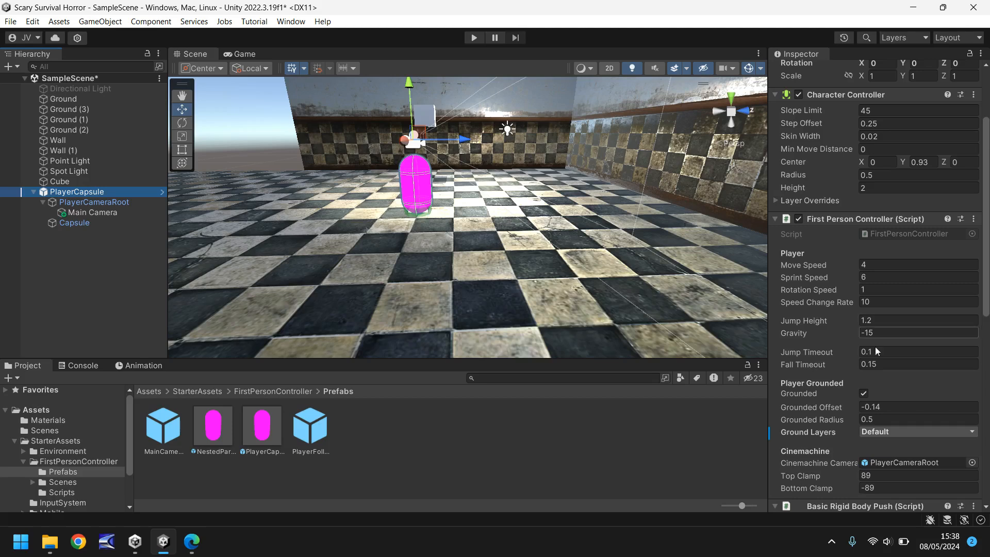
pyautogui.click(918, 265)
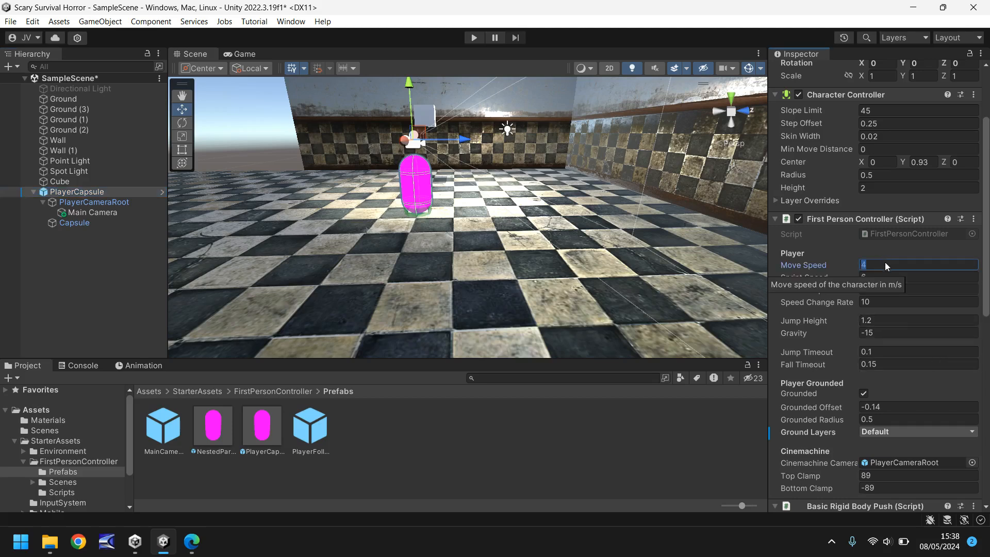
pyautogui.write('6')
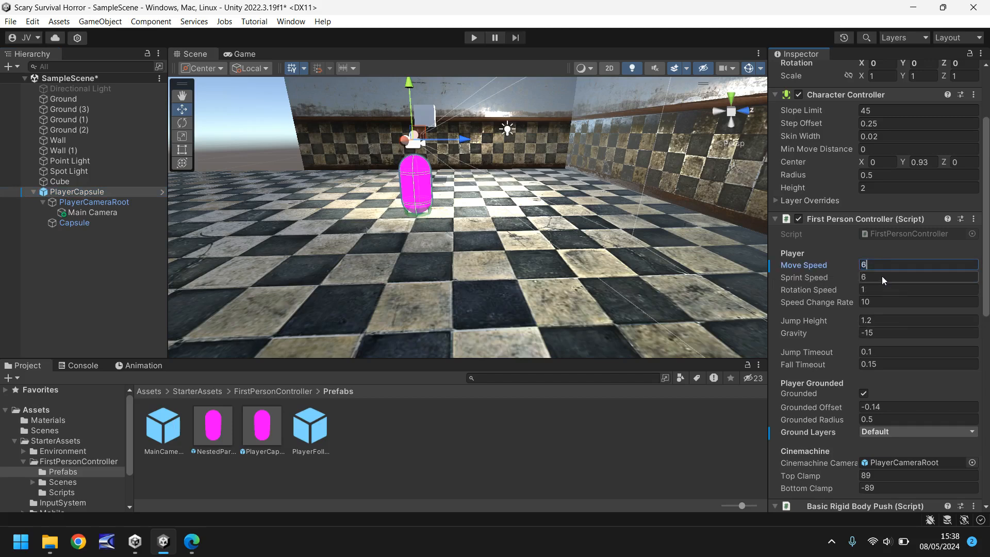
pyautogui.click(916, 278)
pyautogui.write('10')
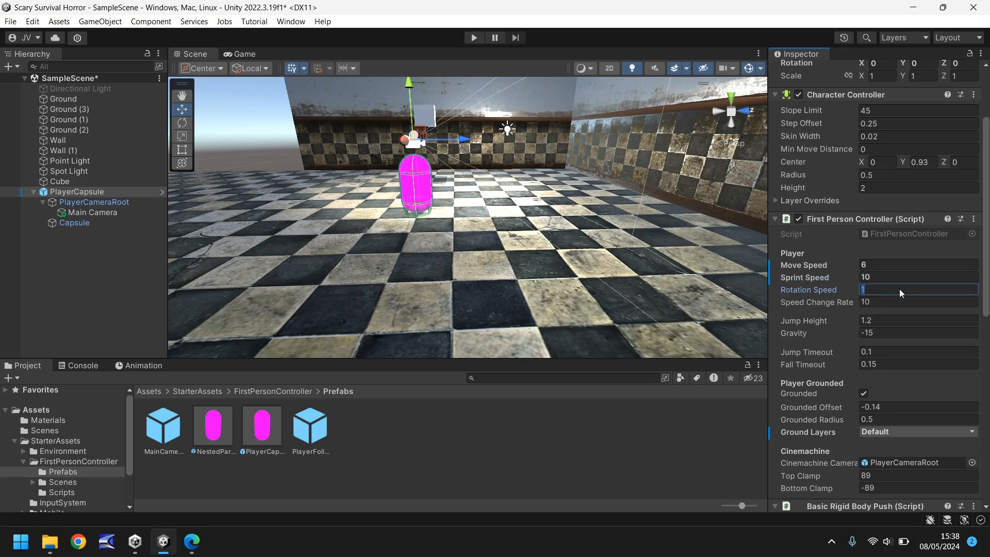
pyautogui.moveTo(809, 289)
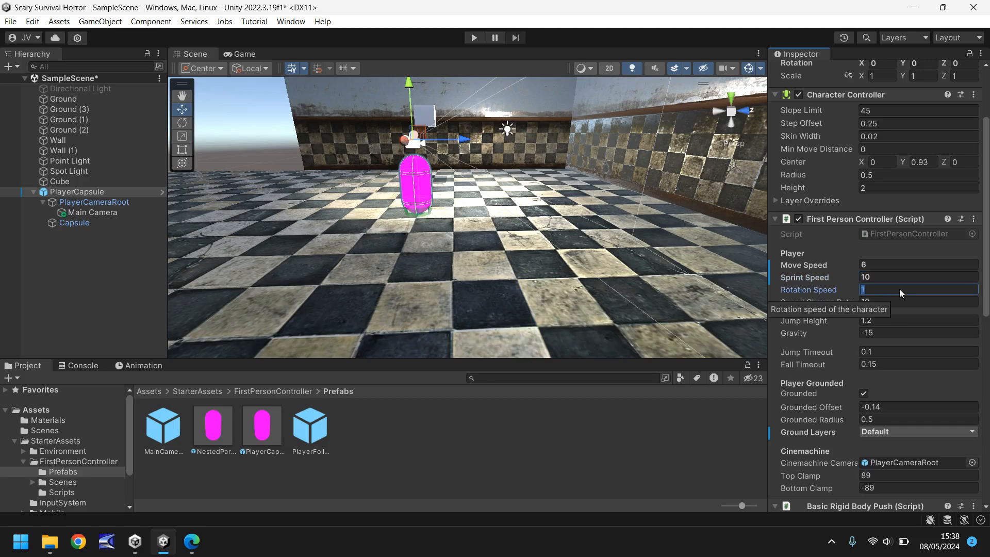
pyautogui.write('3')
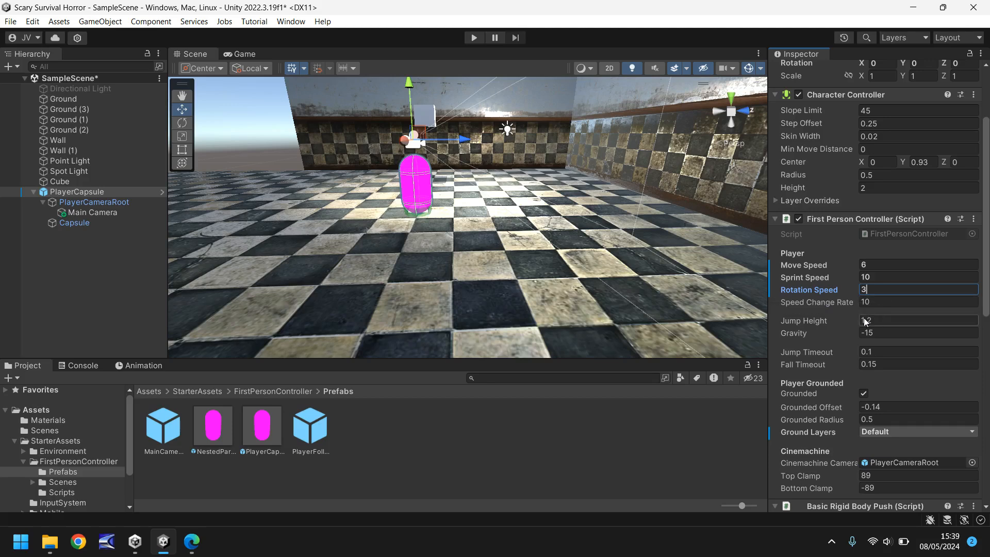
pyautogui.moveTo(869, 333)
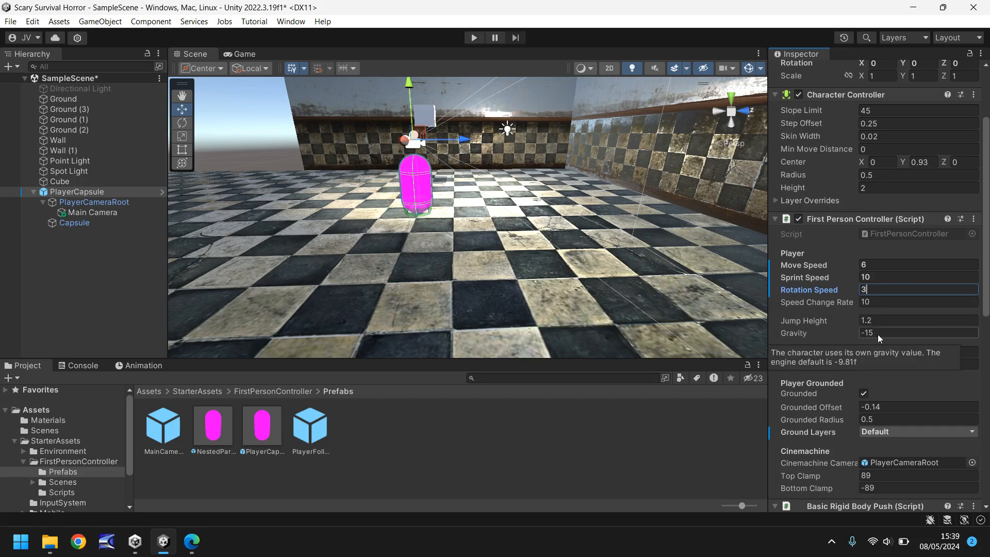
pyautogui.moveTo(882, 337)
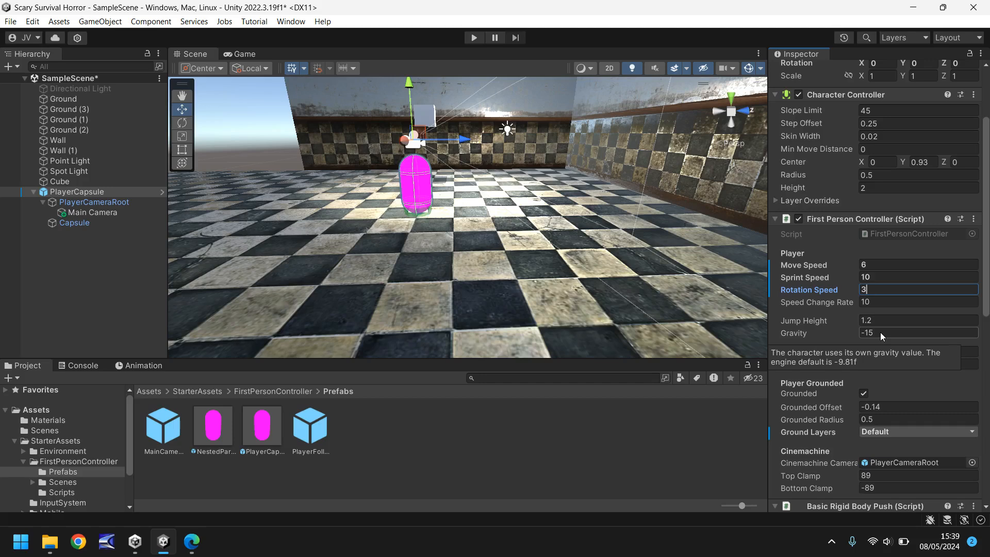
pyautogui.moveTo(864, 340)
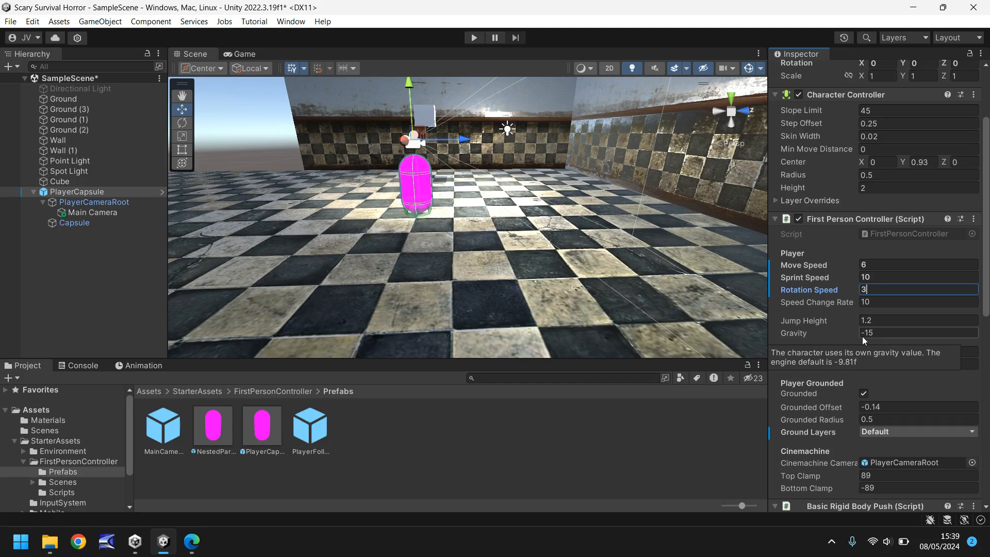
pyautogui.moveTo(876, 321)
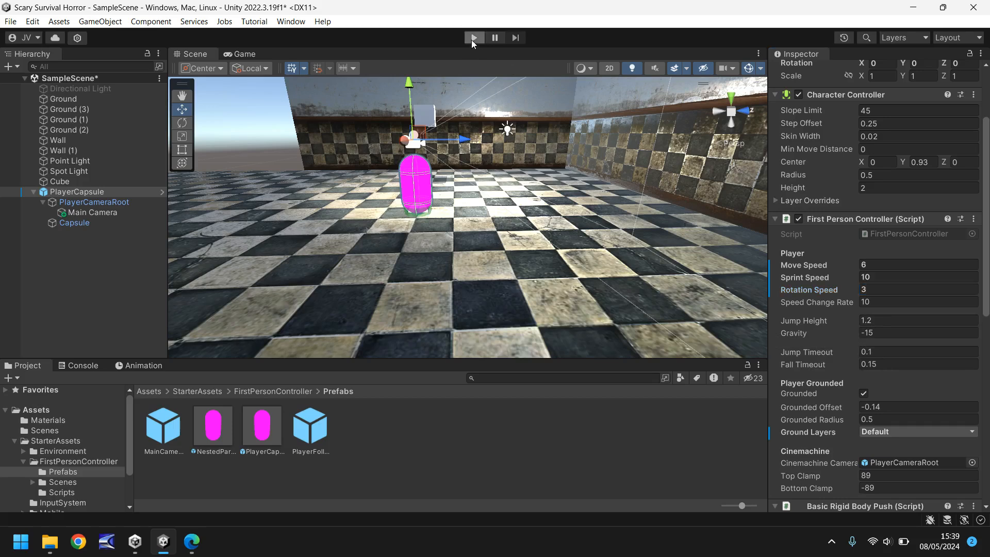
# - Run the scene in Play mode and walk the first-person view across the checkered room
pyautogui.click(473, 37)
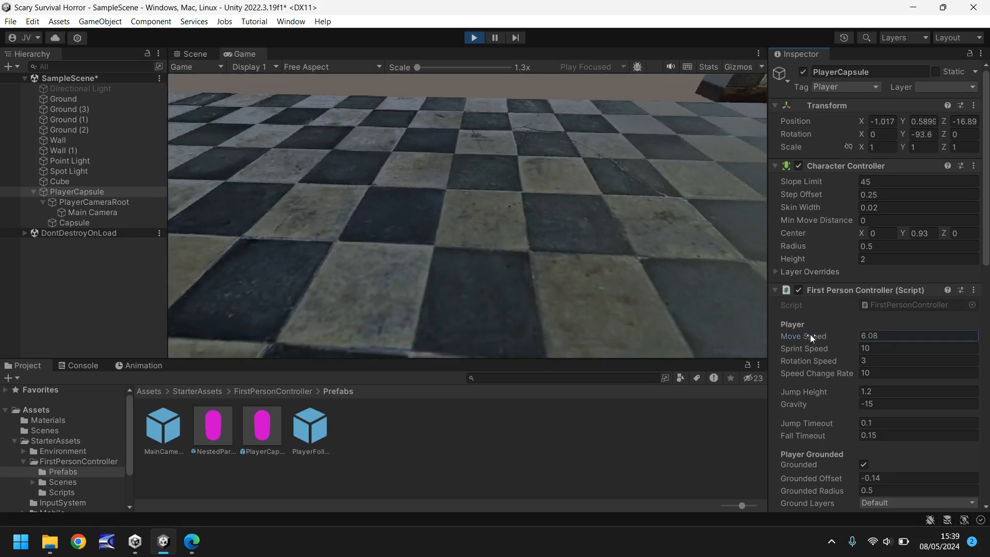
pyautogui.write('30.91')
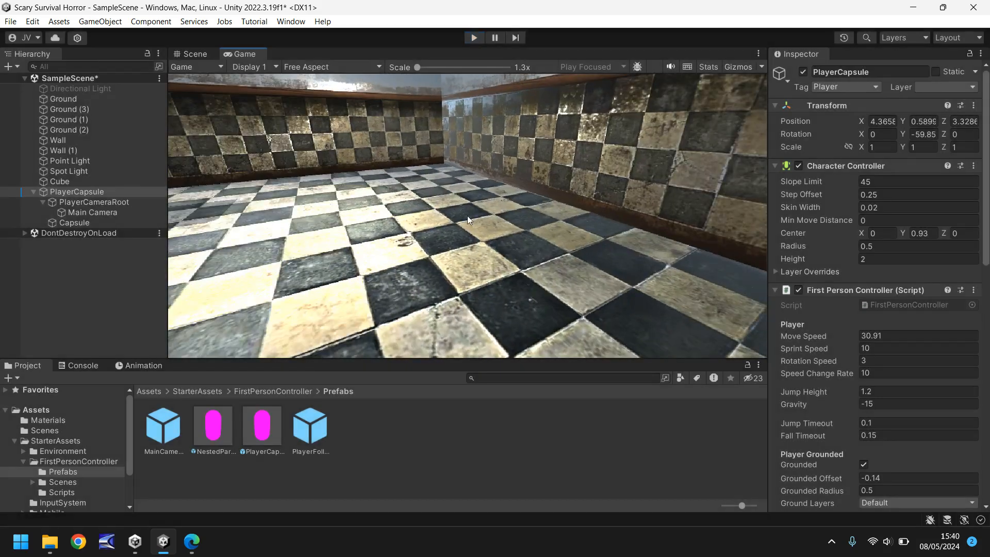
# - Stop the running game and raise the First Person Controller's Jump Height from 1.2 to 10
pyautogui.click(194, 53)
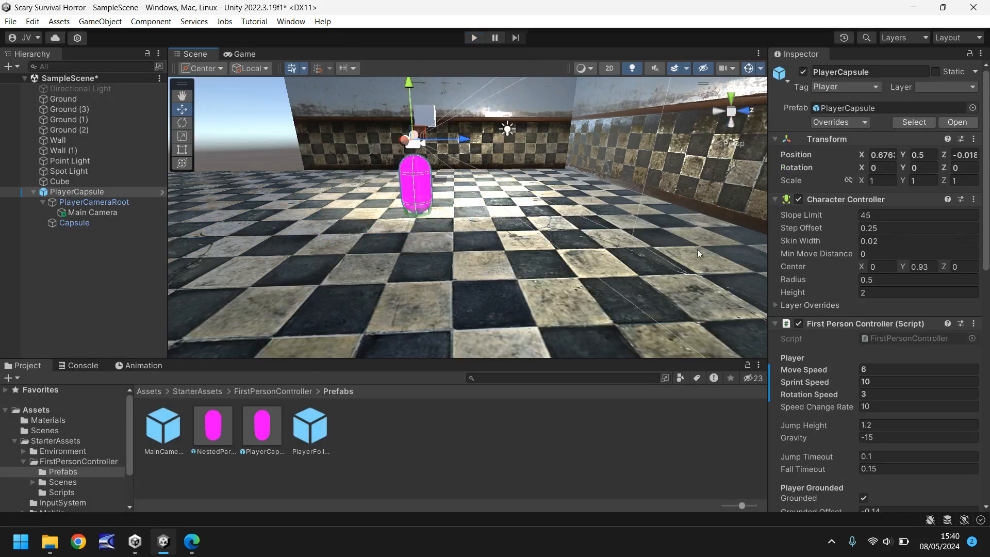
pyautogui.moveTo(876, 385)
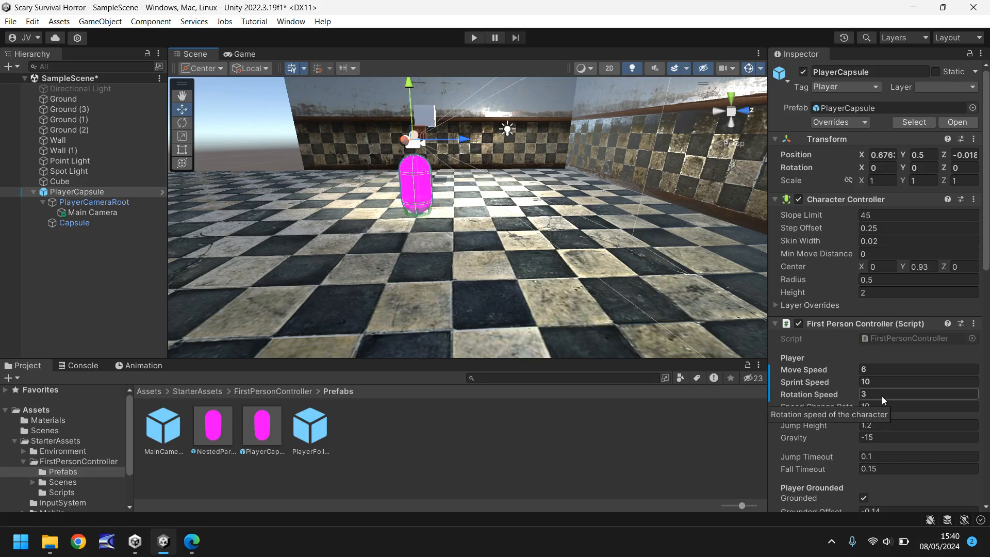
pyautogui.scroll(-3)
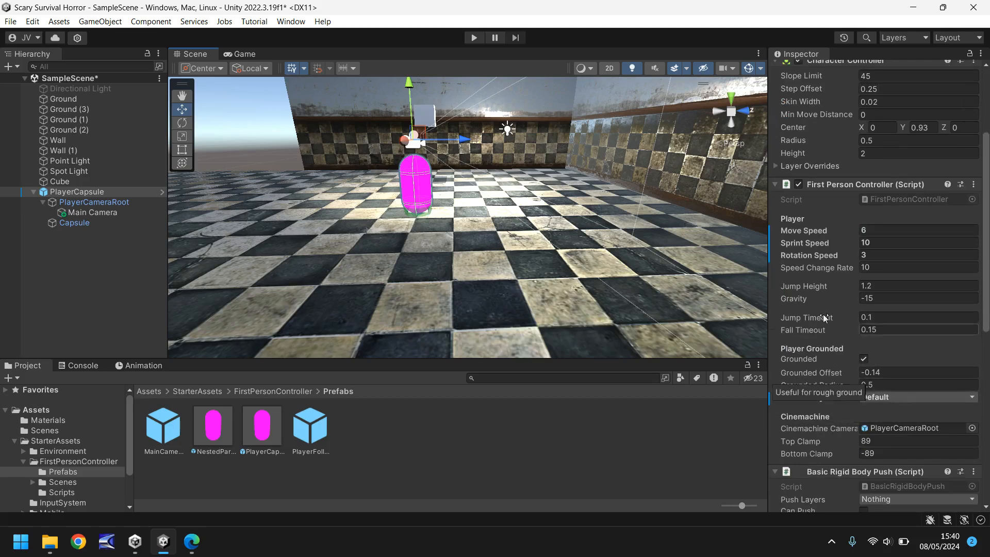
pyautogui.scroll(-3)
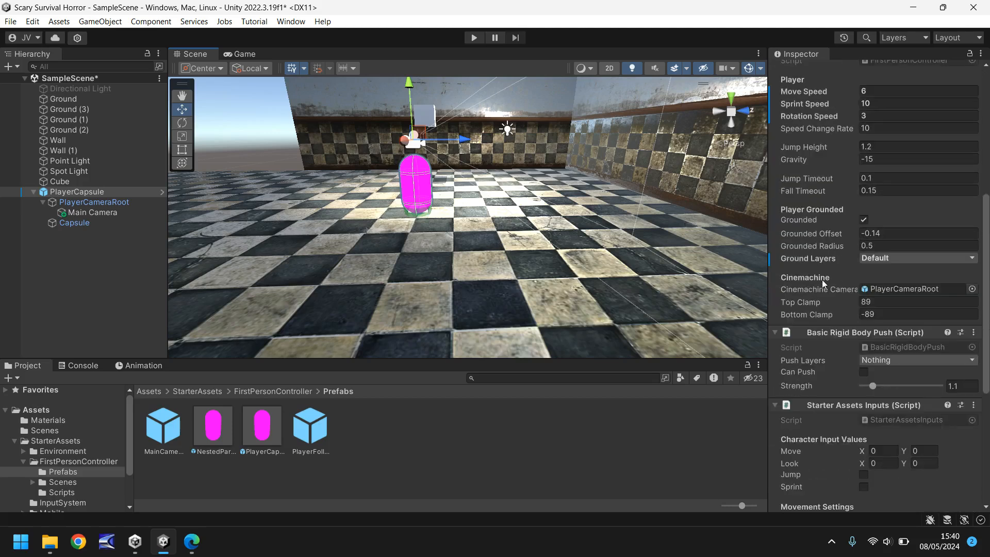
pyautogui.scroll(-3)
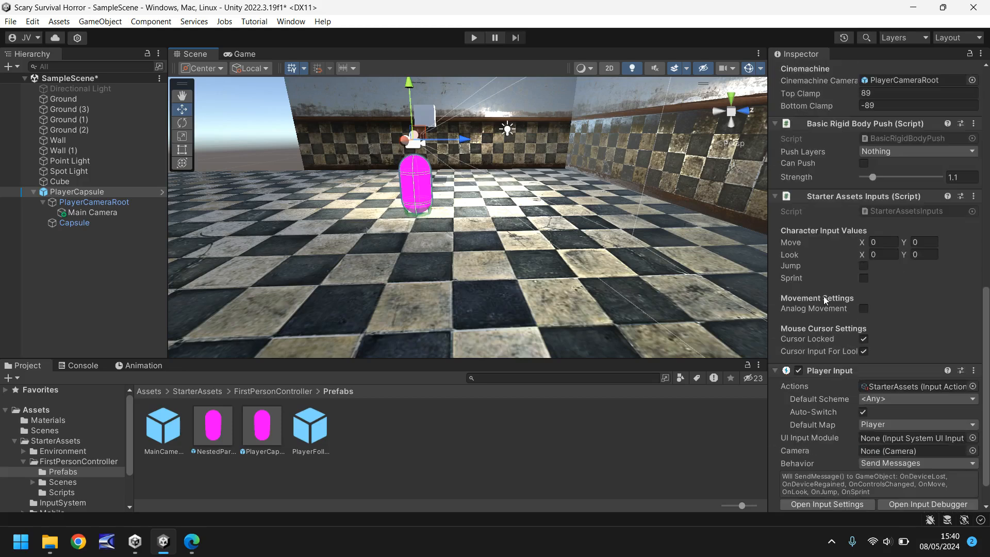
pyautogui.moveTo(858, 331)
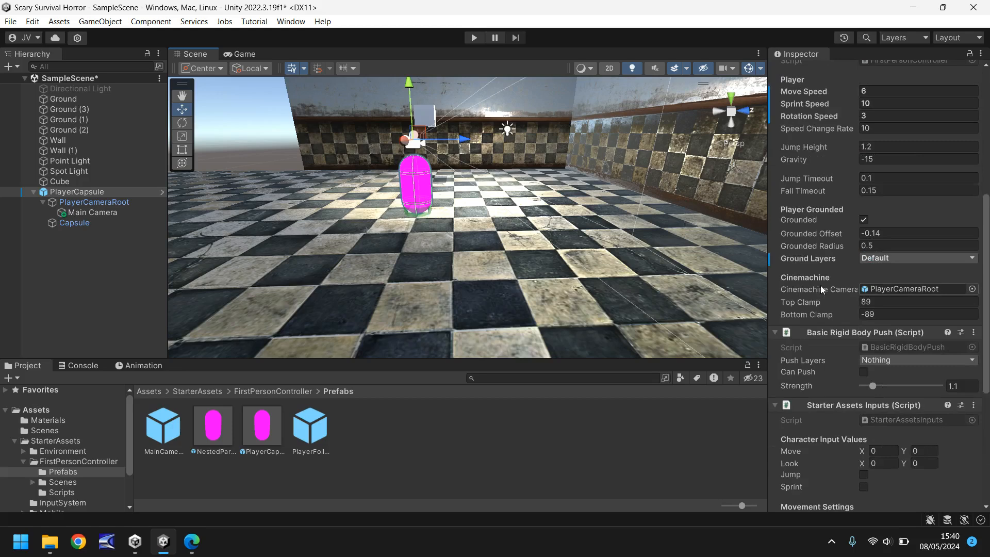
pyautogui.moveTo(823, 365)
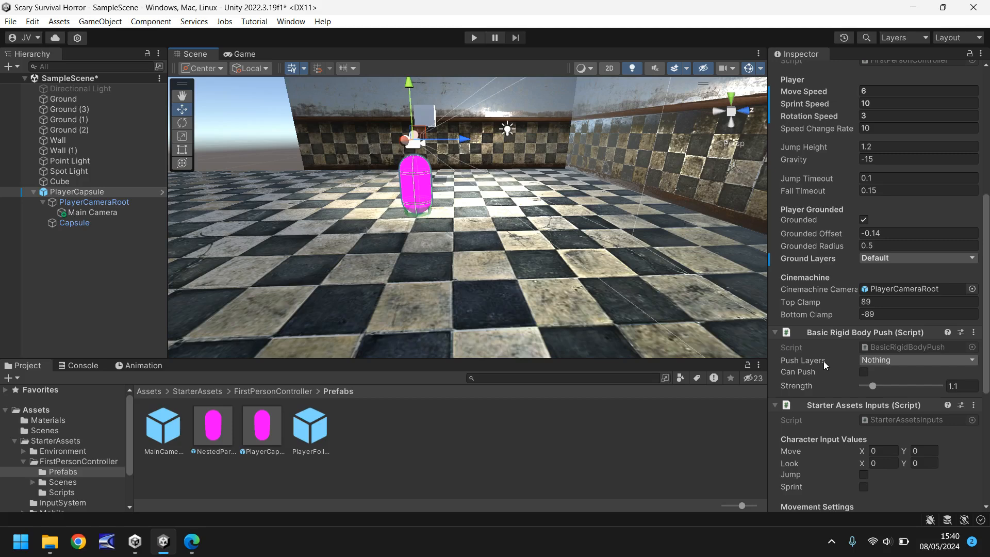
pyautogui.moveTo(797, 141)
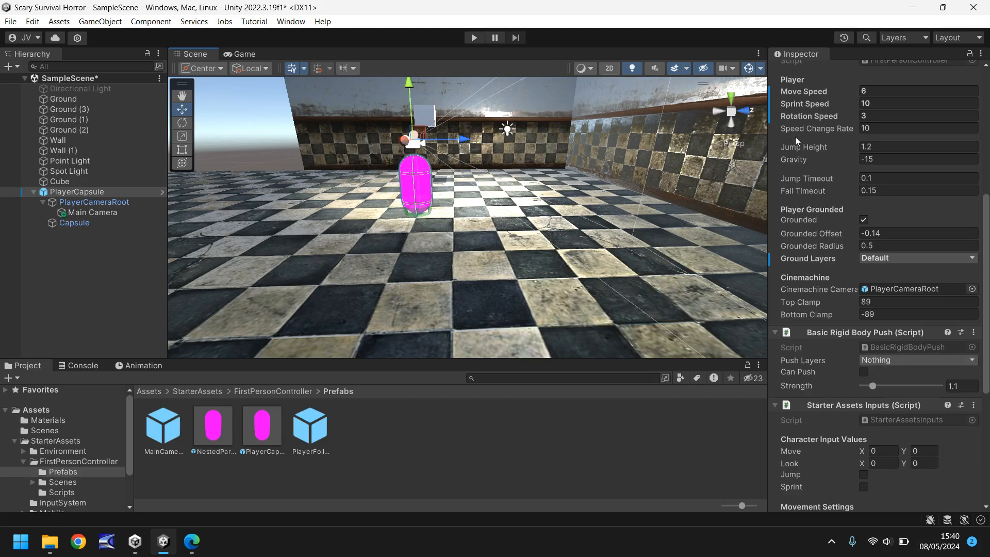
pyautogui.click(918, 147)
pyautogui.write('10')
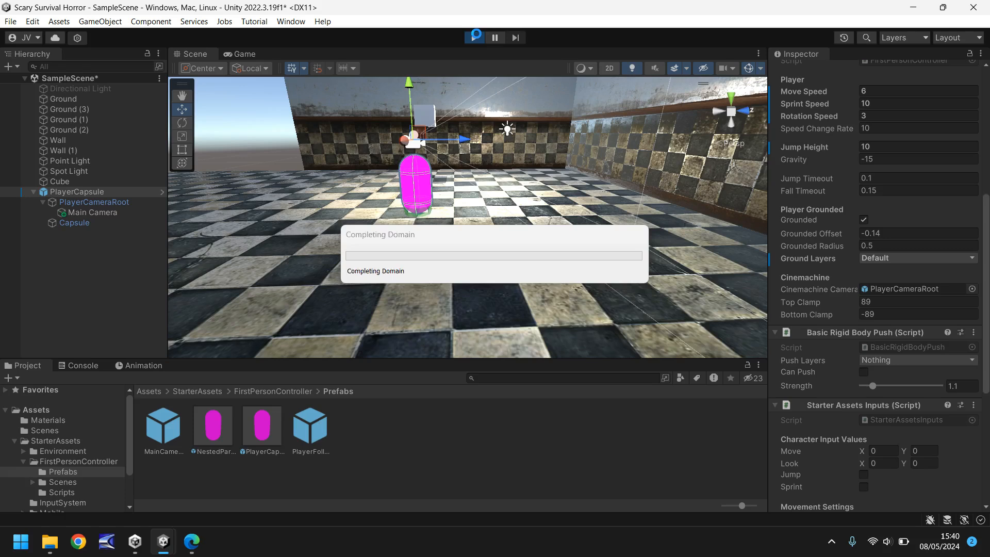
# - Play-test the higher jump, stop the run, and show the top-level Assets folder
pyautogui.click(474, 37)
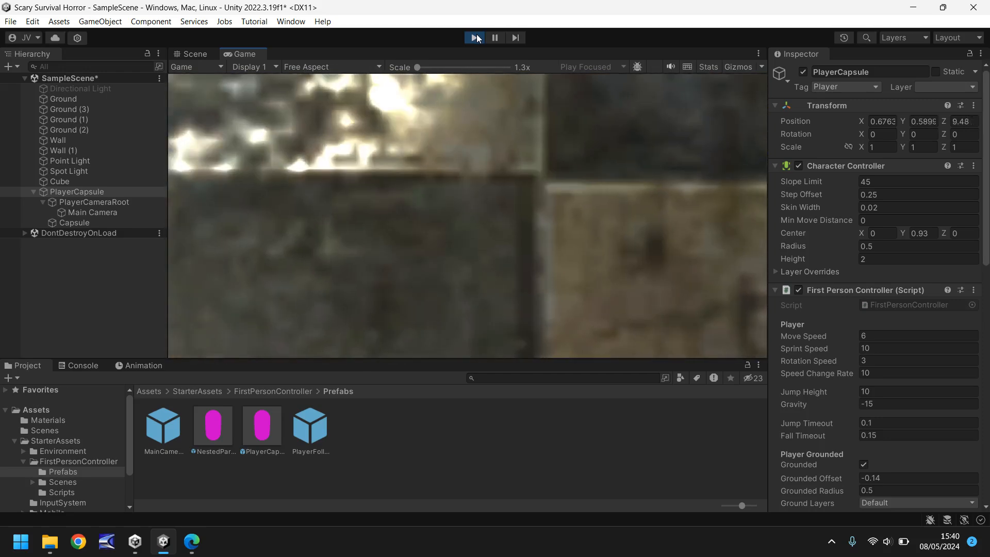
pyautogui.click(473, 37)
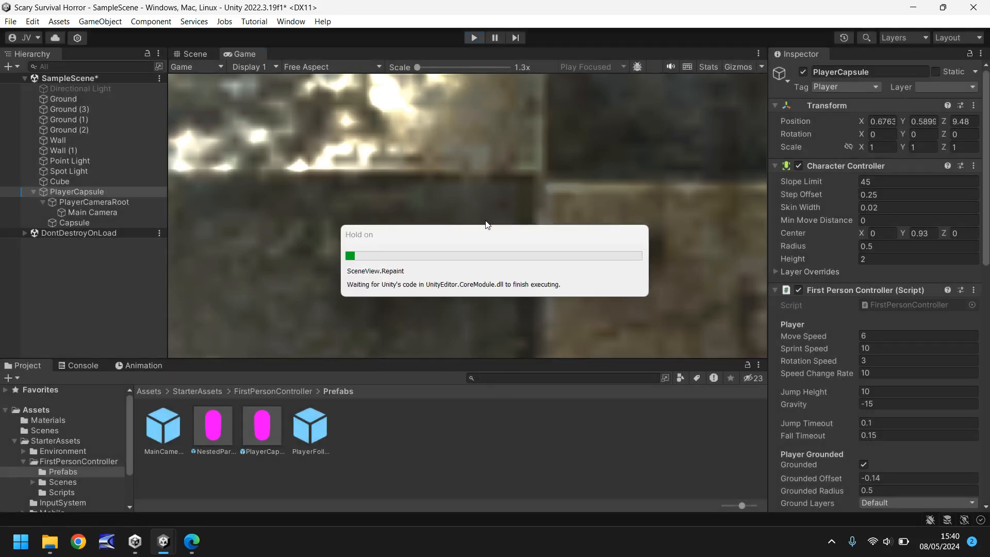
pyautogui.click(195, 53)
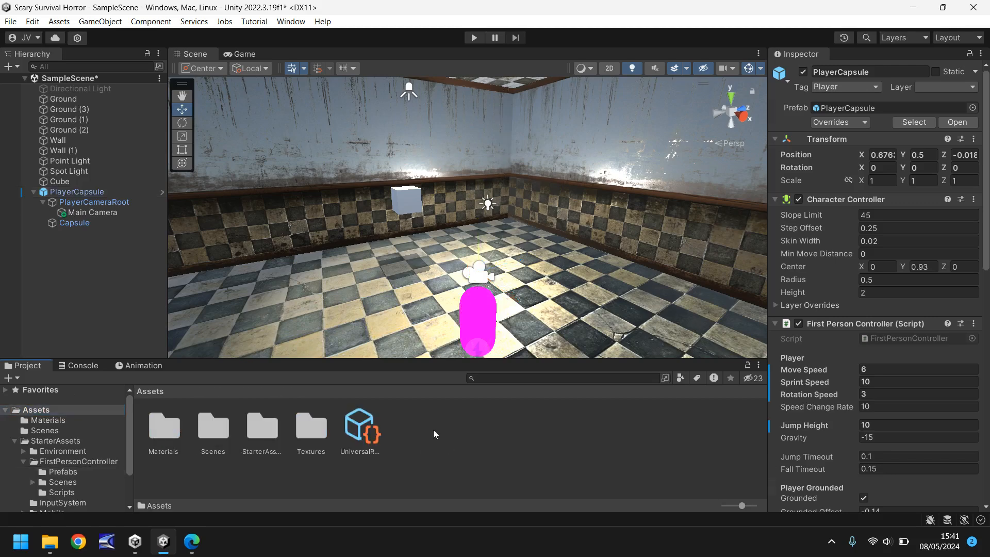
# - Create a new empty folder named Assets inside the project's Assets folder
pyautogui.rightClick(435, 435)
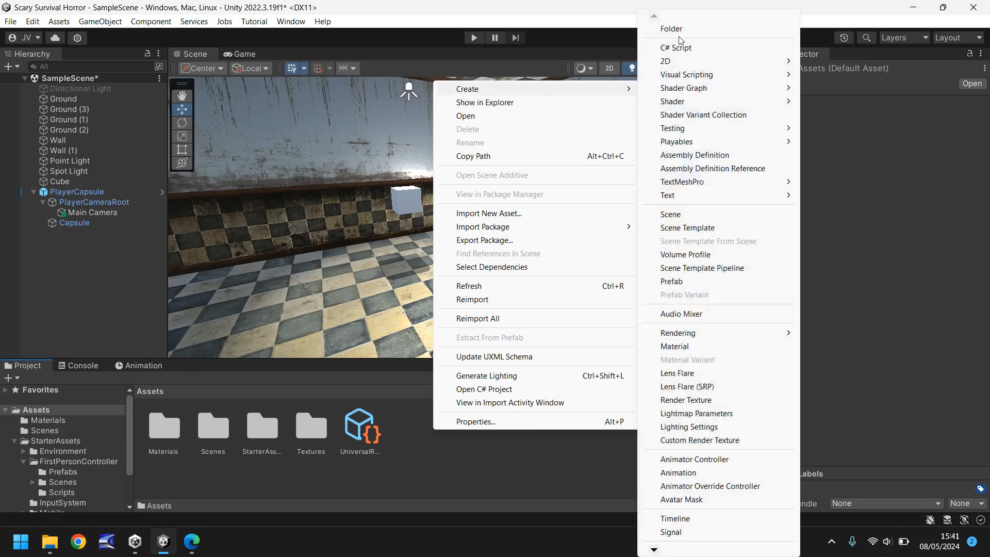
pyautogui.click(672, 29)
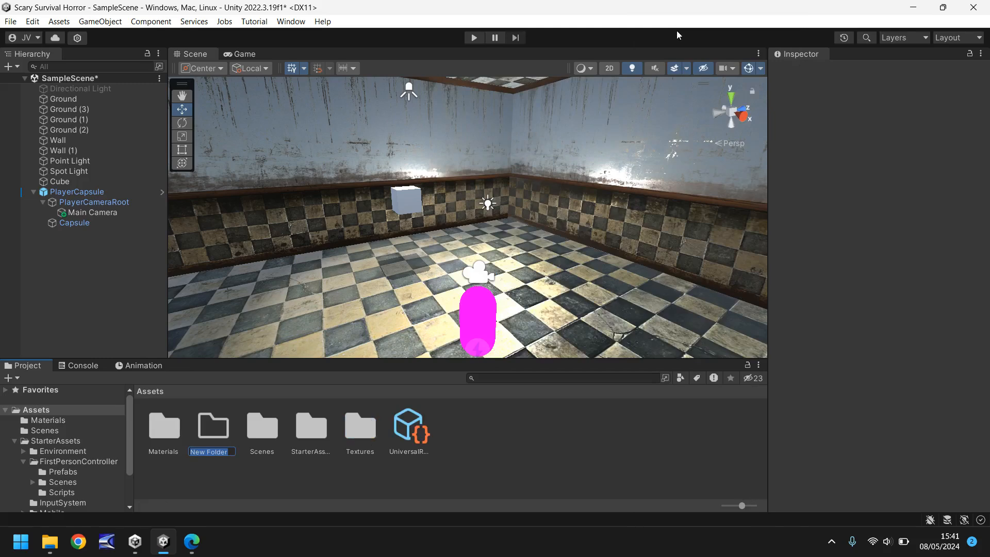
pyautogui.write('Assets')
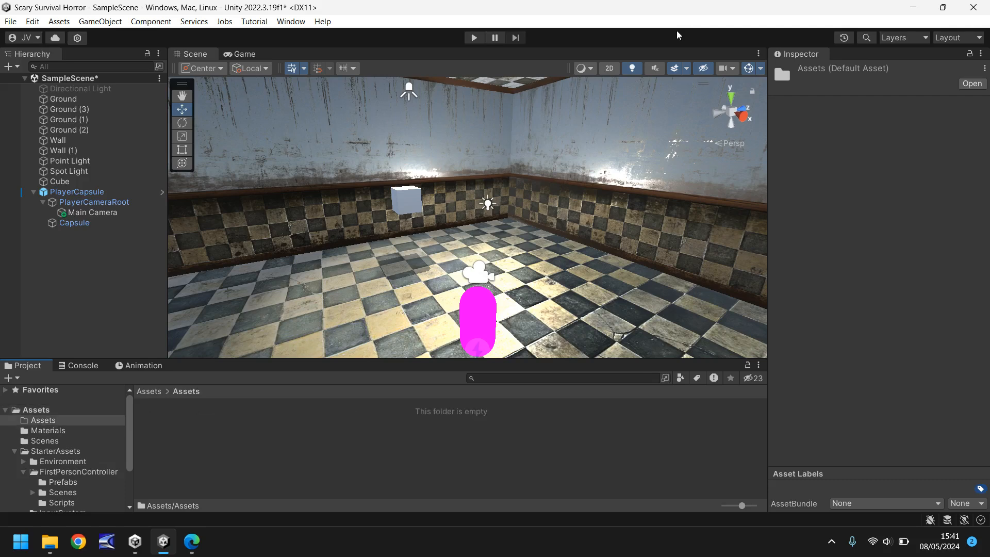
pyautogui.moveTo(677, 34)
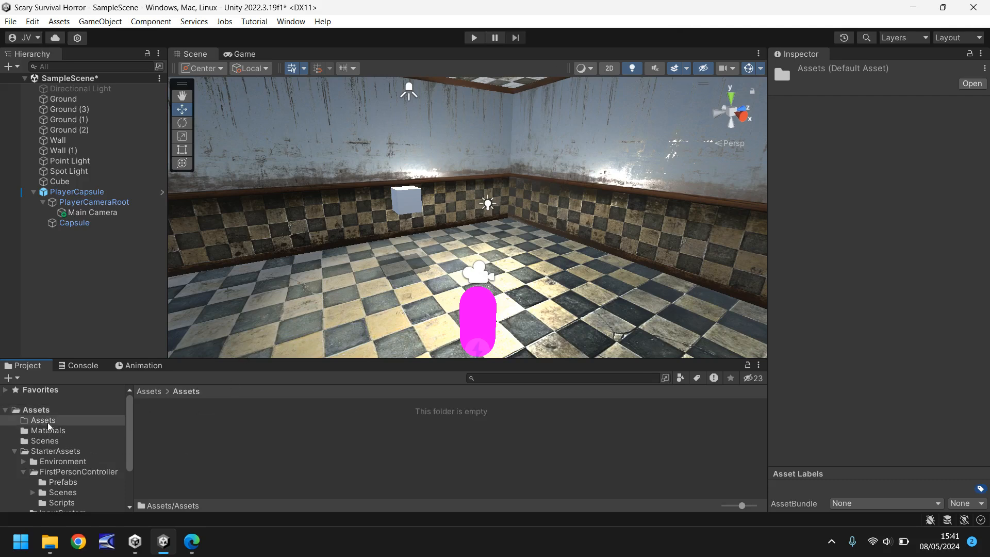
# - Rename the new Project subfolder to 'Objects Assets'
pyautogui.rightClick(43, 420)
pyautogui.write('Objects ')
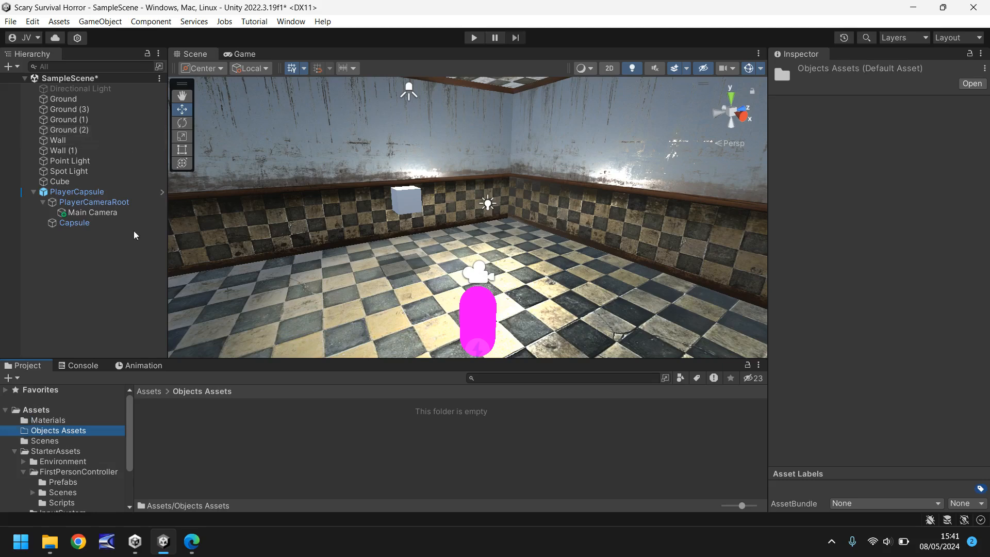
pyautogui.click(50, 541)
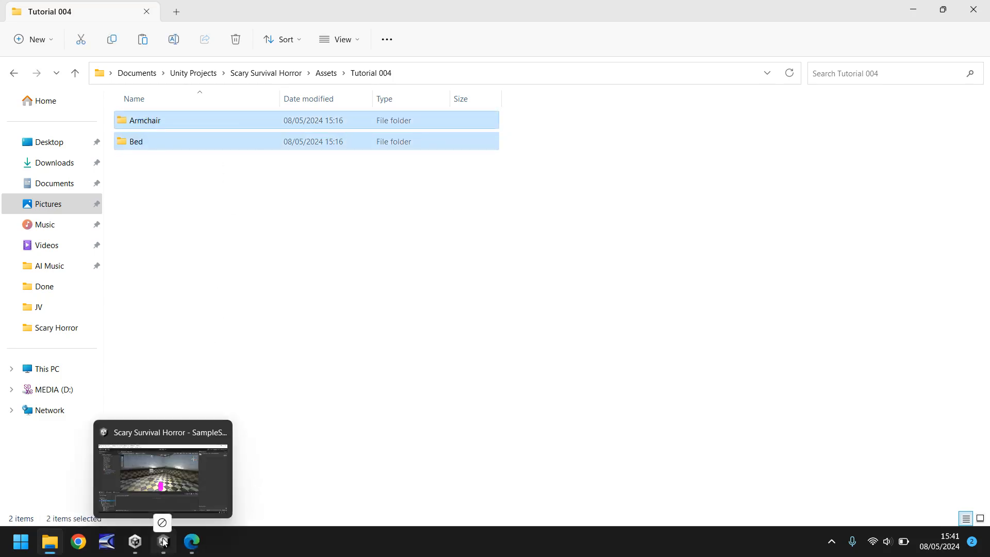
# - Bring the Armchair and Bed folders from File Explorer into Unity's Objects Assets folder
pyautogui.click(162, 541)
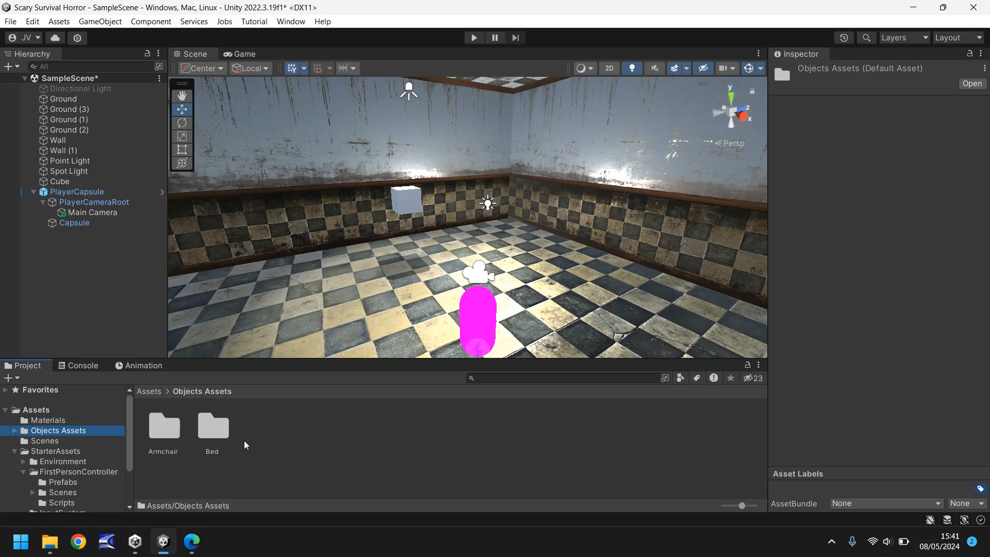
pyautogui.moveTo(256, 443)
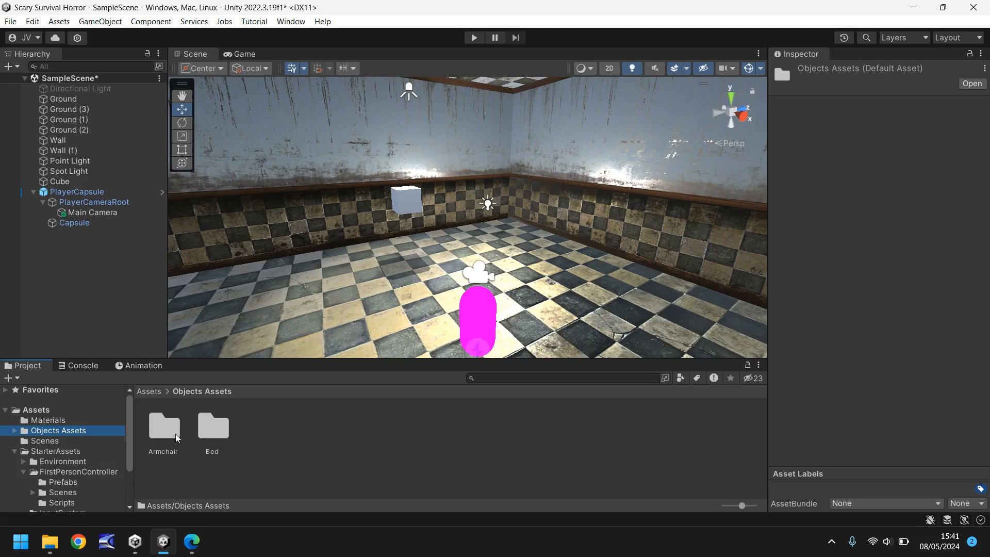
# - Place the Armchair prefab in the scene at scale 7,7,7 and turn it around its vertical axis
pyautogui.doubleClick(163, 426)
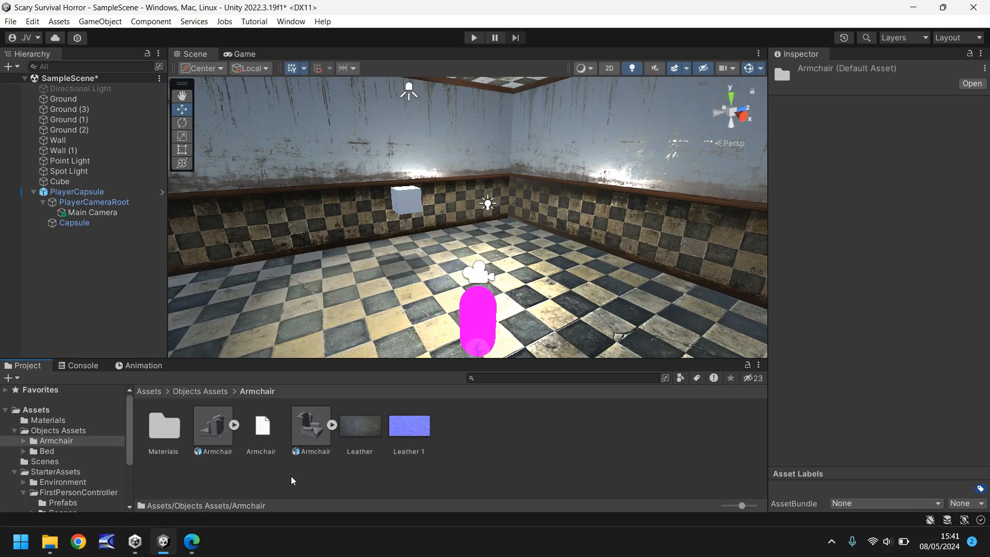
pyautogui.moveTo(333, 486)
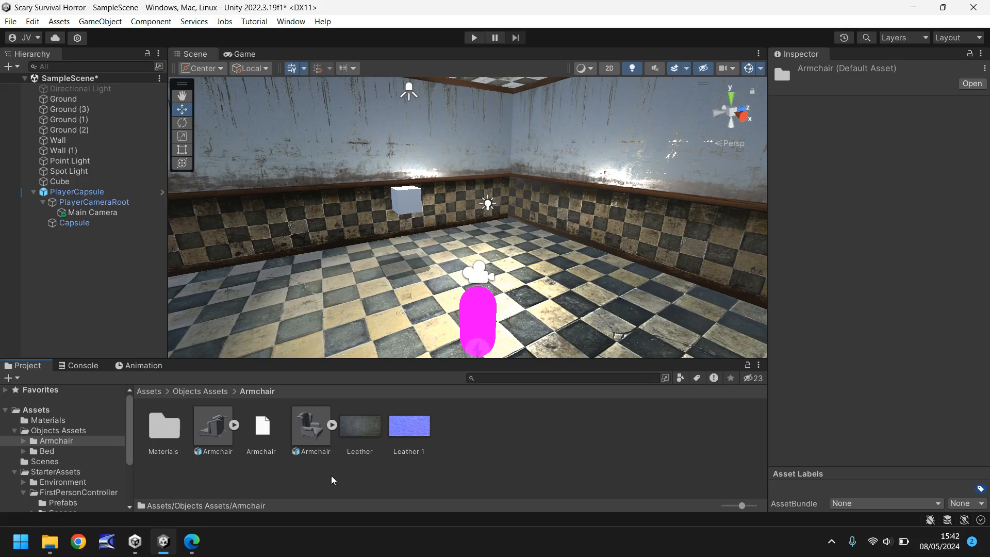
pyautogui.moveTo(312, 461)
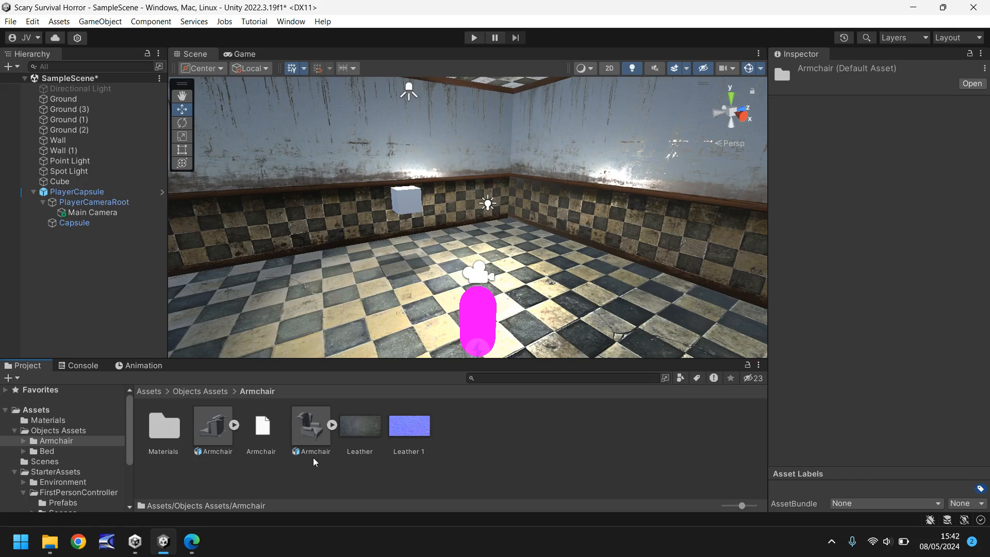
pyautogui.moveTo(310, 429)
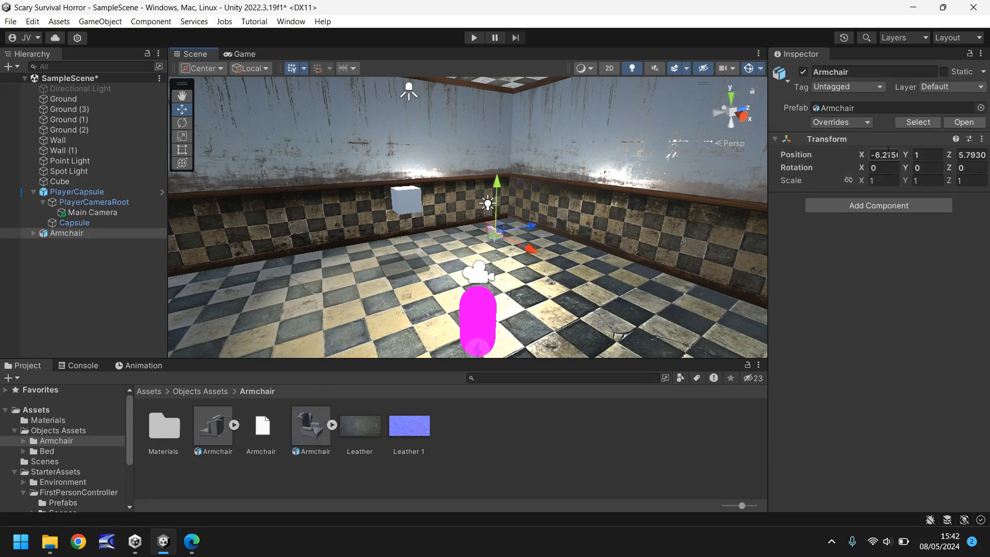
pyautogui.click(885, 180)
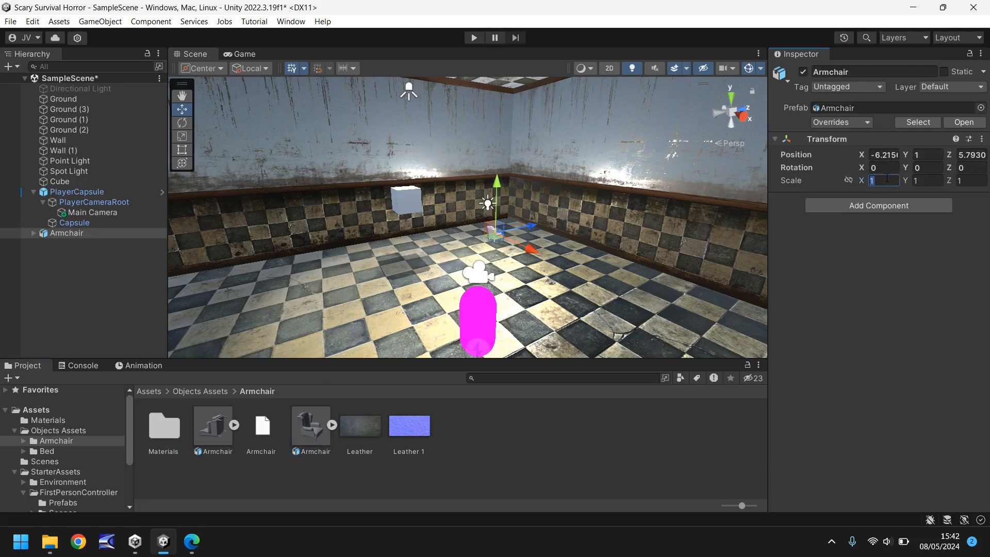
pyautogui.write('3')
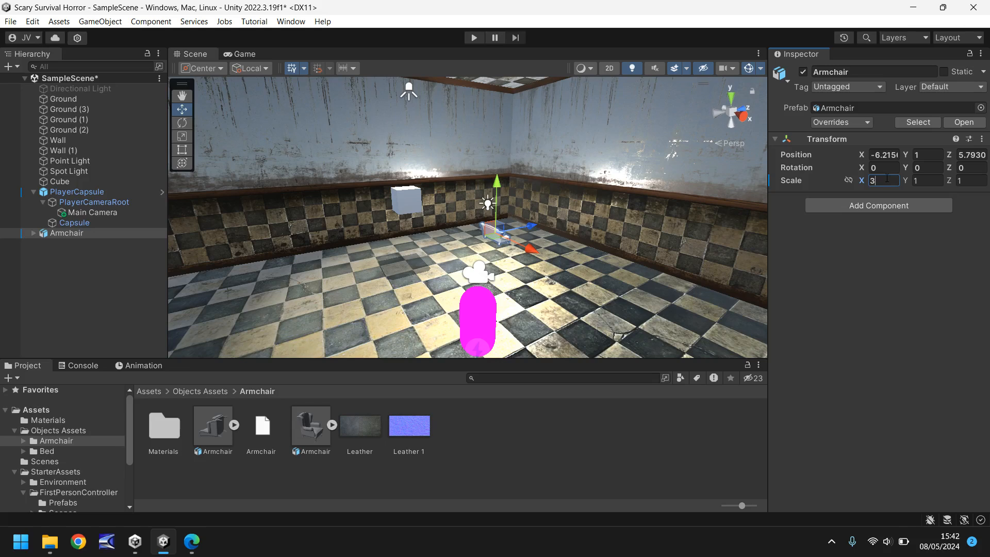
pyautogui.write('3')
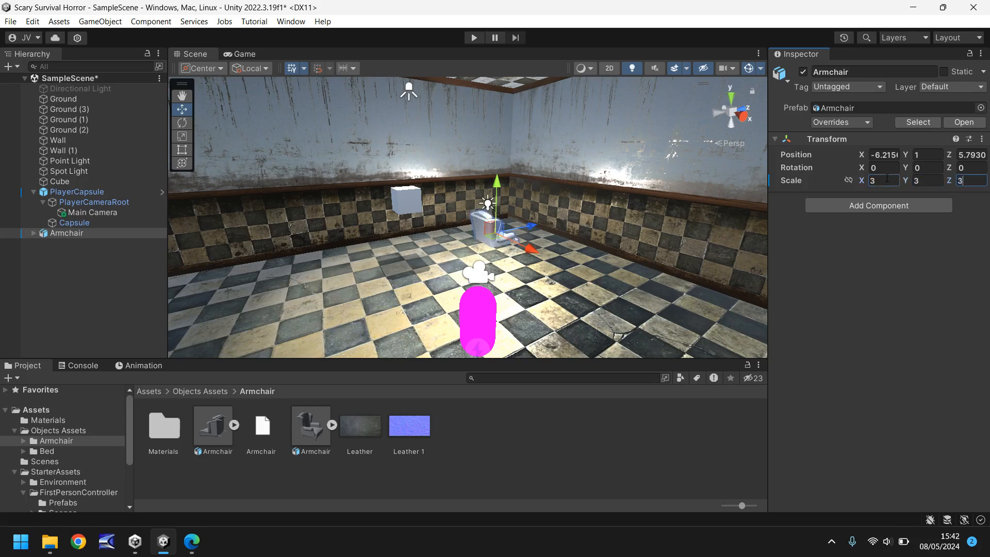
pyautogui.click(883, 179)
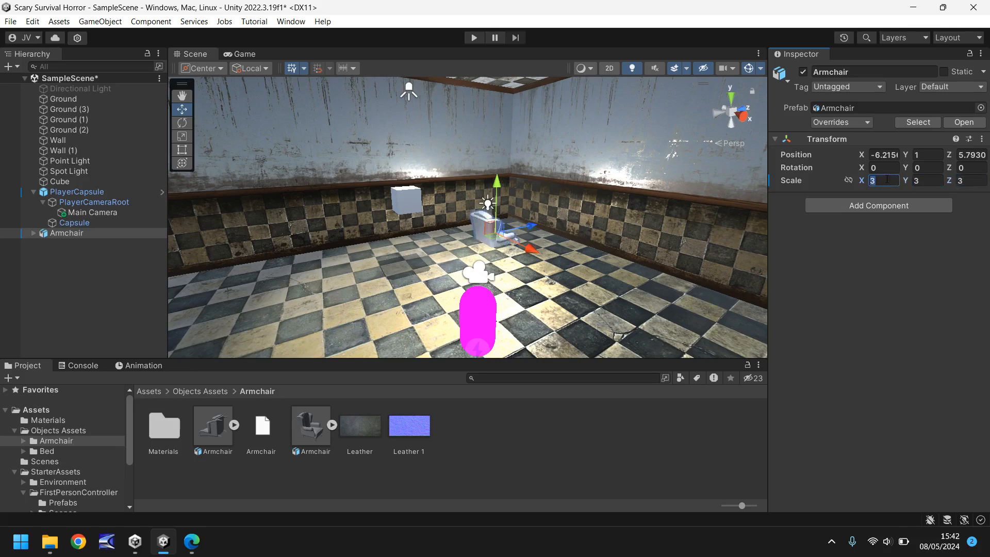
pyautogui.write('7')
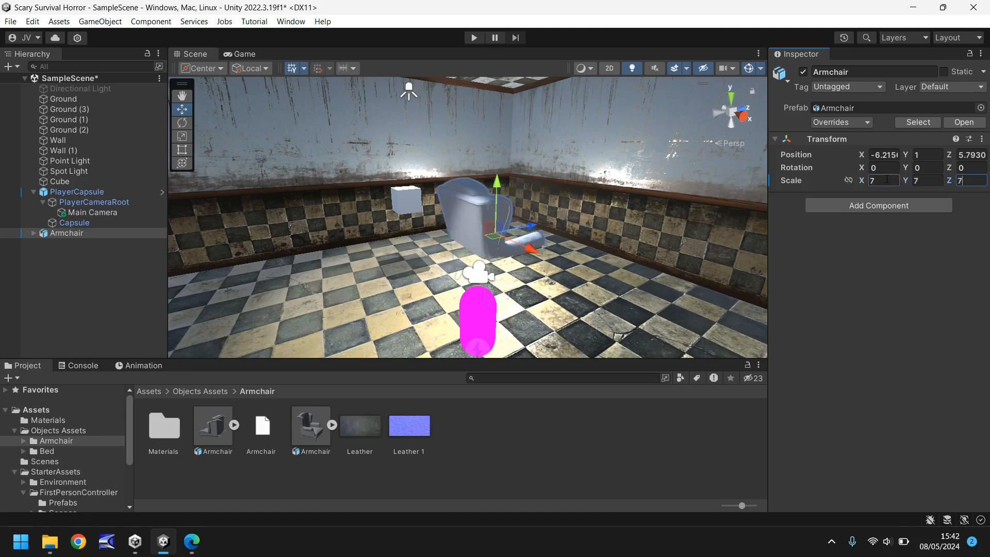
pyautogui.moveTo(497, 193); pyautogui.dragTo(499, 126)
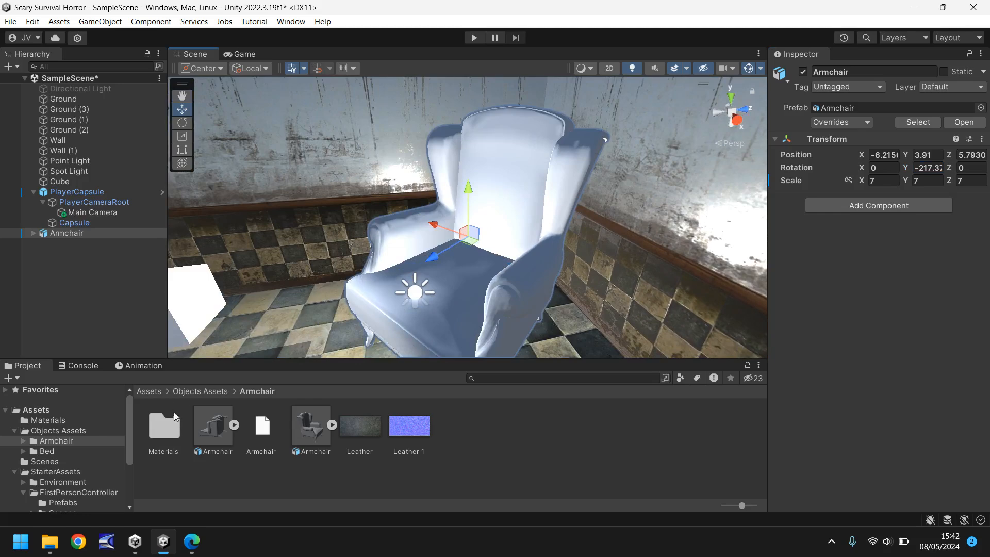
# - Assign the black Leather material from the armchair's Materials folder to its mesh child
pyautogui.doubleClick(163, 426)
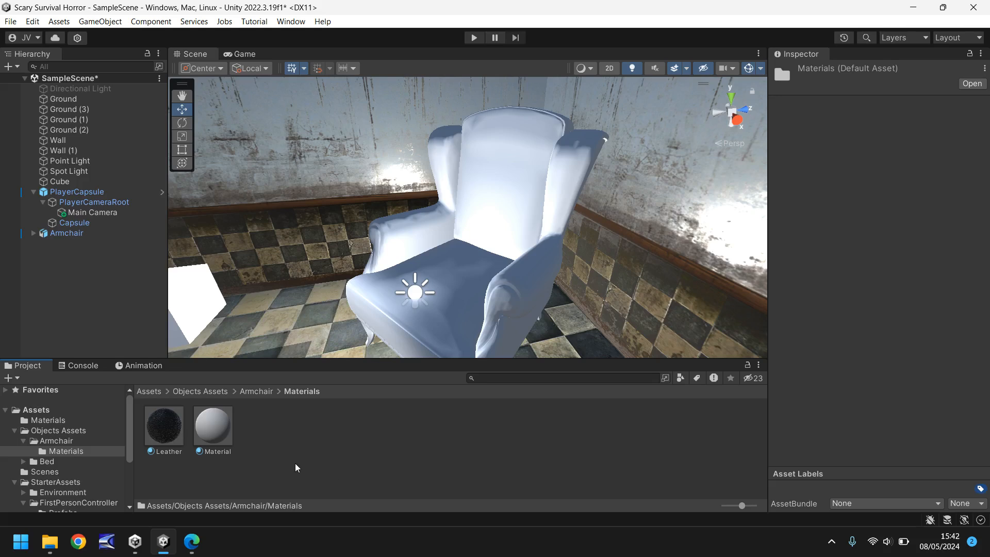
pyautogui.click(164, 425)
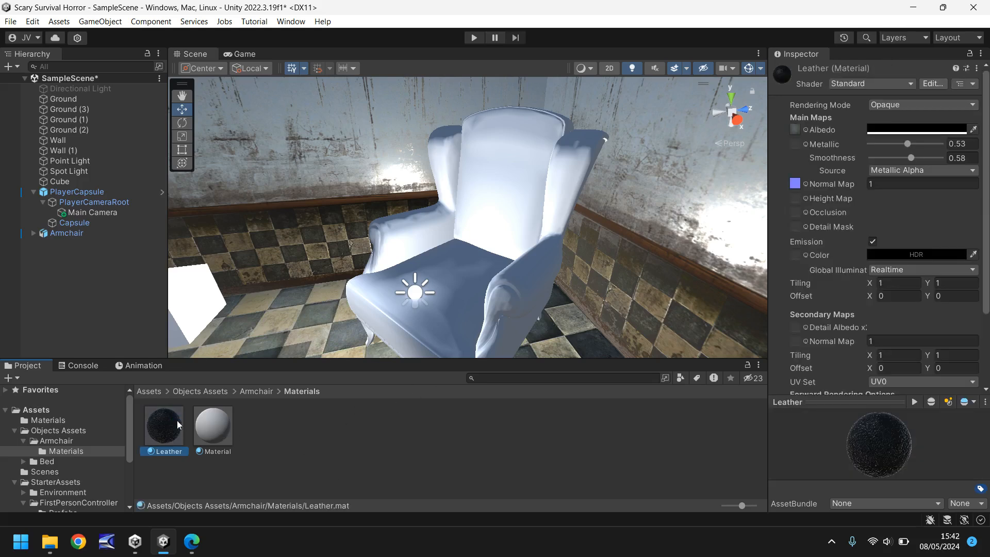
pyautogui.moveTo(164, 425)
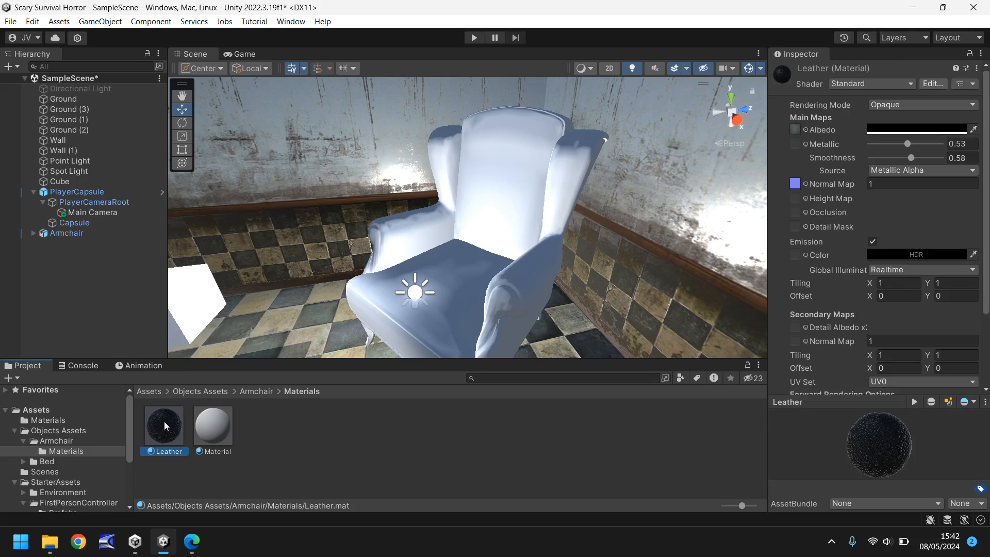
pyautogui.click(212, 423)
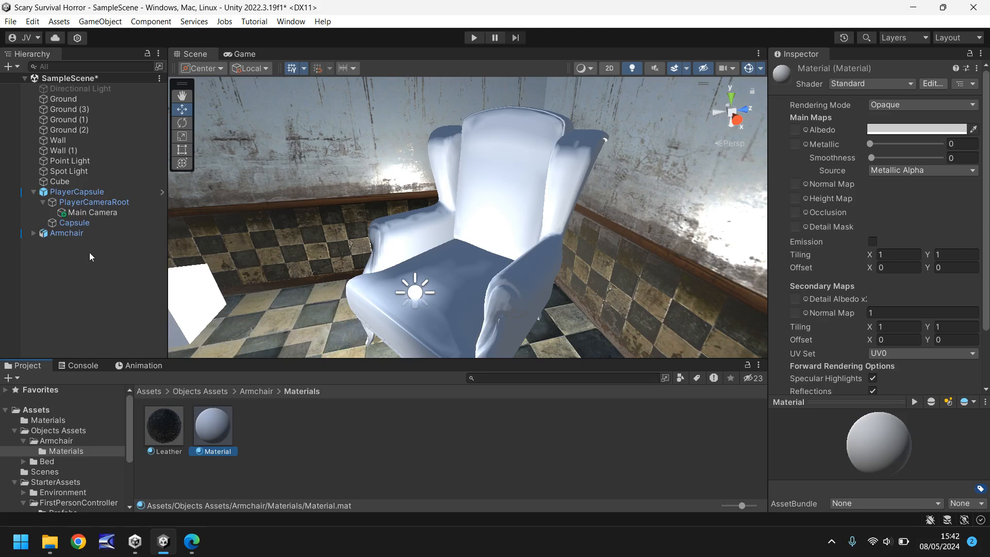
pyautogui.click(66, 233)
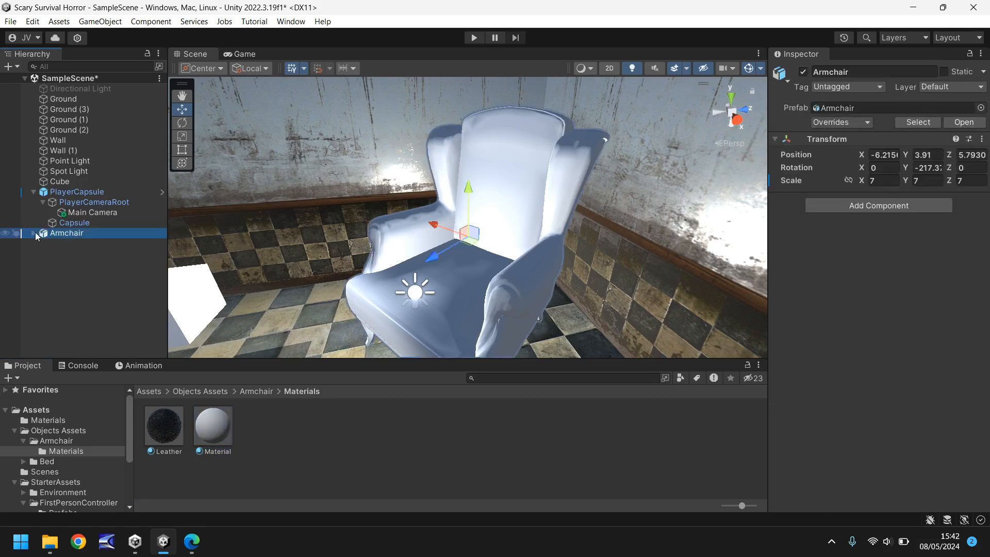
pyautogui.click(68, 243)
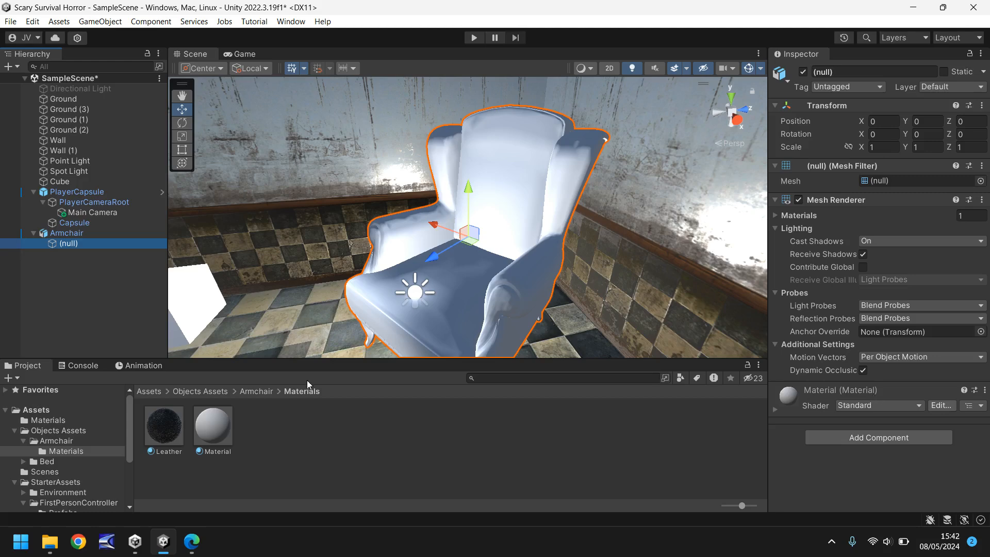
pyautogui.moveTo(160, 437)
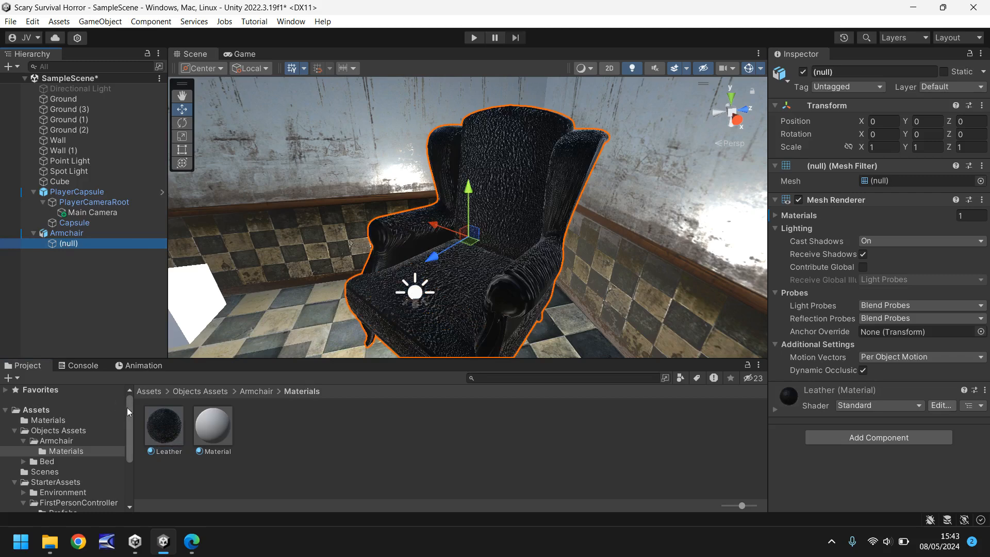
pyautogui.click(164, 423)
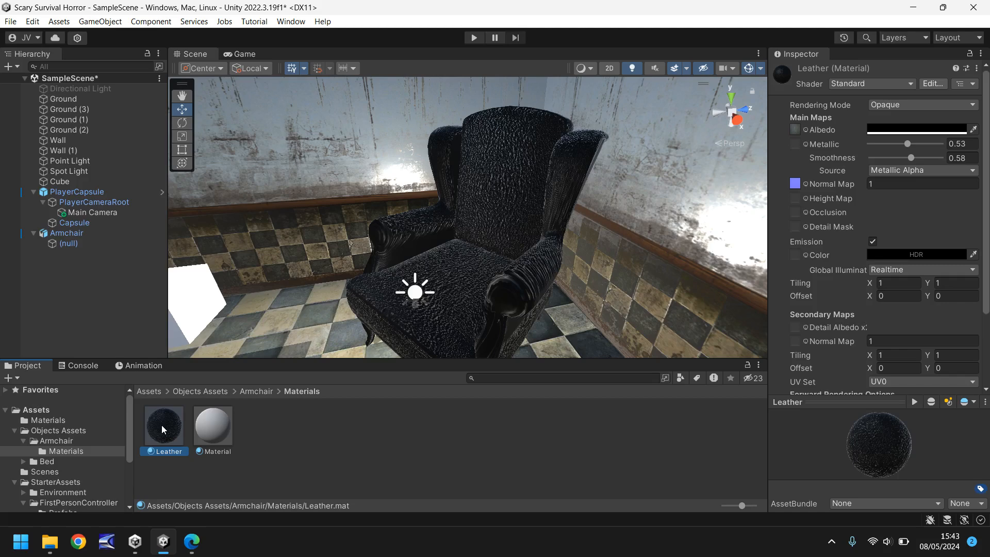
pyautogui.moveTo(532, 223)
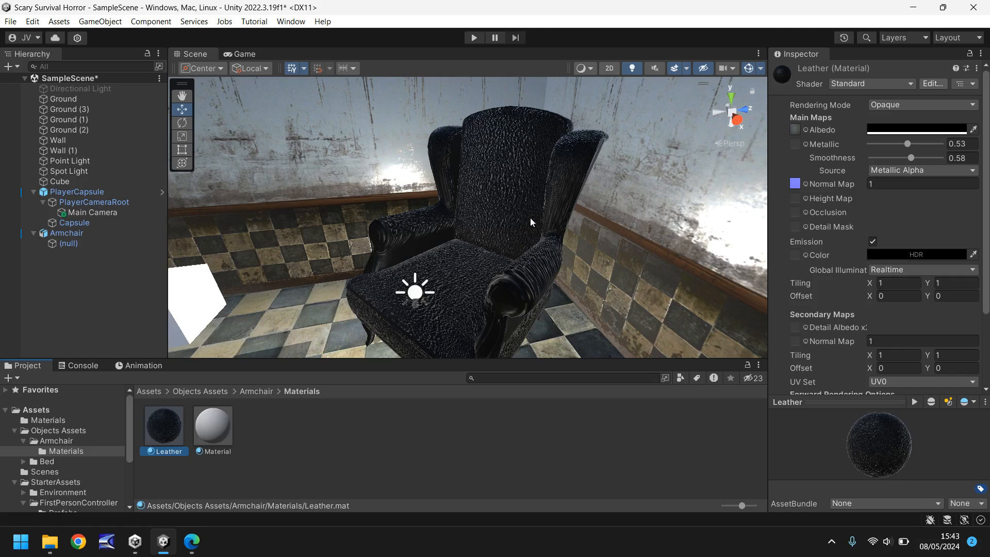
pyautogui.moveTo(726, 197)
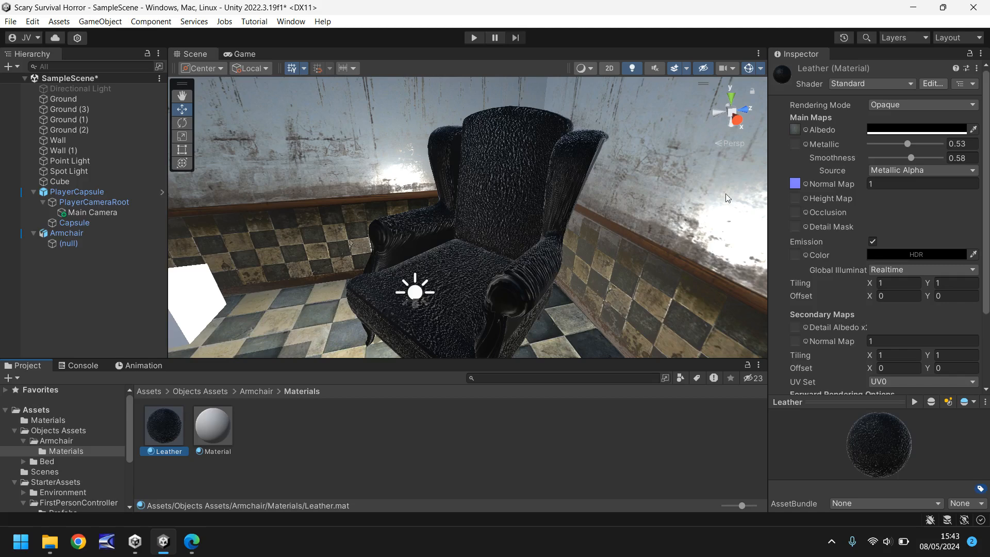
pyautogui.click(922, 184)
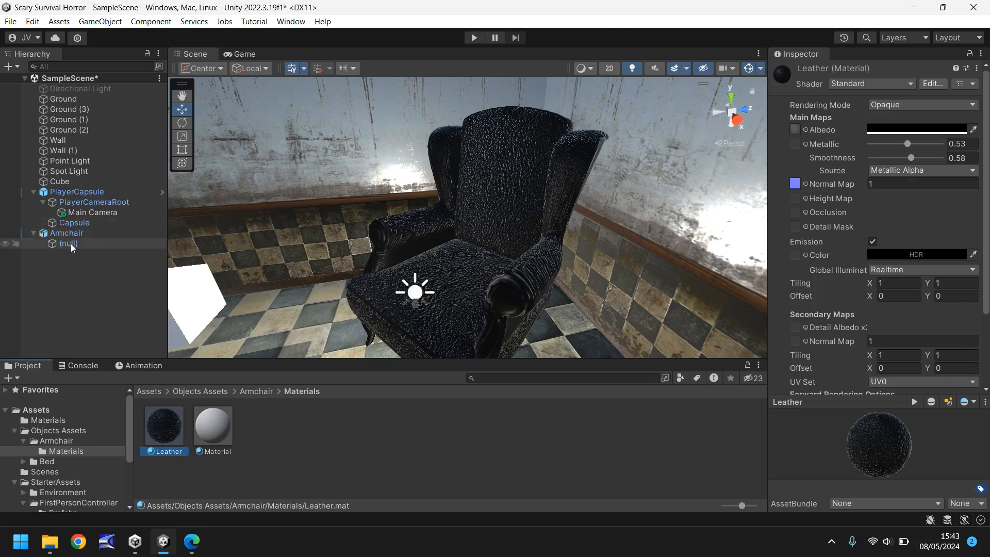
# - Set the Leather material's normal map to 0.2, metallic to ~0.48 and smoothness to ~0.66
pyautogui.click(68, 243)
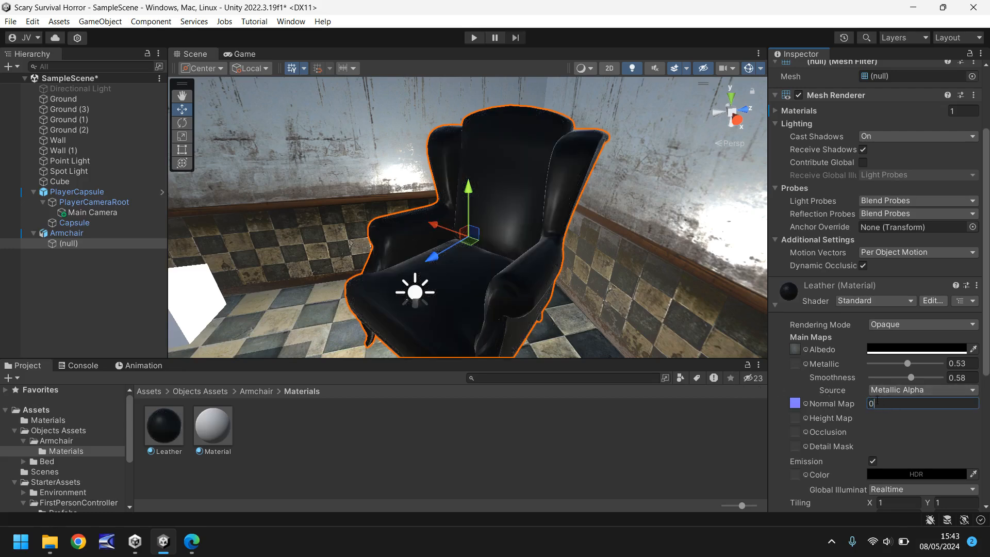
pyautogui.write('0.2')
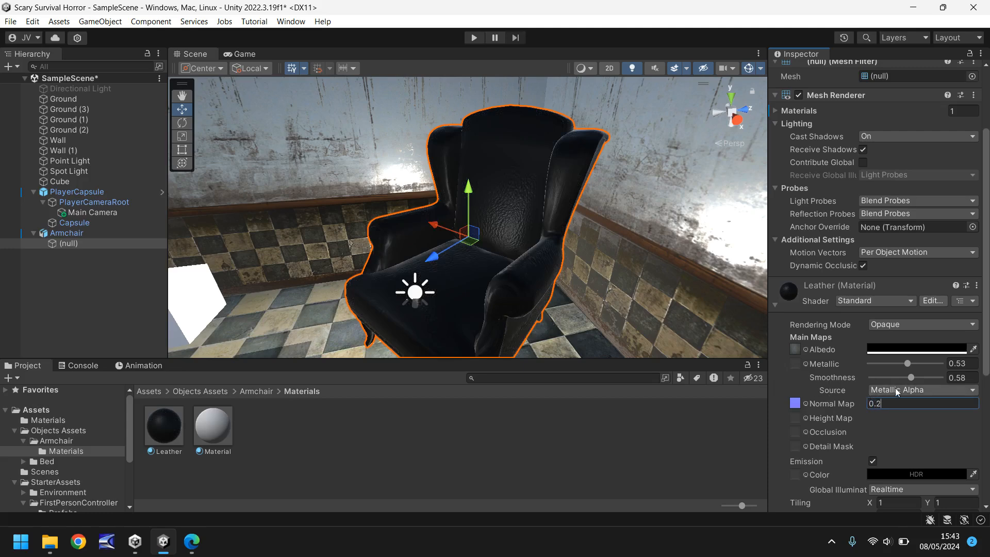
pyautogui.moveTo(908, 363); pyautogui.dragTo(904, 363)
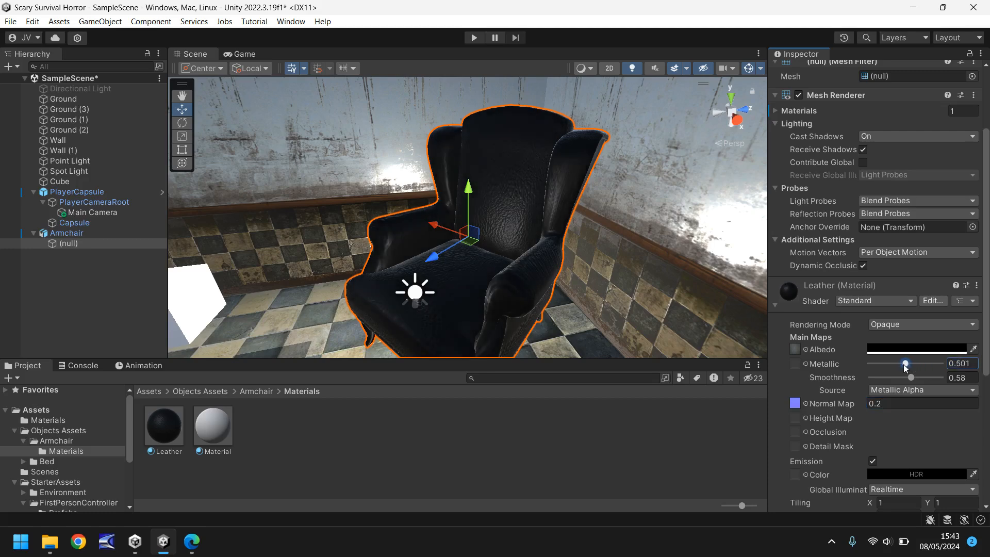
pyautogui.moveTo(911, 377); pyautogui.dragTo(916, 378)
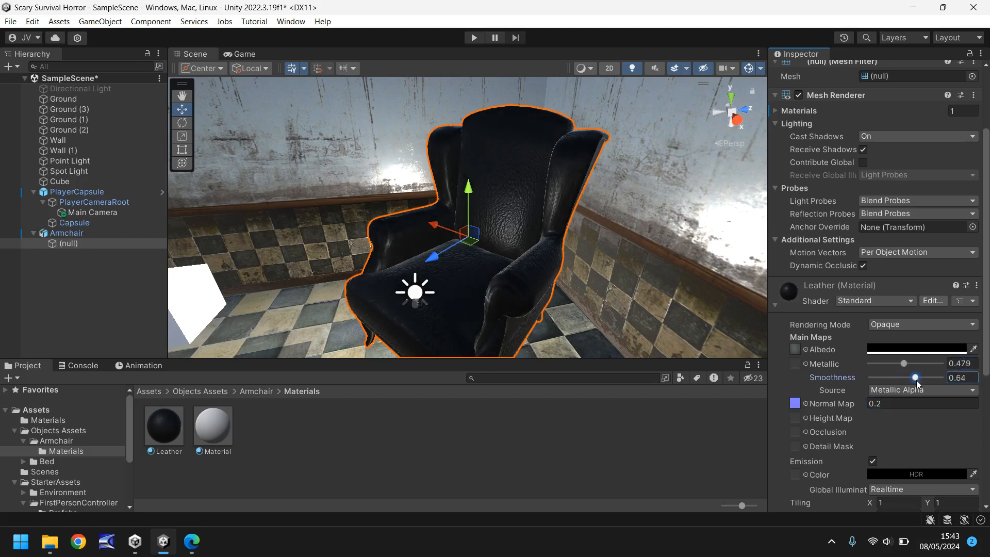
pyautogui.moveTo(915, 377); pyautogui.dragTo(924, 377)
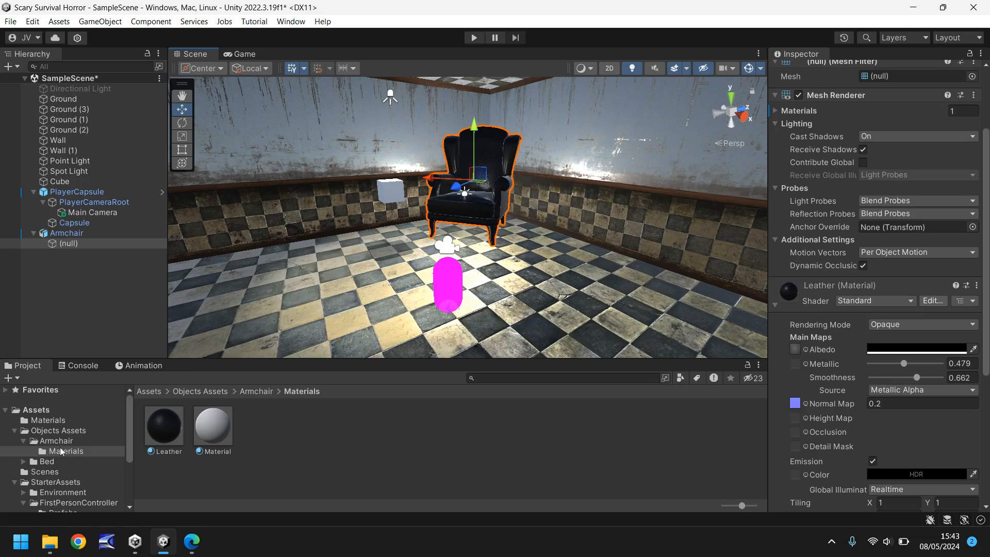
# - Add the bed prefab from the Bed folder to the scene and select it
pyautogui.click(47, 461)
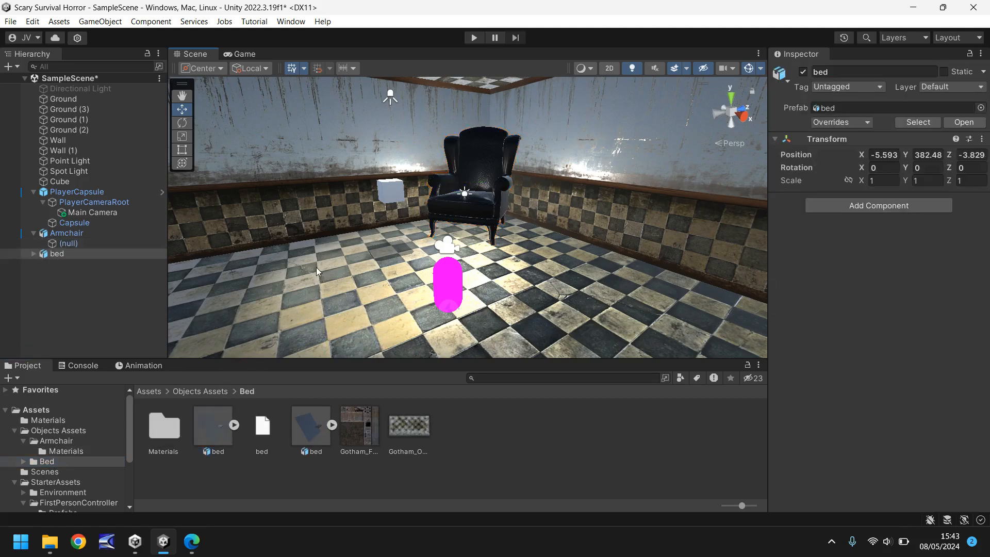
pyautogui.click(32, 254)
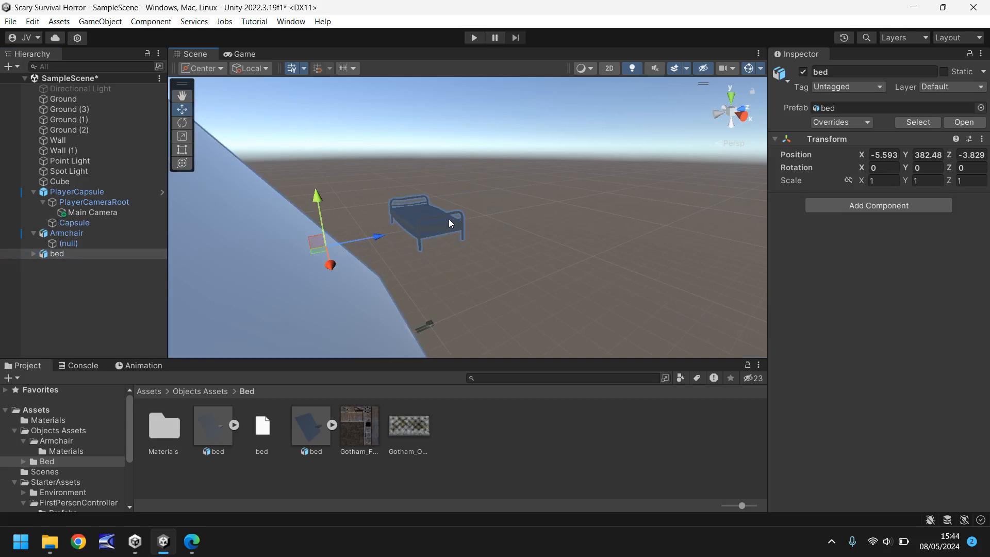
pyautogui.moveTo(441, 216)
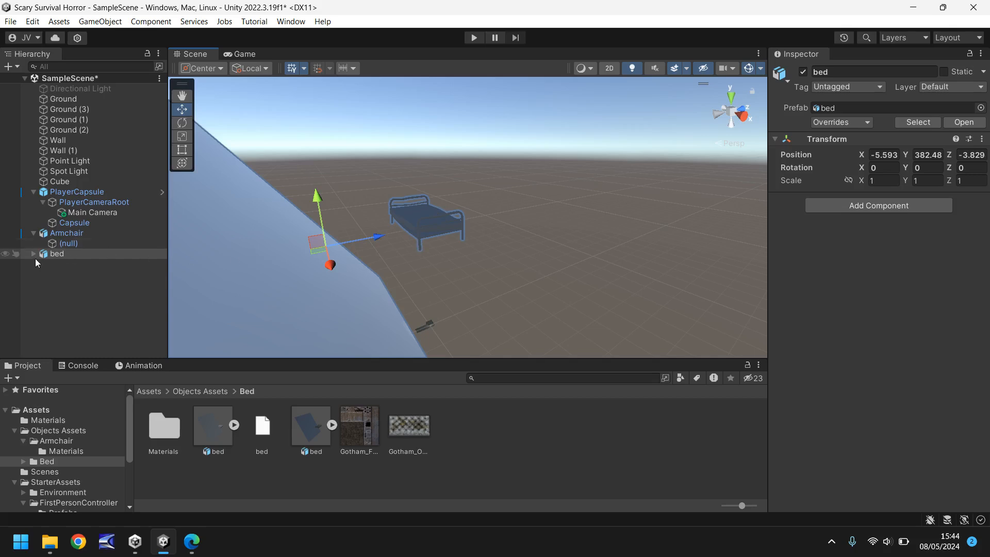
# - Expand the bed, inspect its parts and remove the extra Plane001, then select the whole bed
pyautogui.click(33, 254)
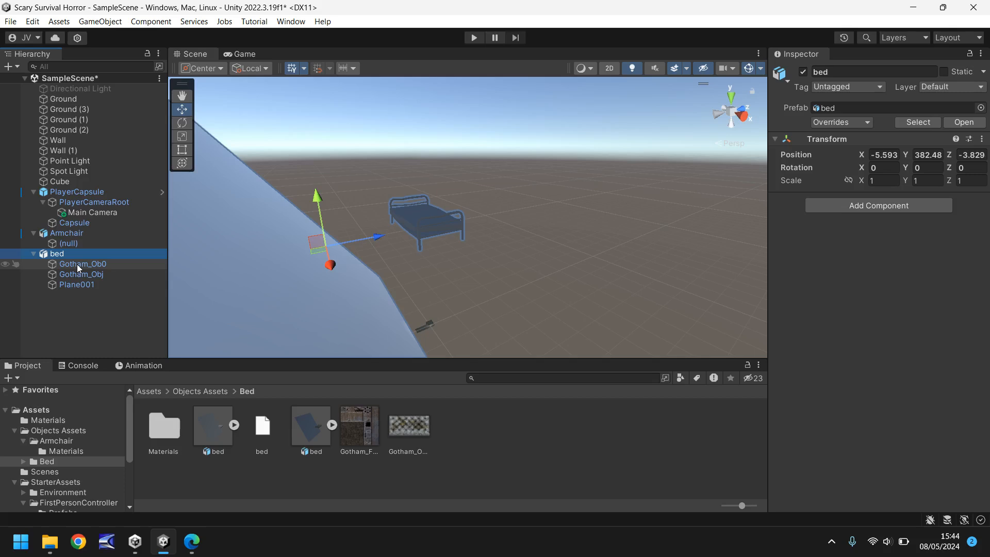
pyautogui.click(81, 274)
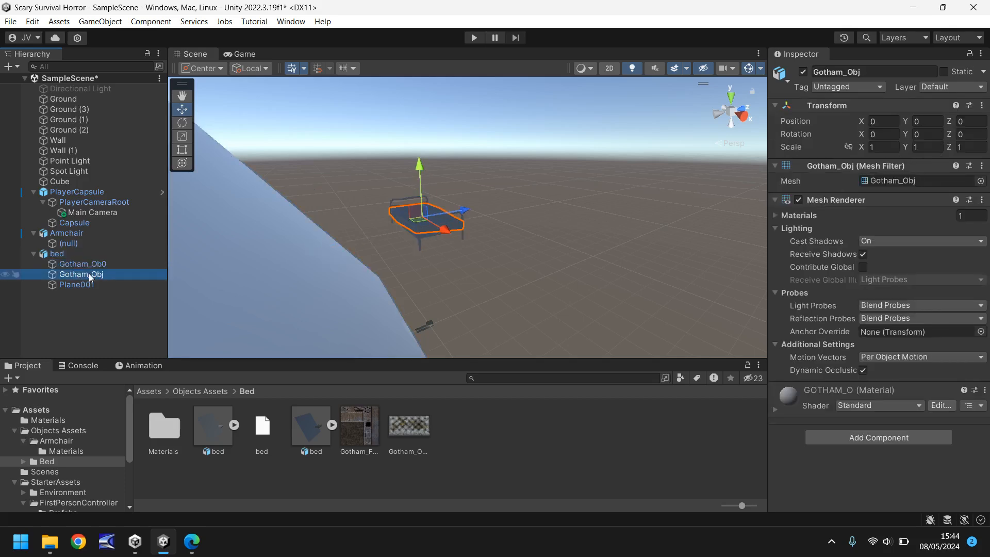
pyautogui.click(75, 284)
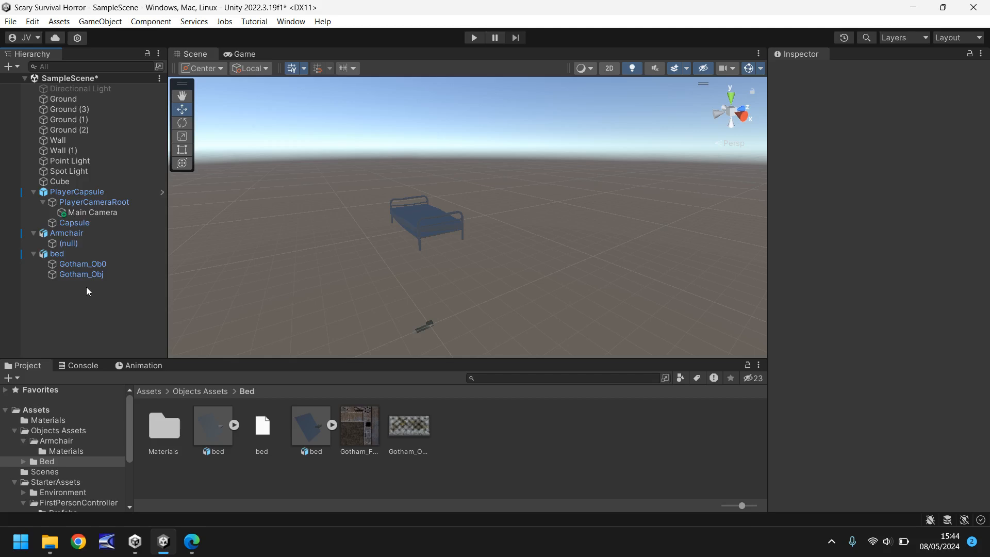
pyautogui.click(56, 254)
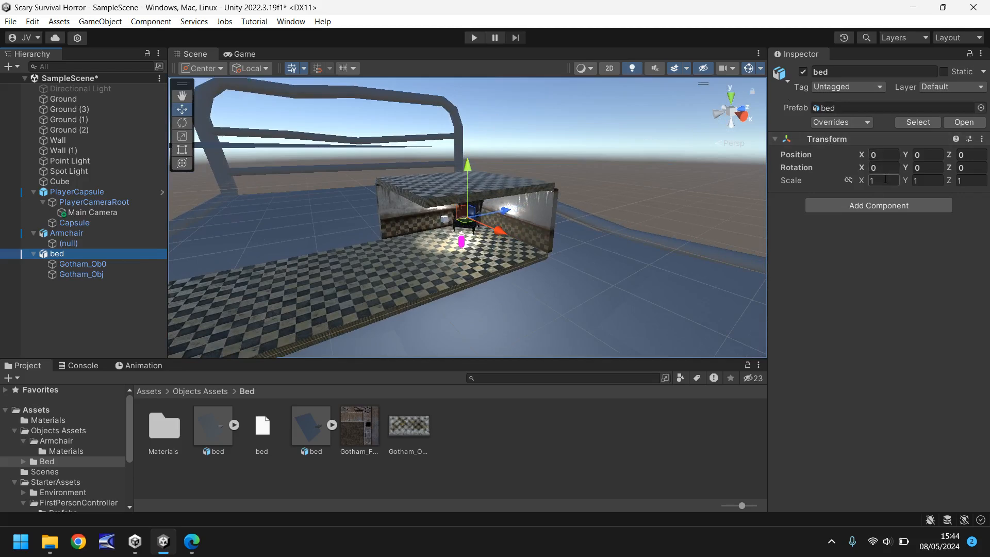
# - Move the bed to the origin and scale it down to 0.03 on every axis
pyautogui.click(884, 180)
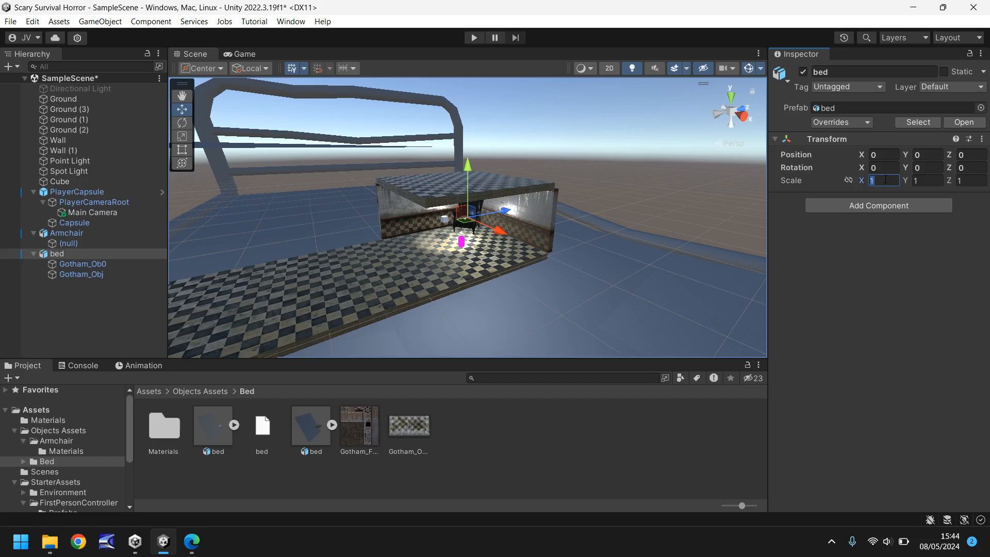
pyautogui.write('0.')
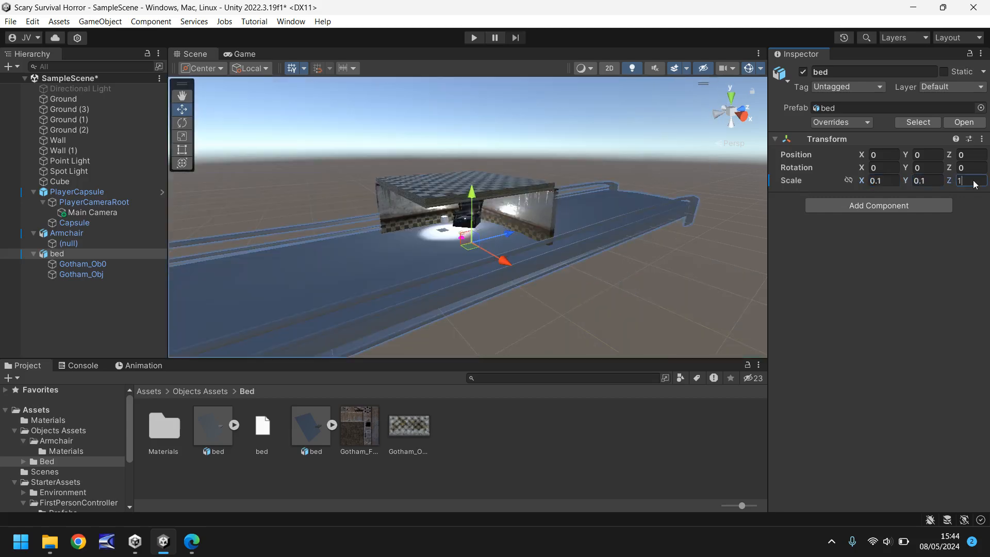
pyautogui.write('0.1')
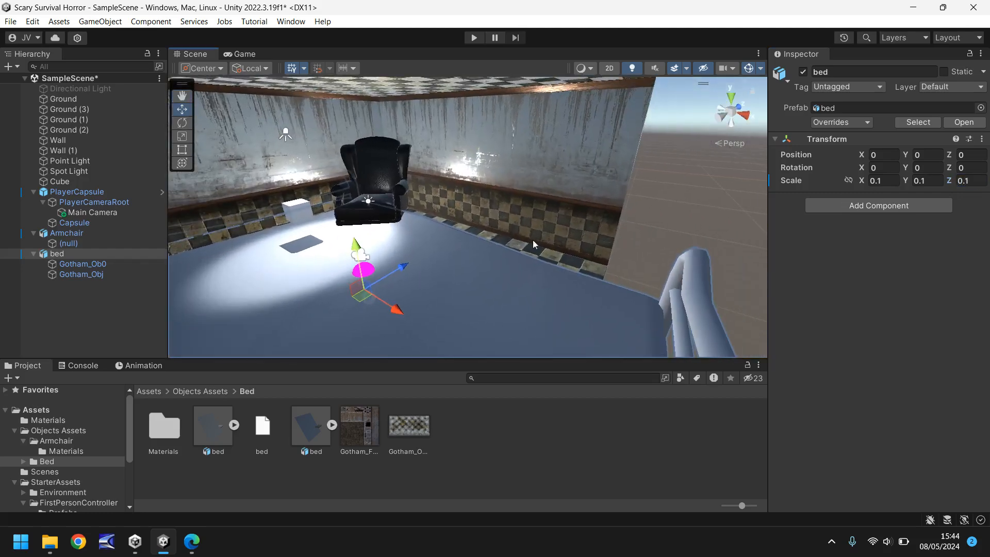
pyautogui.click(880, 180)
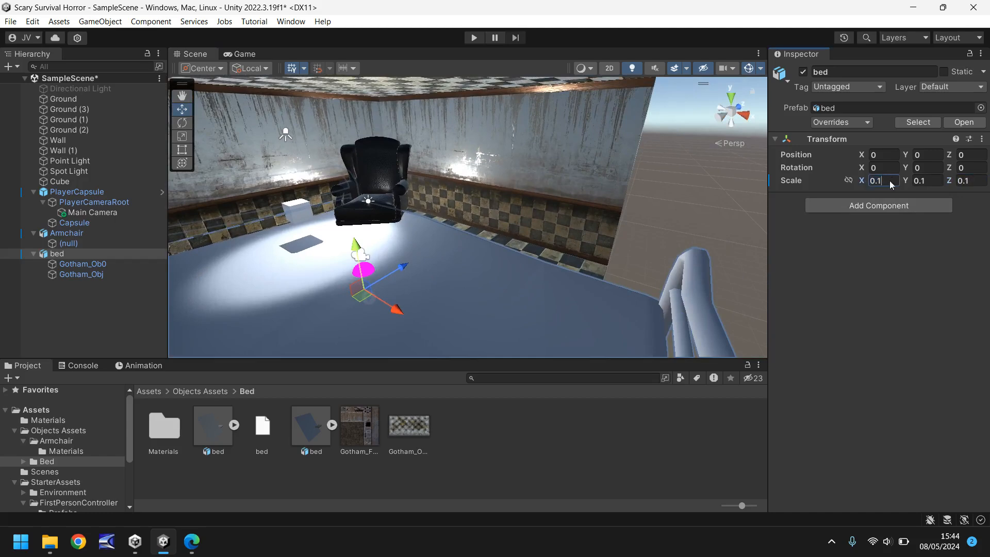
pyautogui.write('0.03')
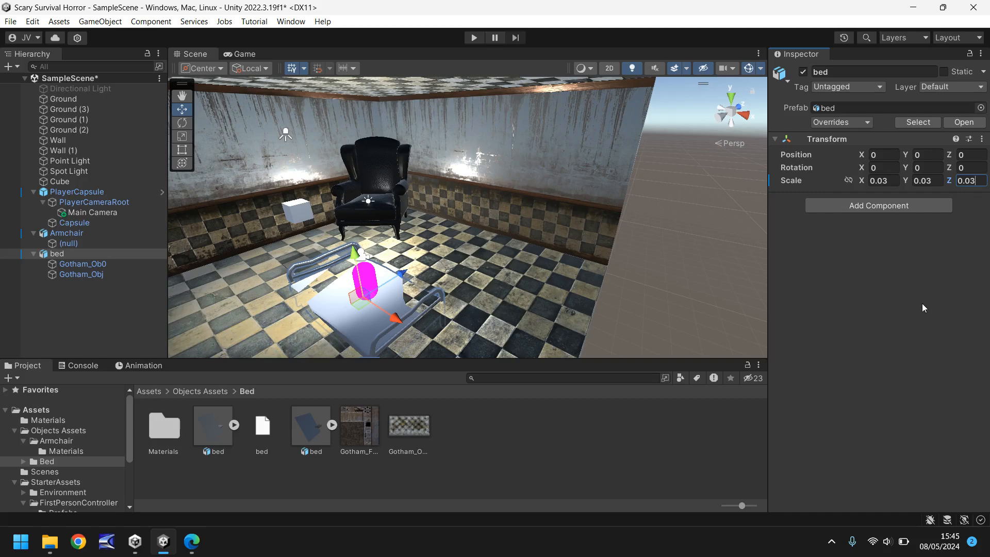
pyautogui.moveTo(410, 281)
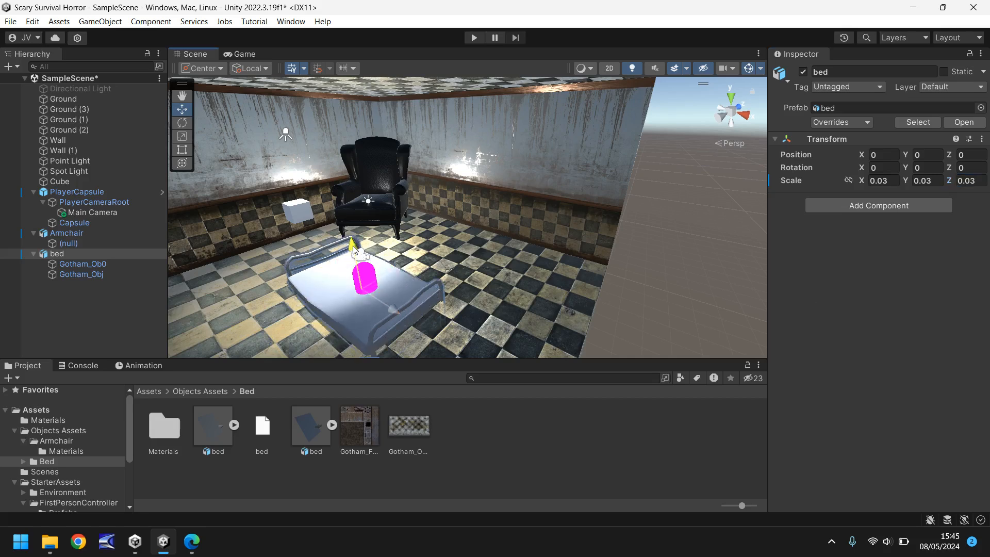
# - Move the bed onto the floor beside the armchair at position 3.5, 1.75, 7
pyautogui.moveTo(354, 243); pyautogui.dragTo(346, 221)
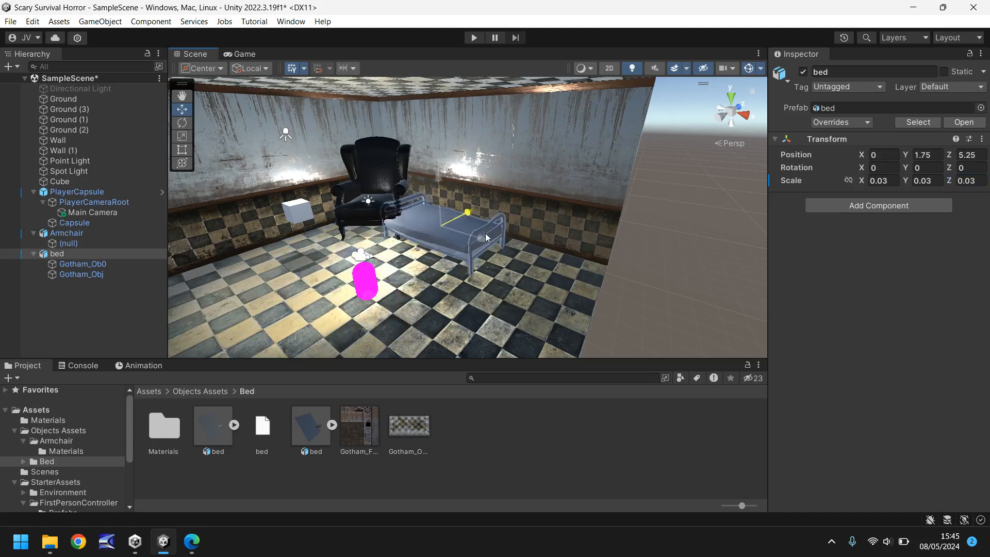
pyautogui.moveTo(467, 212); pyautogui.dragTo(533, 250)
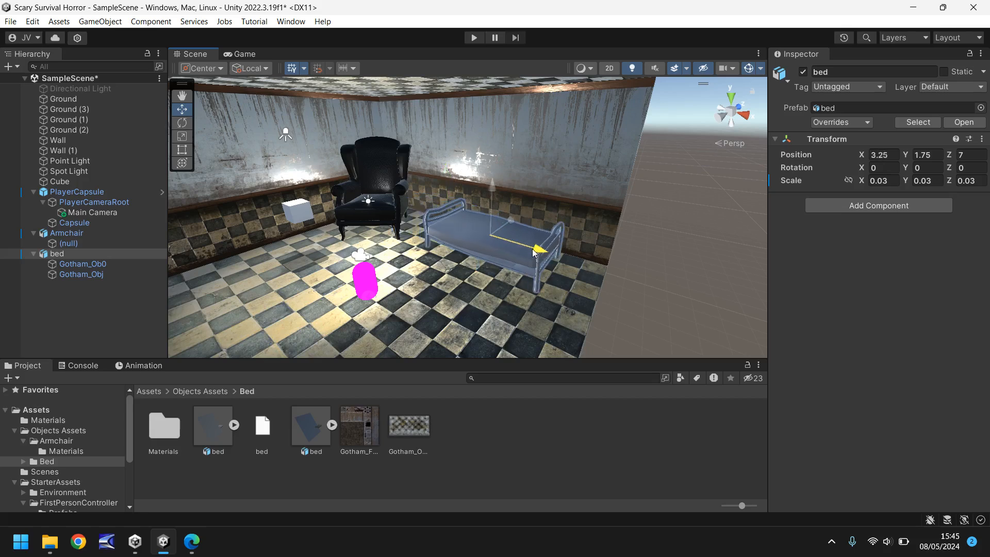
pyautogui.click(66, 233)
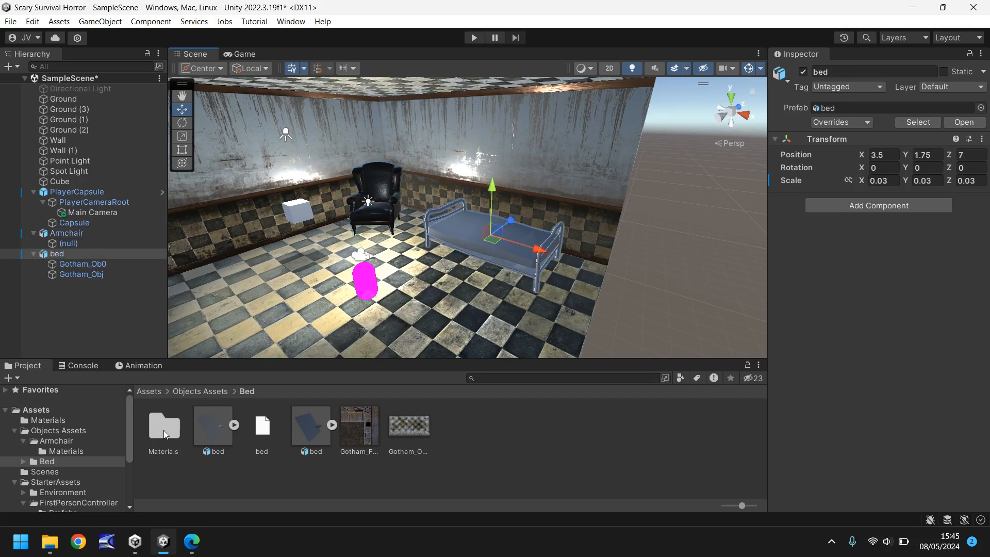
# - Review the bed's Gotham fence, metal and mattress materials in its Materials folder
pyautogui.doubleClick(163, 424)
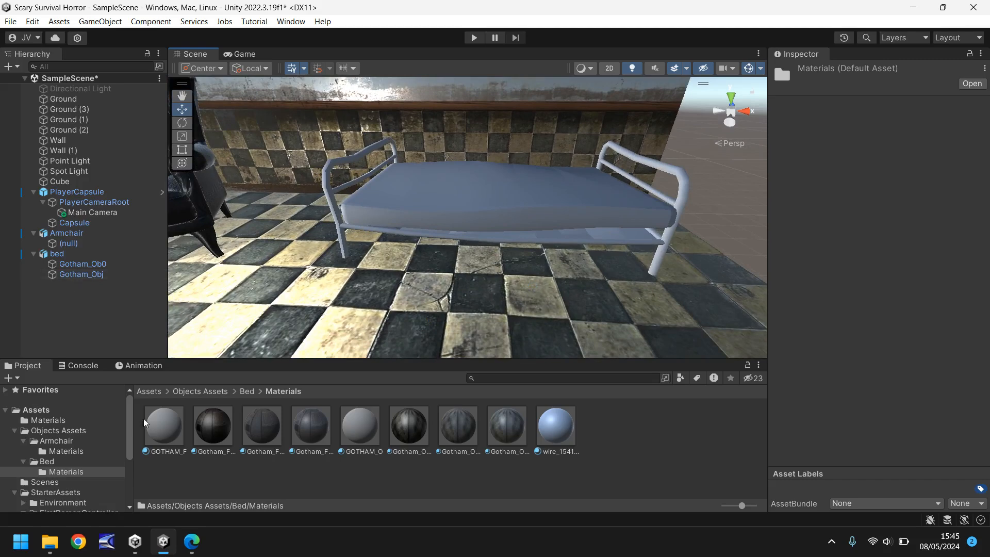
pyautogui.click(310, 424)
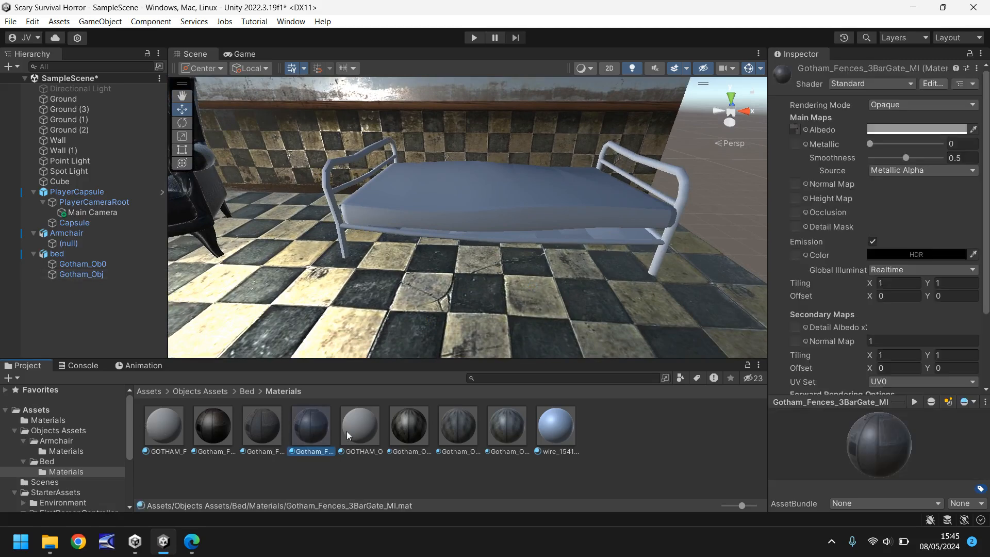
pyautogui.click(408, 424)
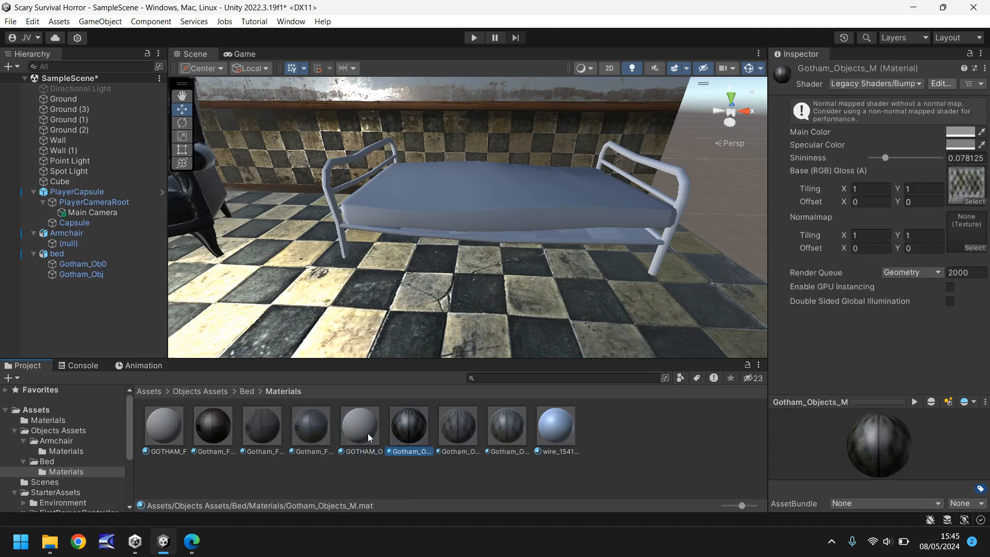
pyautogui.click(457, 425)
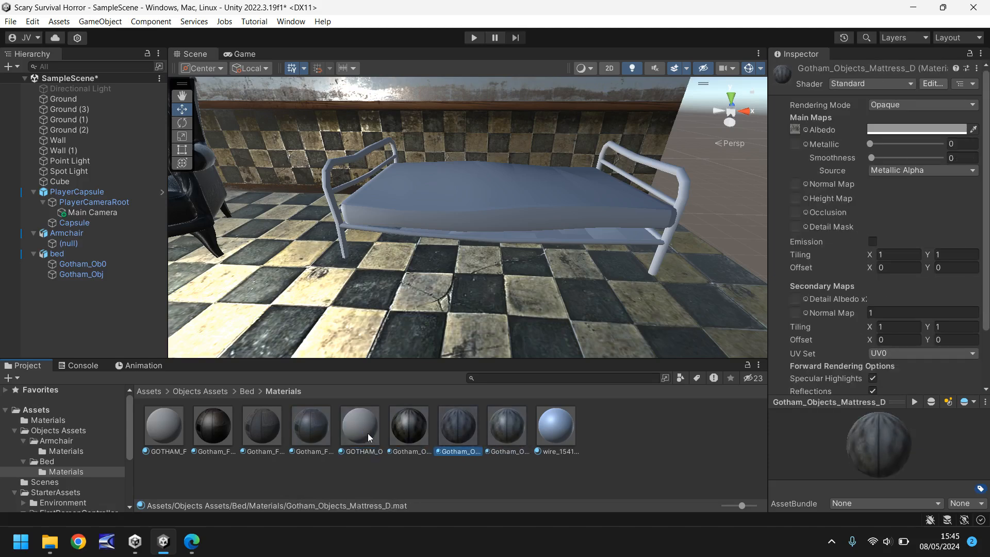
pyautogui.moveTo(459, 427)
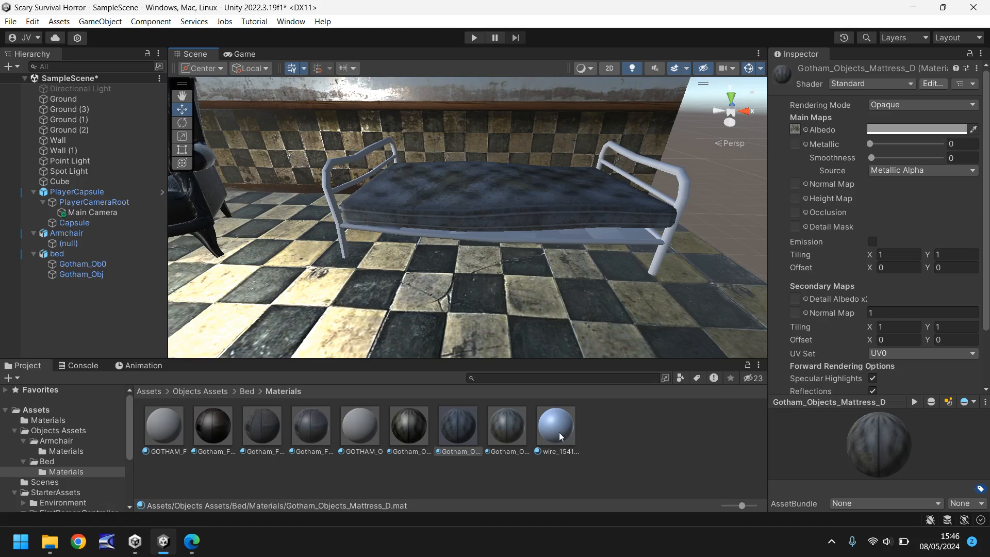
# - Assign the mattress and metal textures to their Albedo slots and inspect the bed up close
pyautogui.click(213, 423)
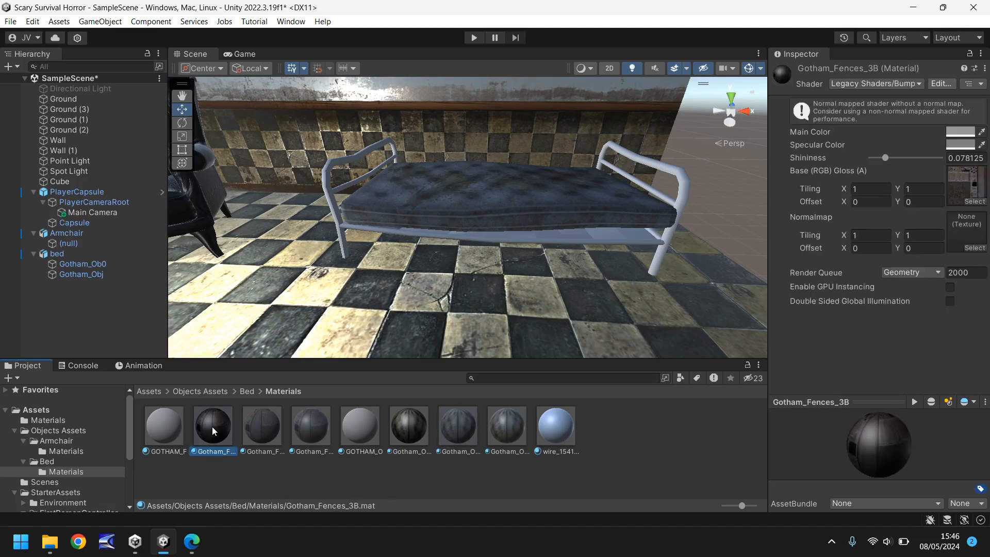
pyautogui.click(310, 424)
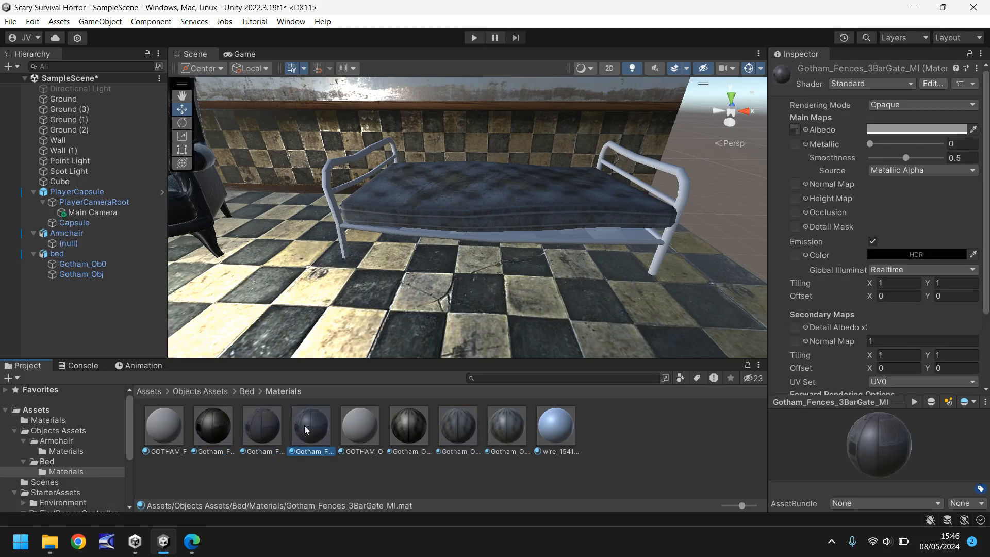
pyautogui.click(359, 424)
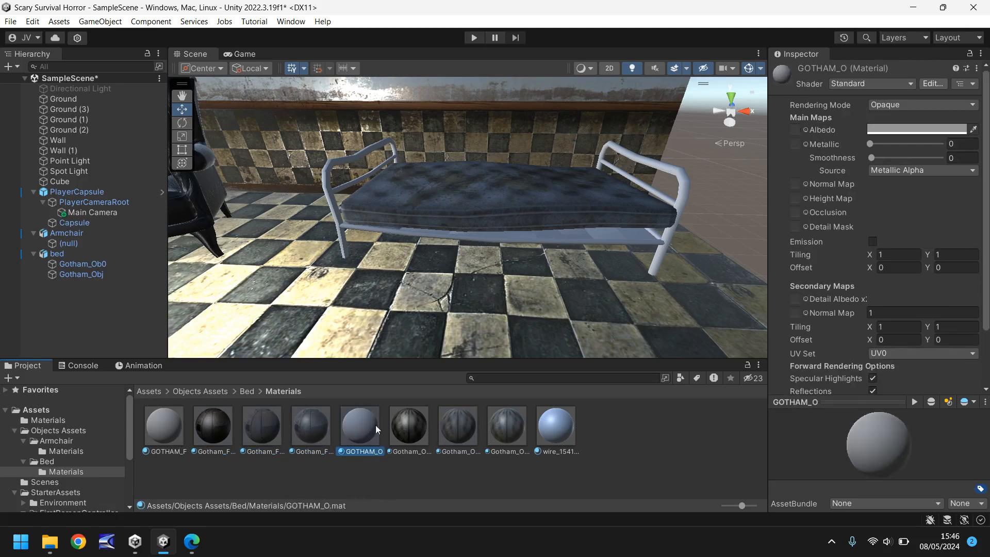
pyautogui.click(408, 424)
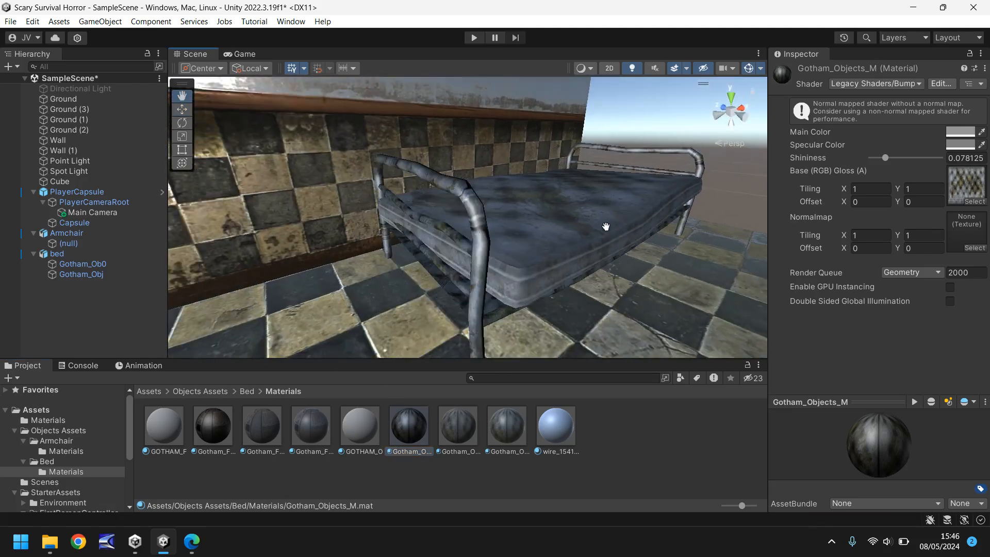
pyautogui.moveTo(606, 226); pyautogui.dragTo(617, 198)
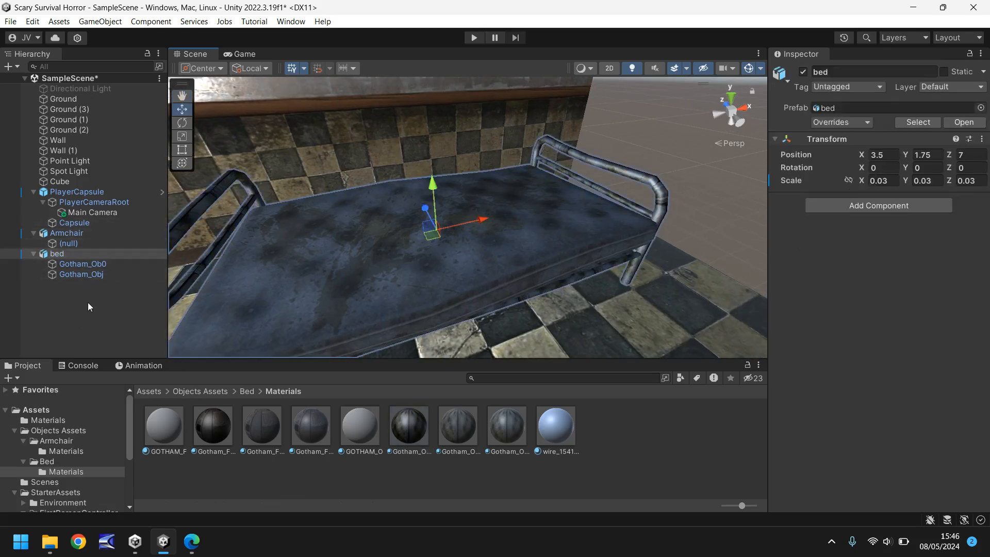
# - Import the copied mattress texture Gotham_Objects_Mattress_D 1 as a Normal map and apply
pyautogui.click(80, 275)
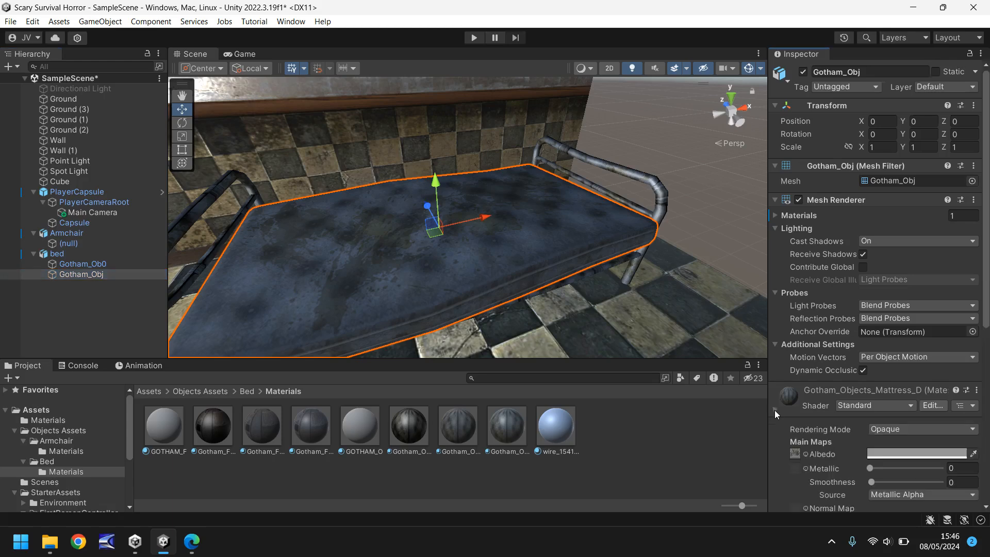
pyautogui.scroll(-3)
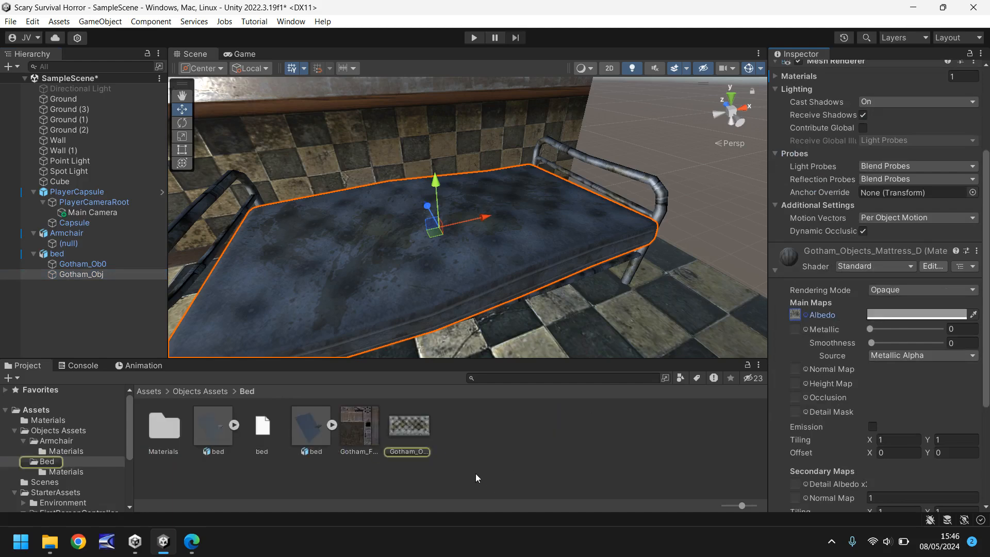
pyautogui.click(409, 424)
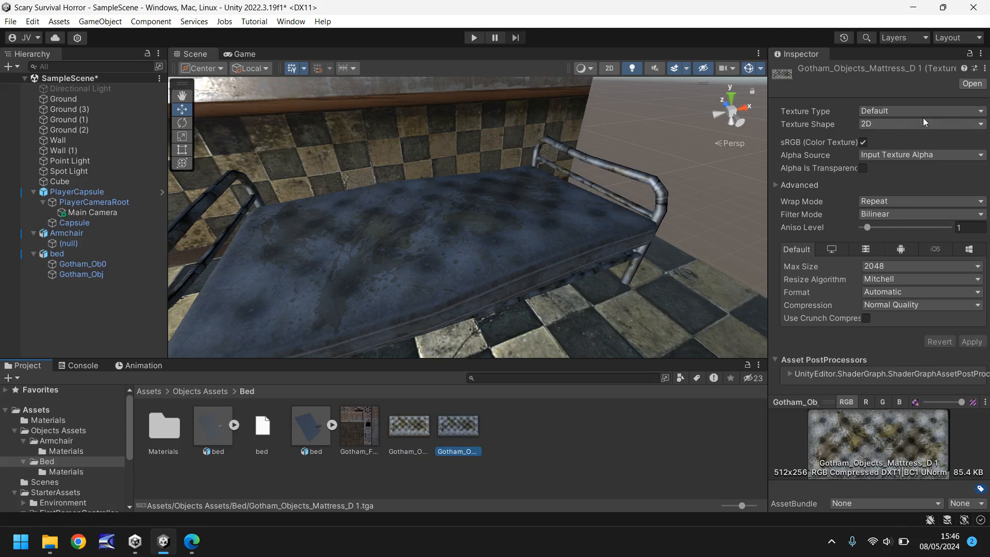
pyautogui.click(919, 110)
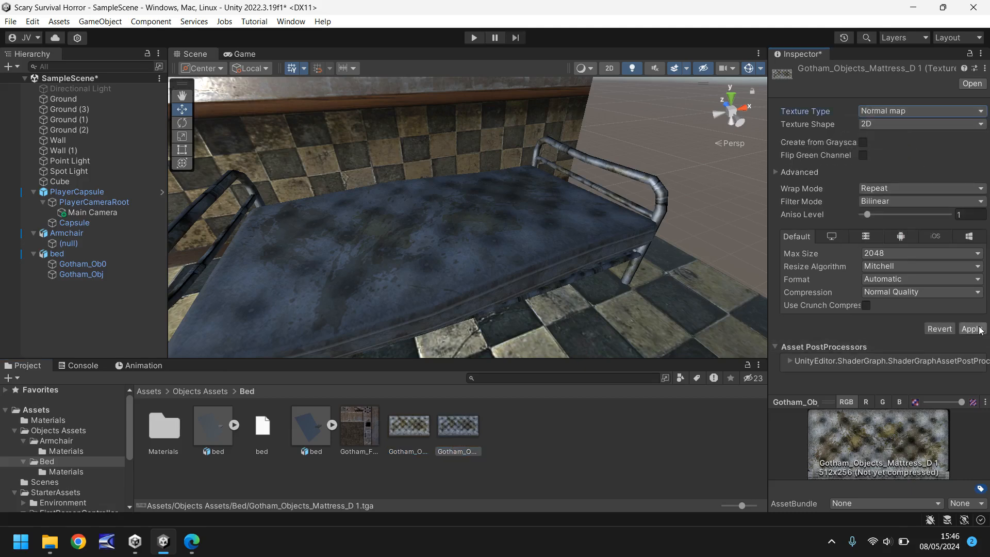
pyautogui.click(80, 274)
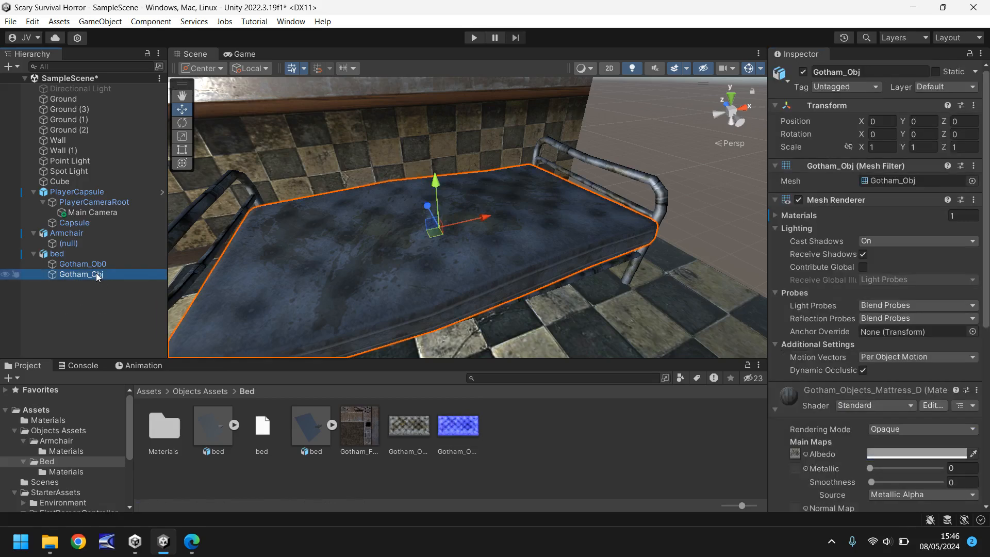
# - Set the mattress material to metallic 0.703, smoothness about 0.8 and normal map strength 0.2
pyautogui.scroll(-3)
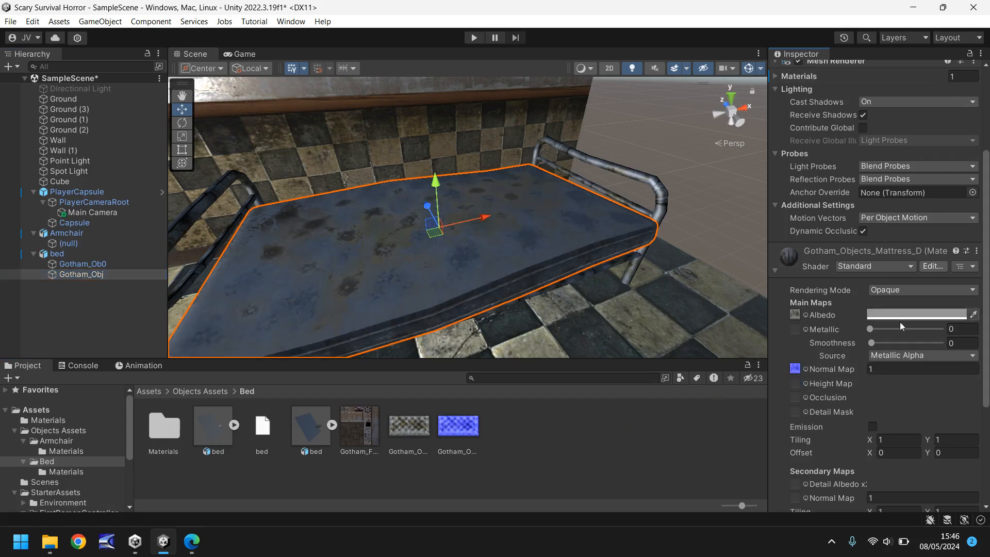
pyautogui.moveTo(871, 329); pyautogui.dragTo(919, 329)
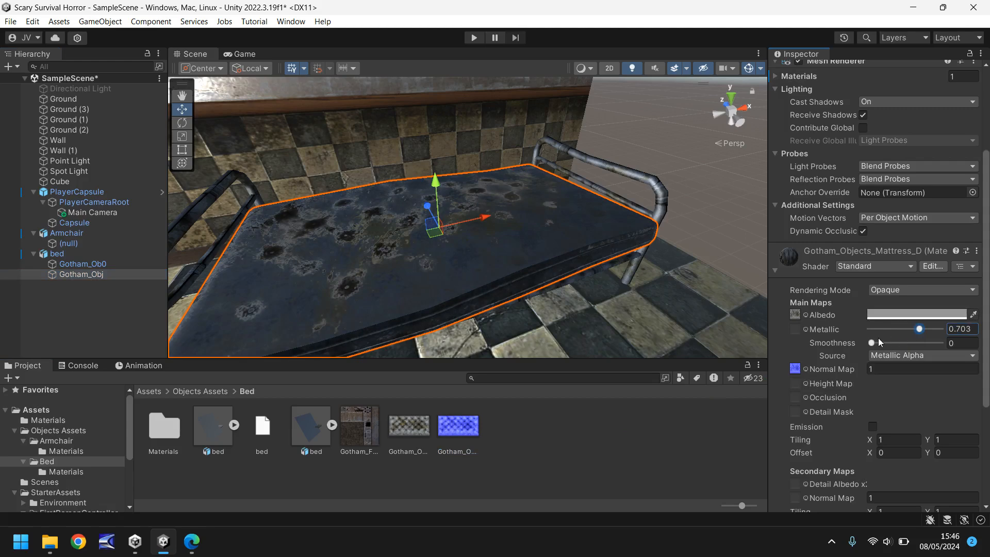
pyautogui.moveTo(873, 343); pyautogui.dragTo(919, 343)
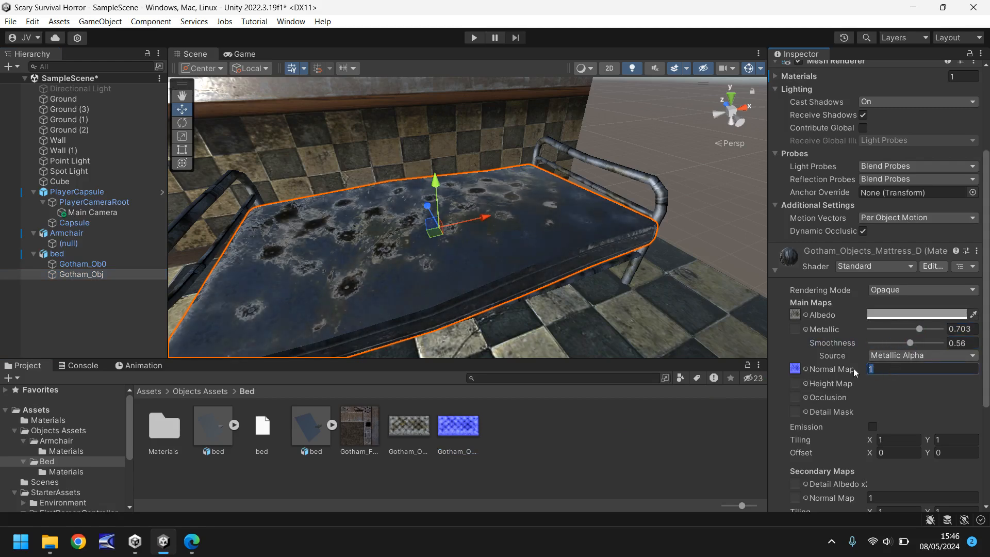
pyautogui.write('0.2')
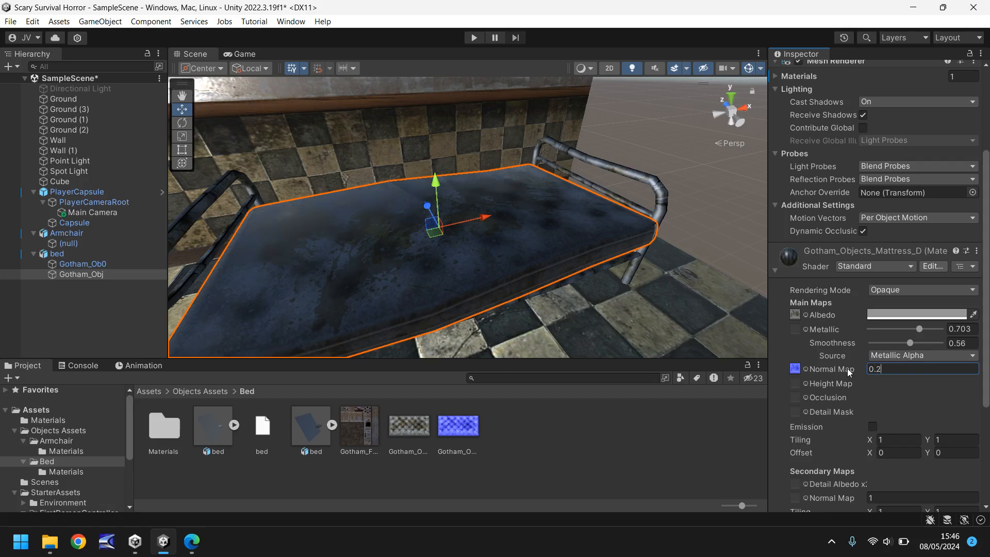
pyautogui.moveTo(913, 342); pyautogui.dragTo(928, 342)
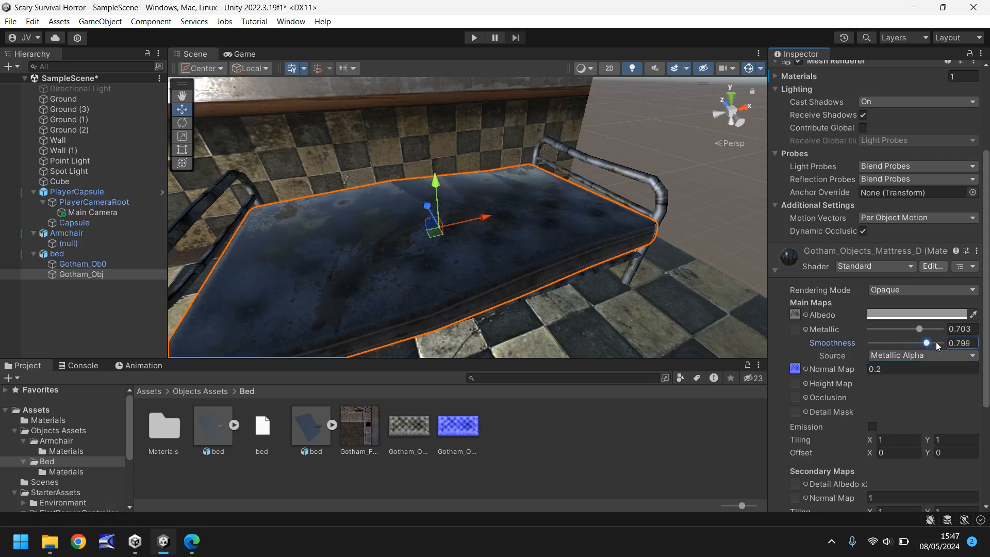
pyautogui.moveTo(927, 342); pyautogui.dragTo(892, 342)
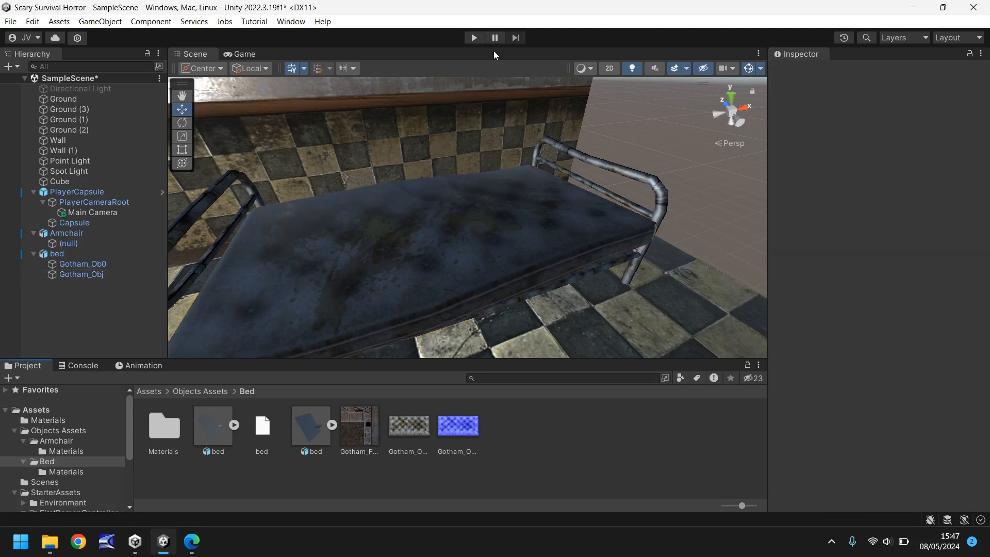
pyautogui.click(474, 37)
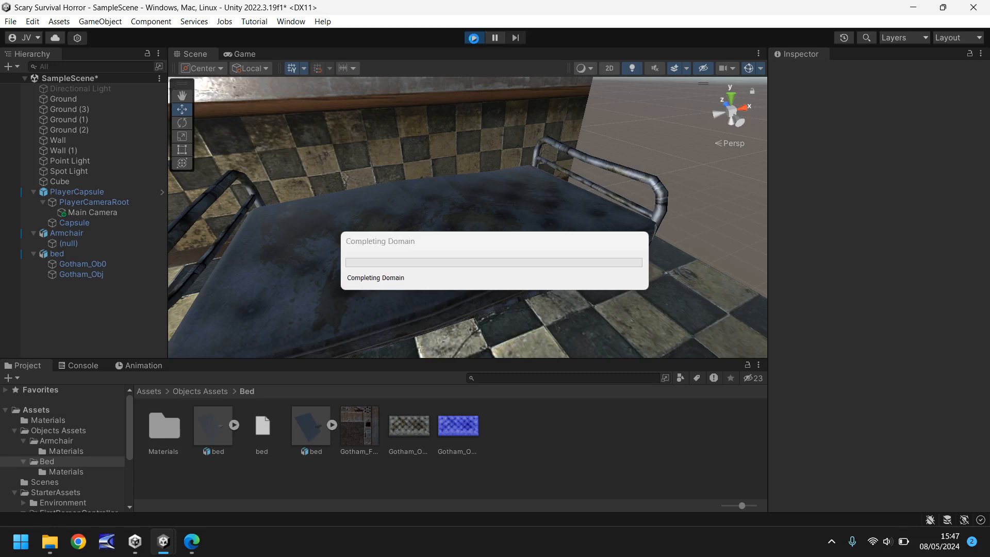
pyautogui.click(473, 38)
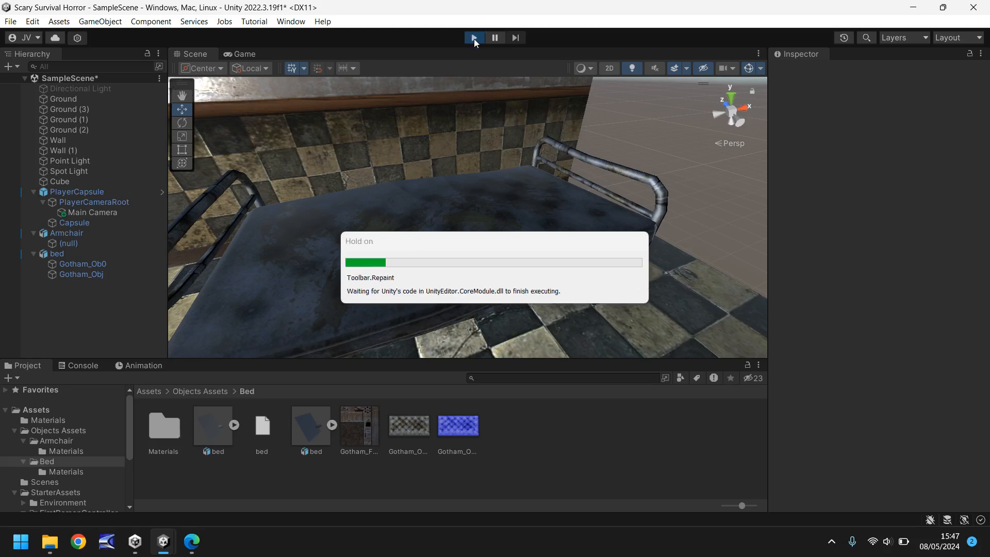
pyautogui.click(474, 37)
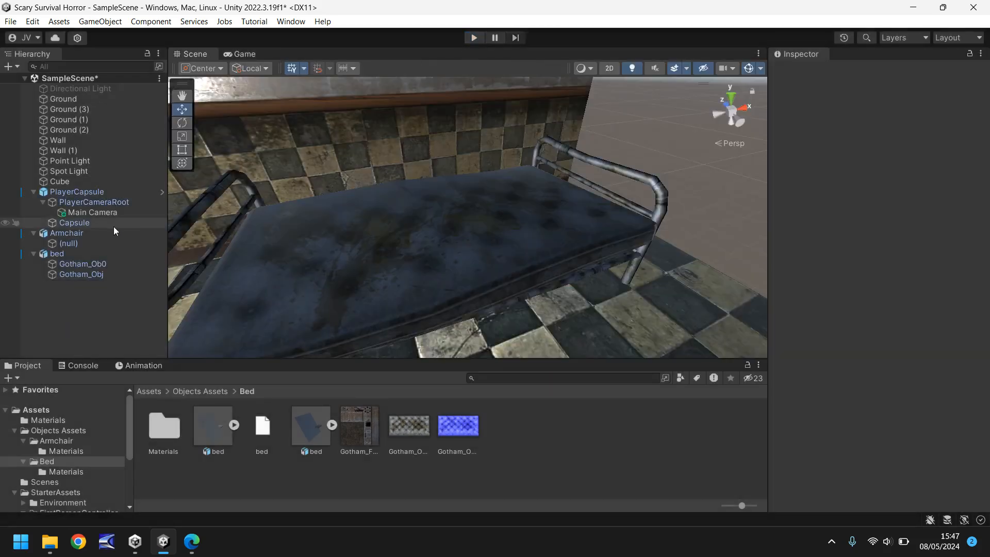
# - Scale PlayerCapsule to 2 on X, Y and Z, run a Play-mode test, then stop
pyautogui.click(78, 192)
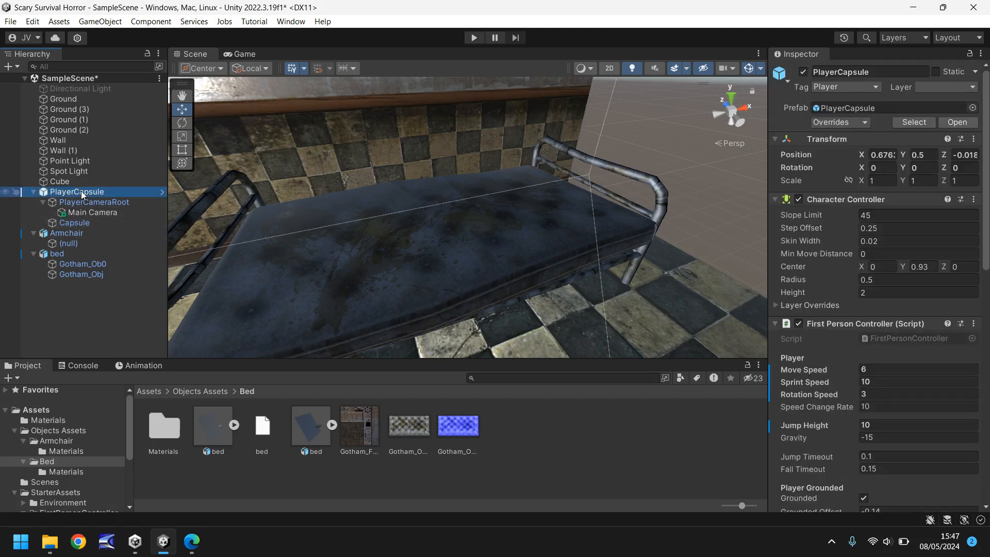
pyautogui.click(883, 179)
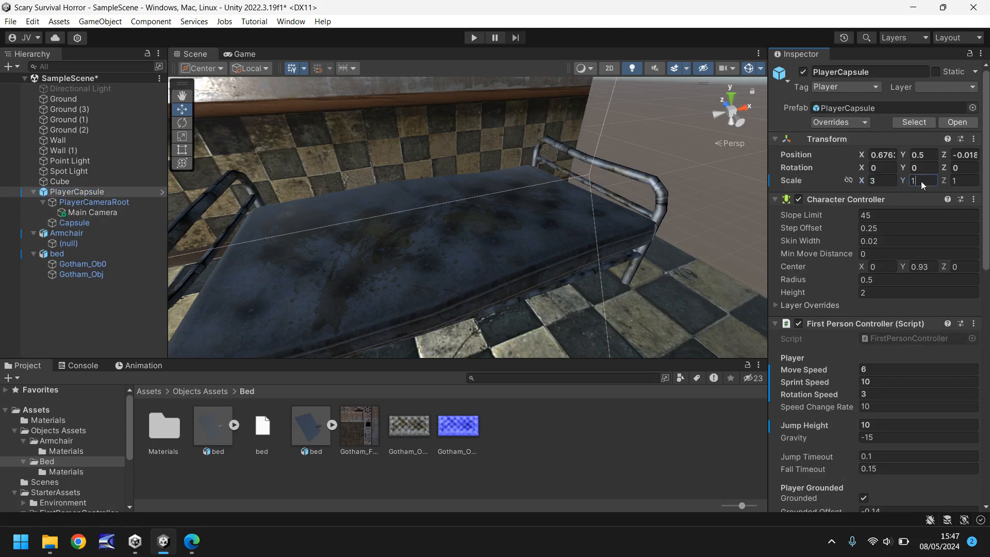
pyautogui.write('3')
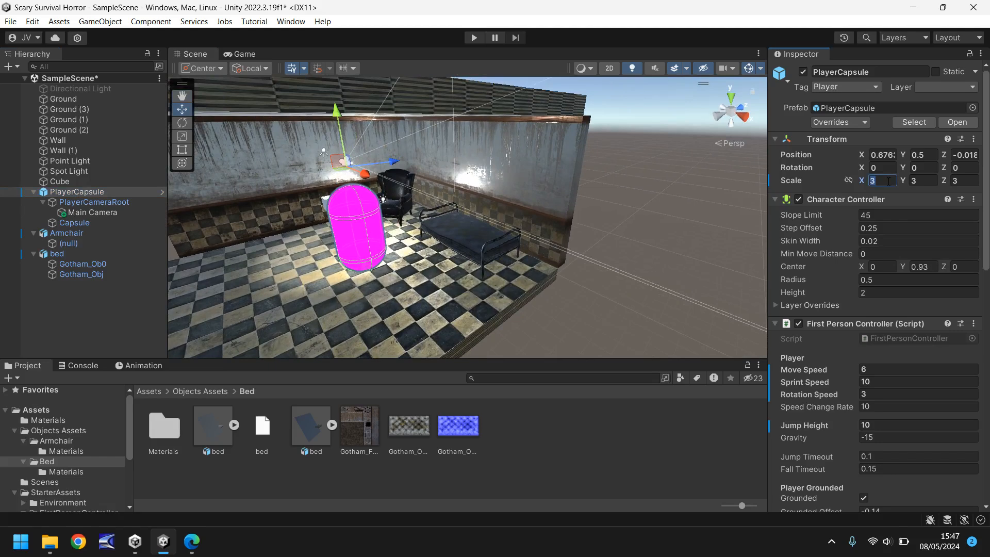
pyautogui.write('2')
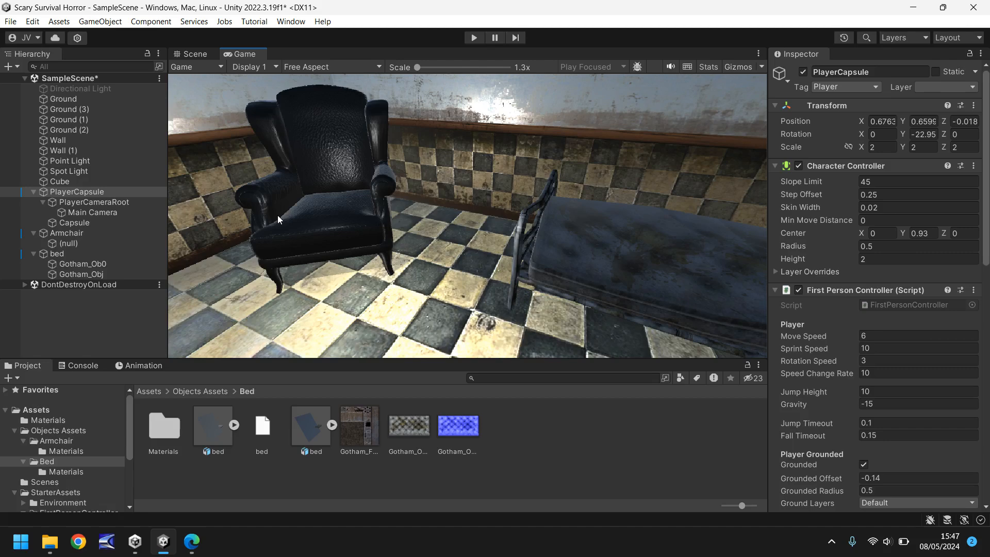
pyautogui.click(192, 54)
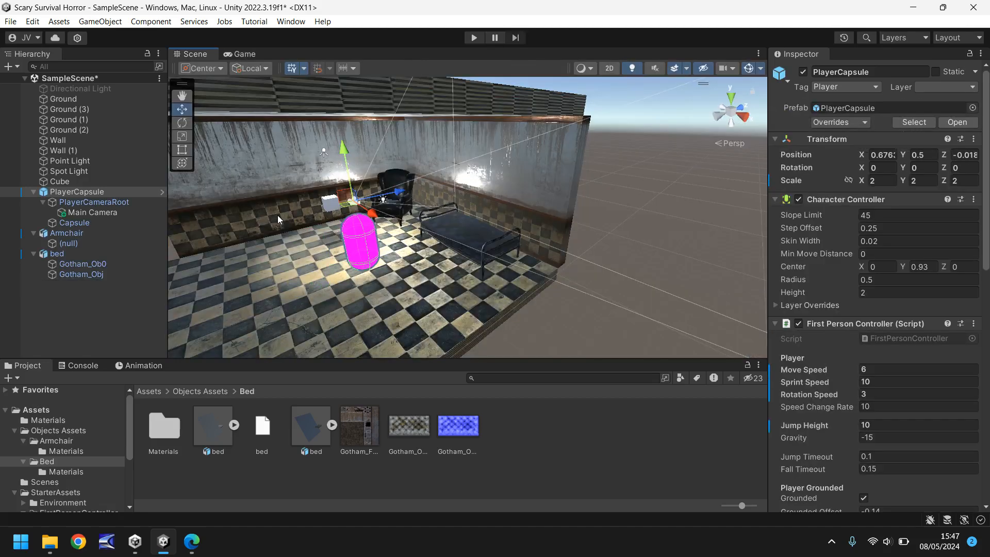